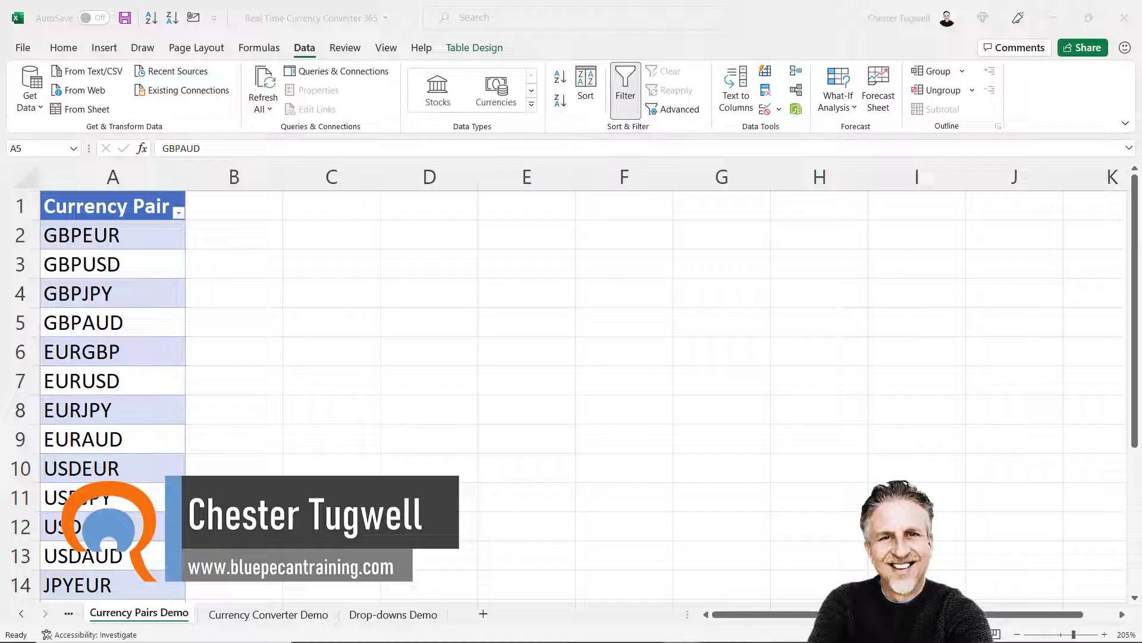
Convert the Currency Pair codes into linked Currencies data types such as GBP/EUR.
left_click(112, 322)
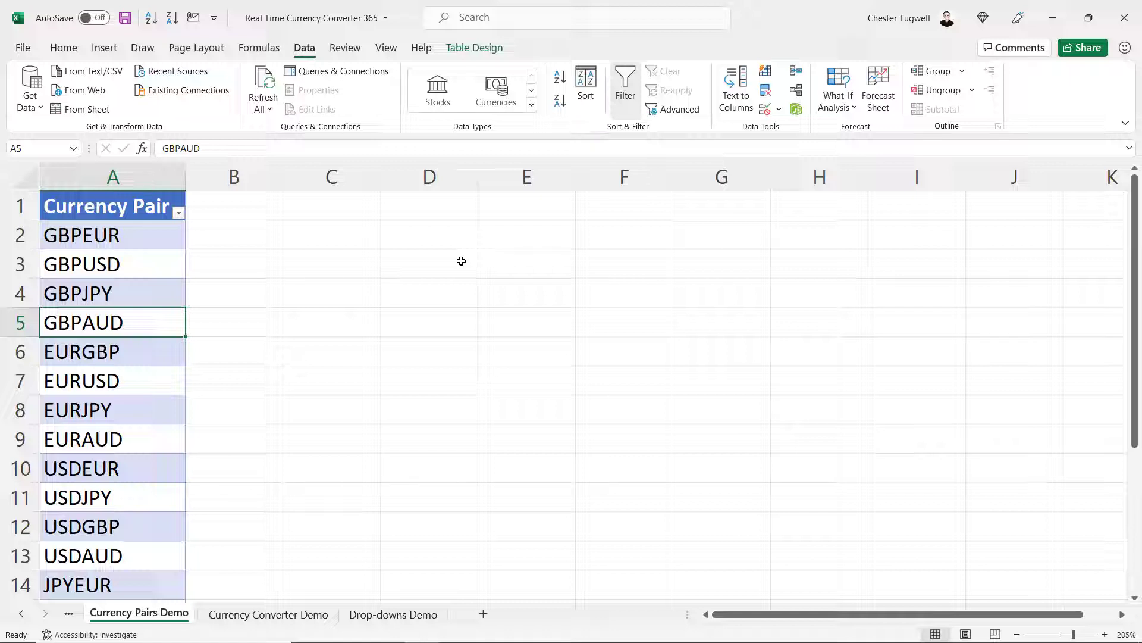
mouse_move(86, 219)
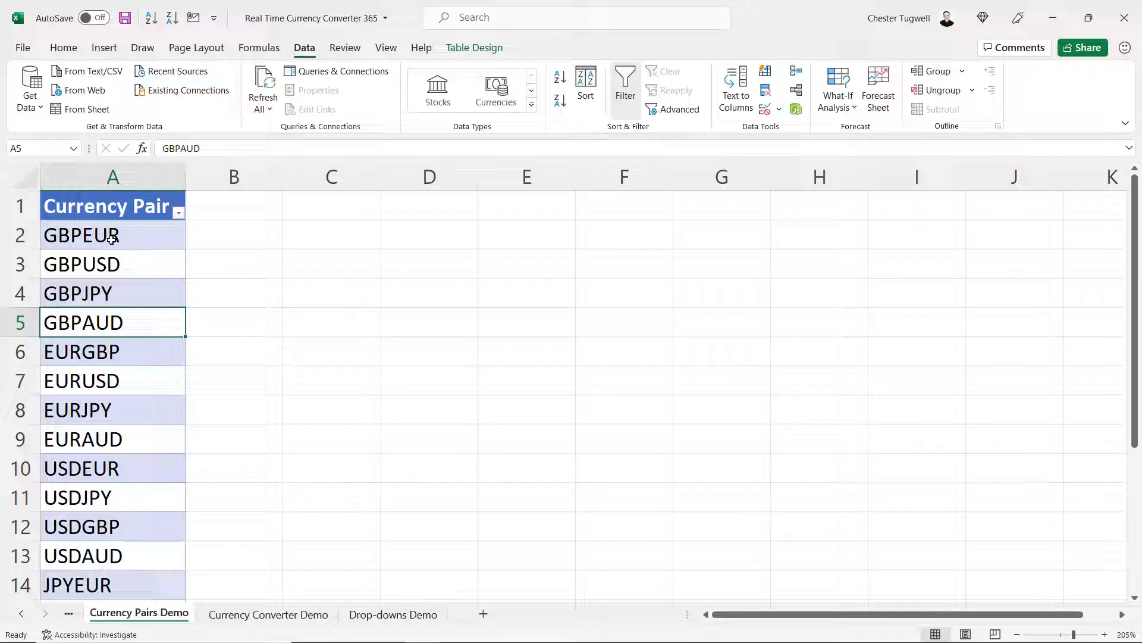
left_click(82, 234)
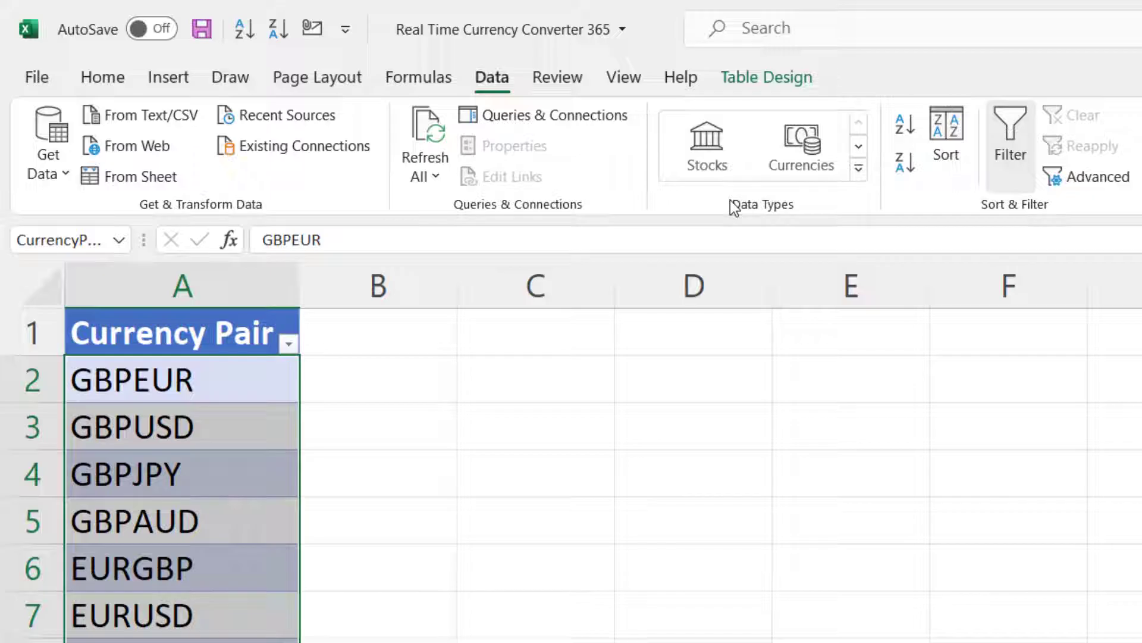
mouse_move(801, 145)
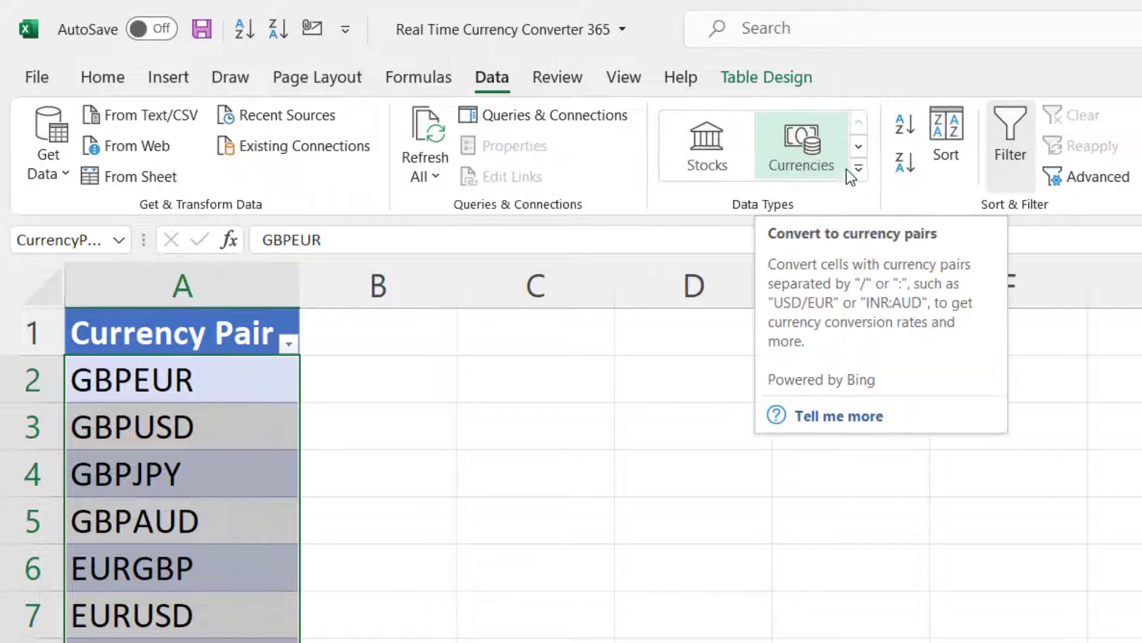
left_click(858, 168)
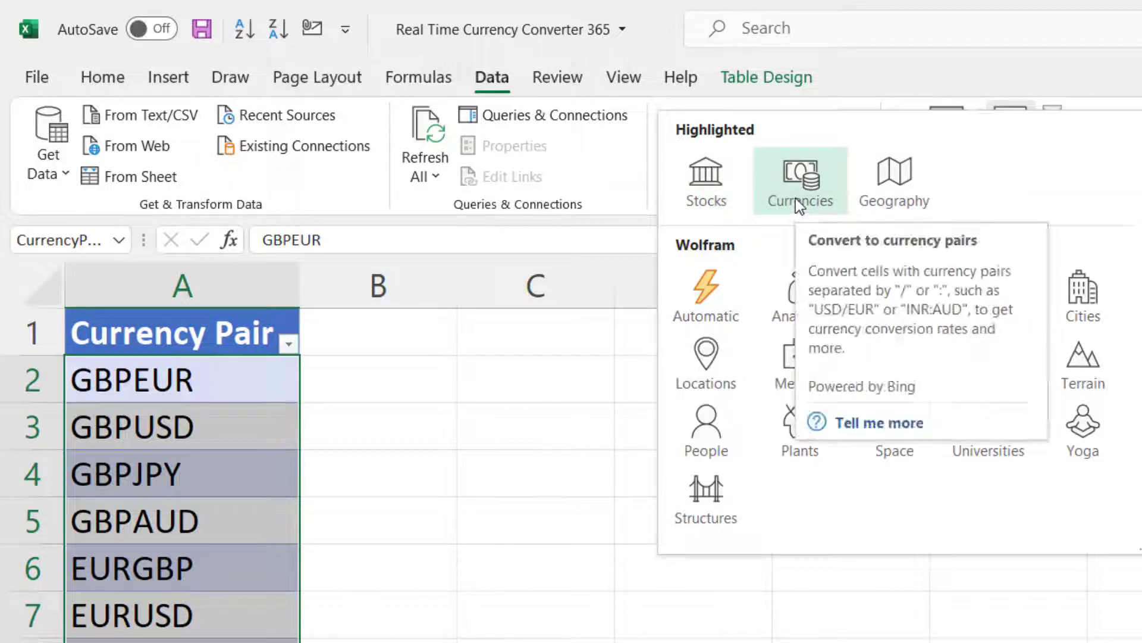
left_click(800, 181)
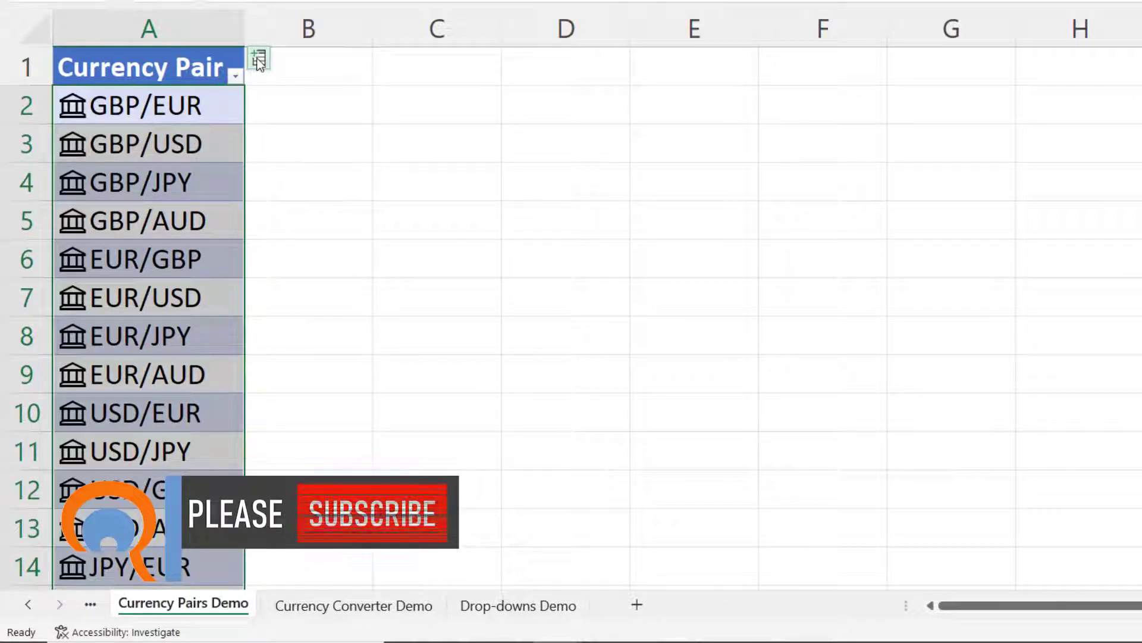
mouse_move(258, 58)
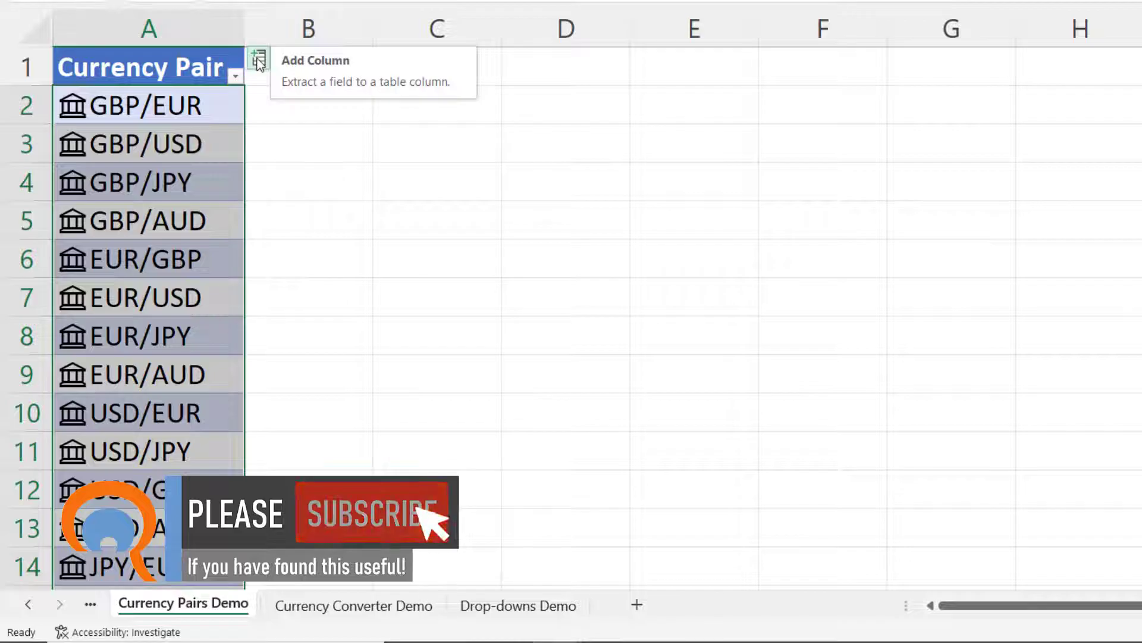
Insert the Price, From currency and Currency fields from the linked pairs as new columns.
left_click(259, 61)
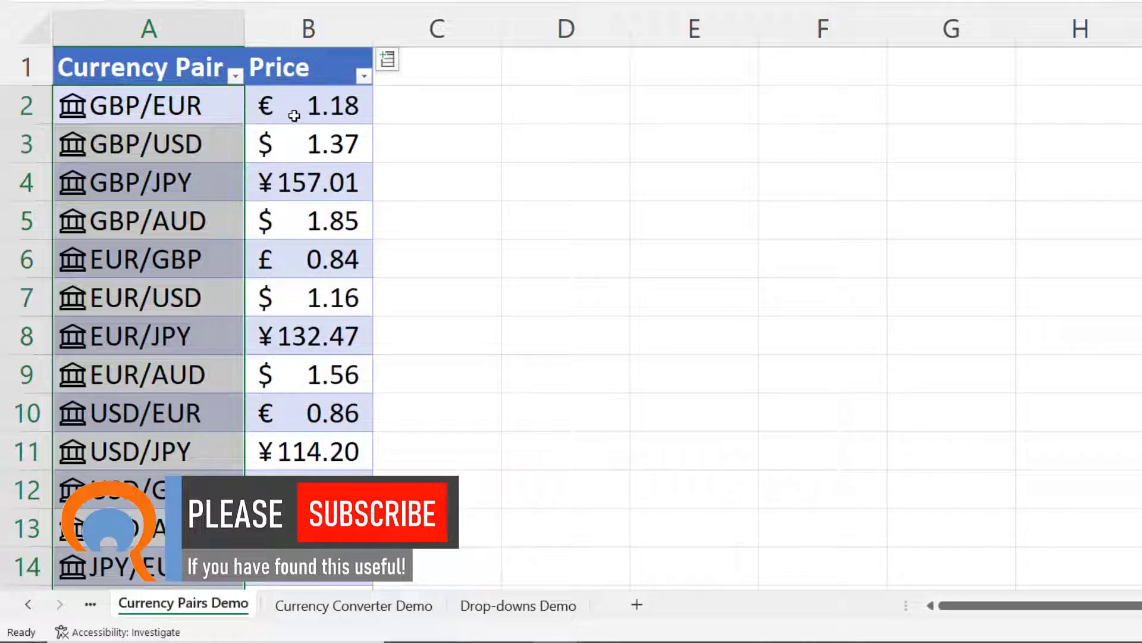
left_click(388, 60)
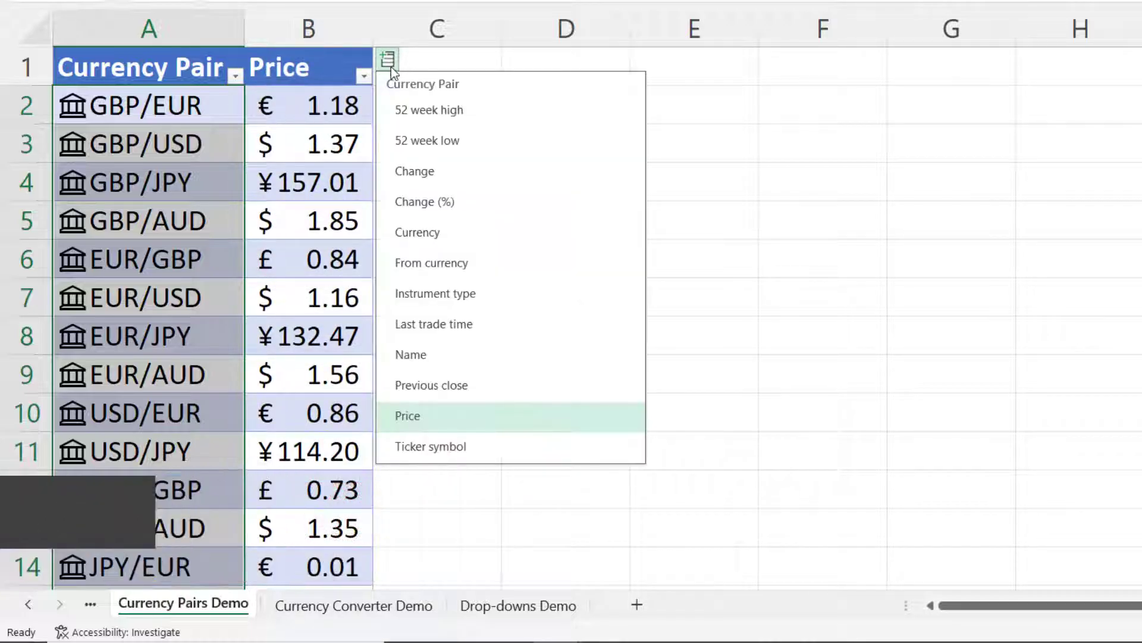
left_click(431, 263)
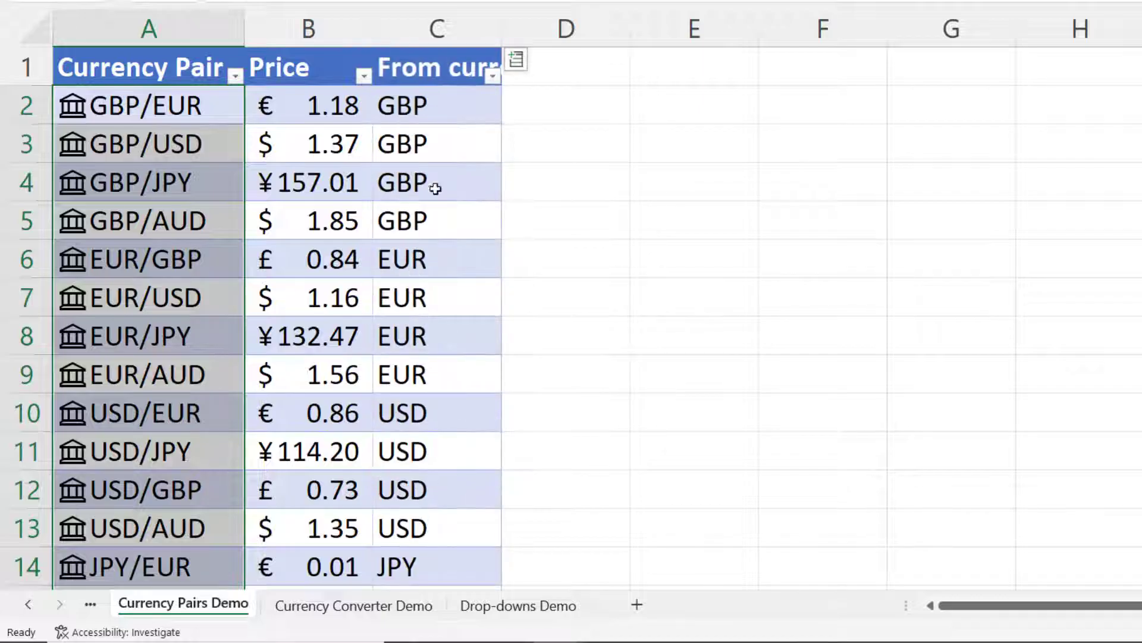
left_click(515, 60)
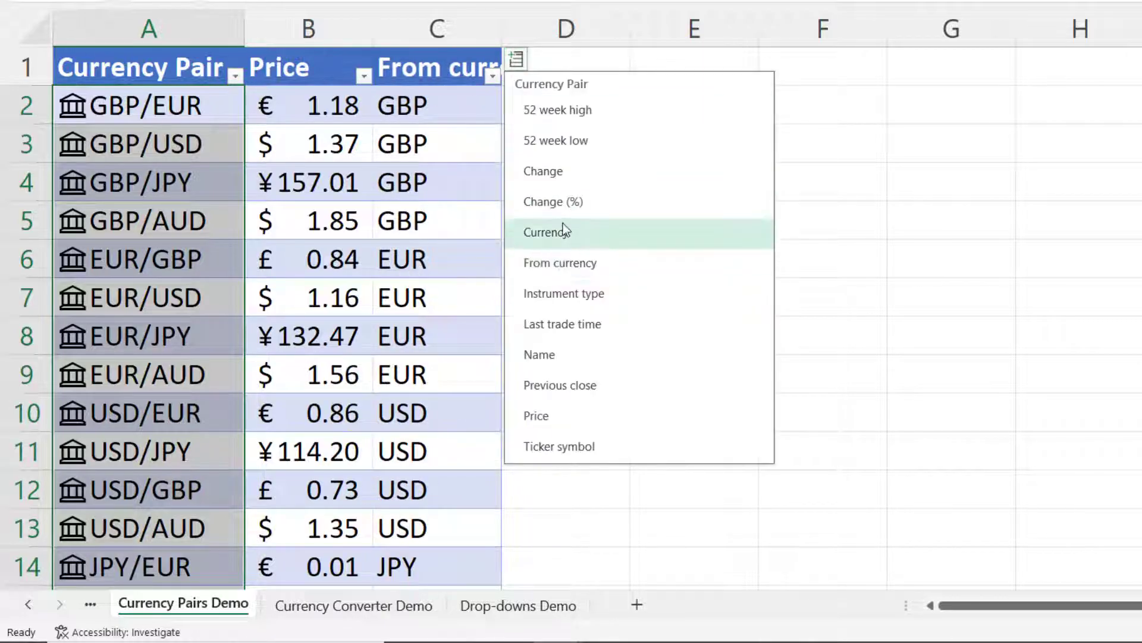
left_click(546, 232)
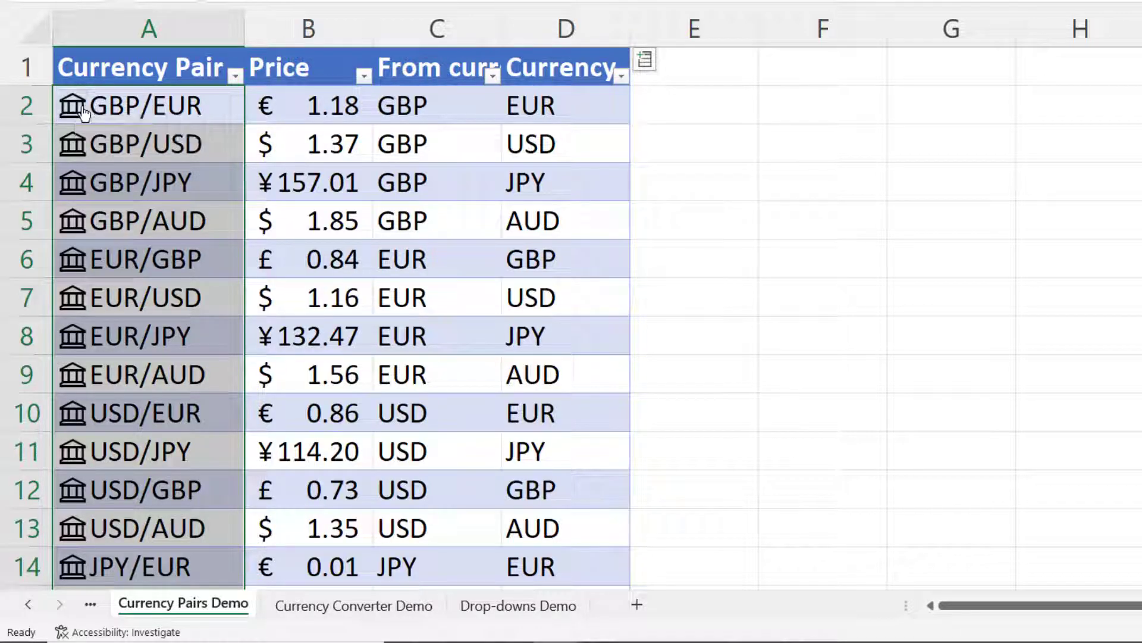
Show the data type refresh settings with automatic refresh every 5 minutes expanded.
right_click(84, 106)
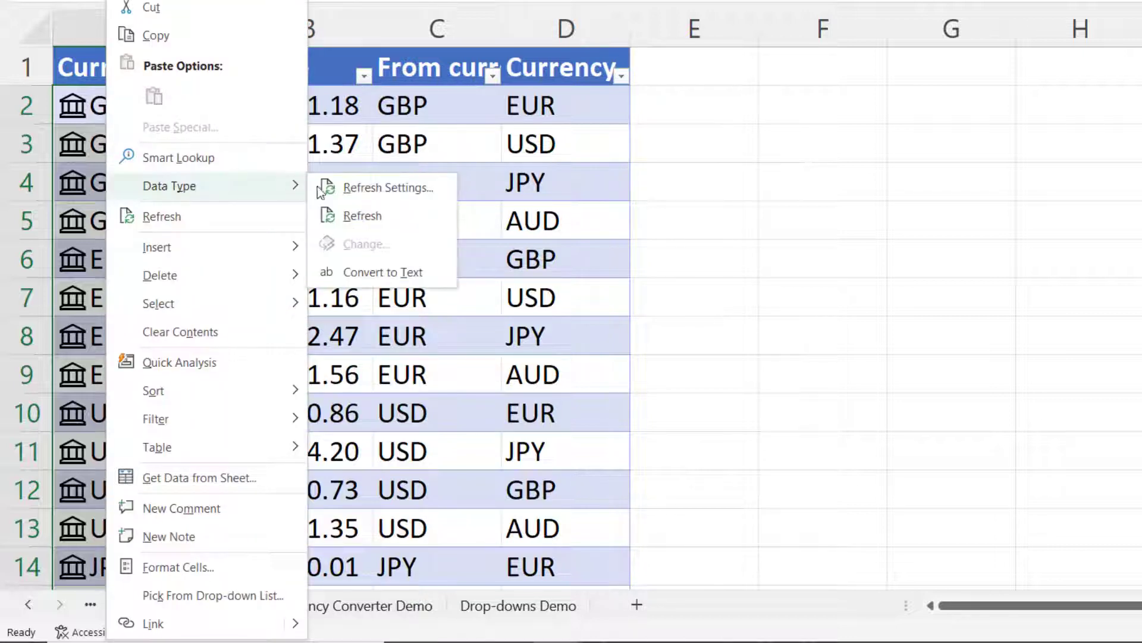
left_click(387, 187)
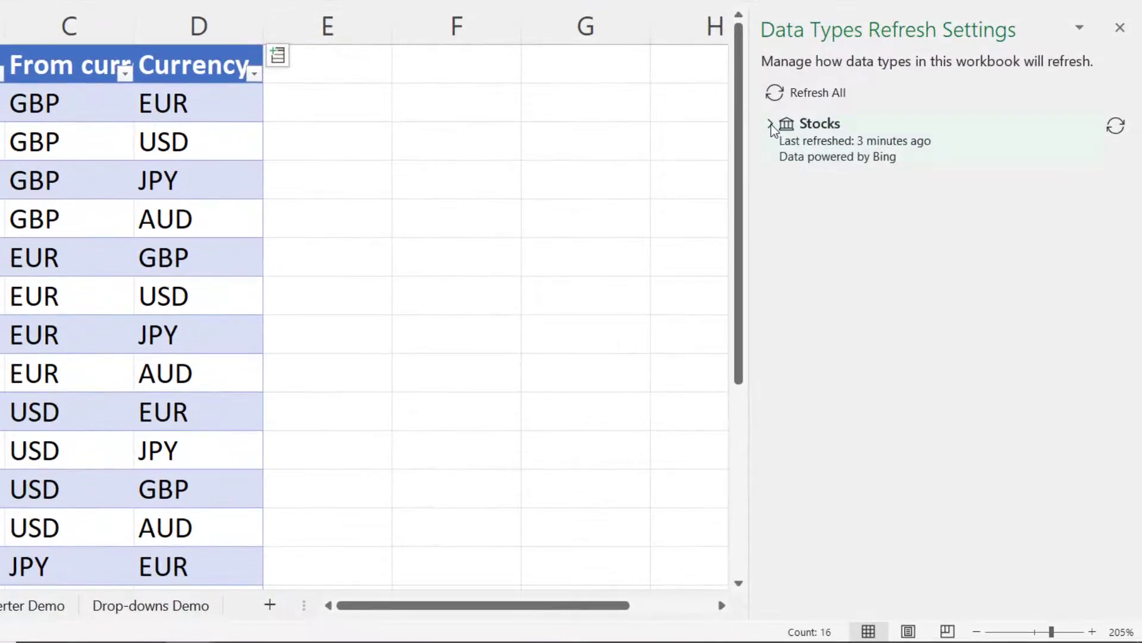
mouse_move(770, 127)
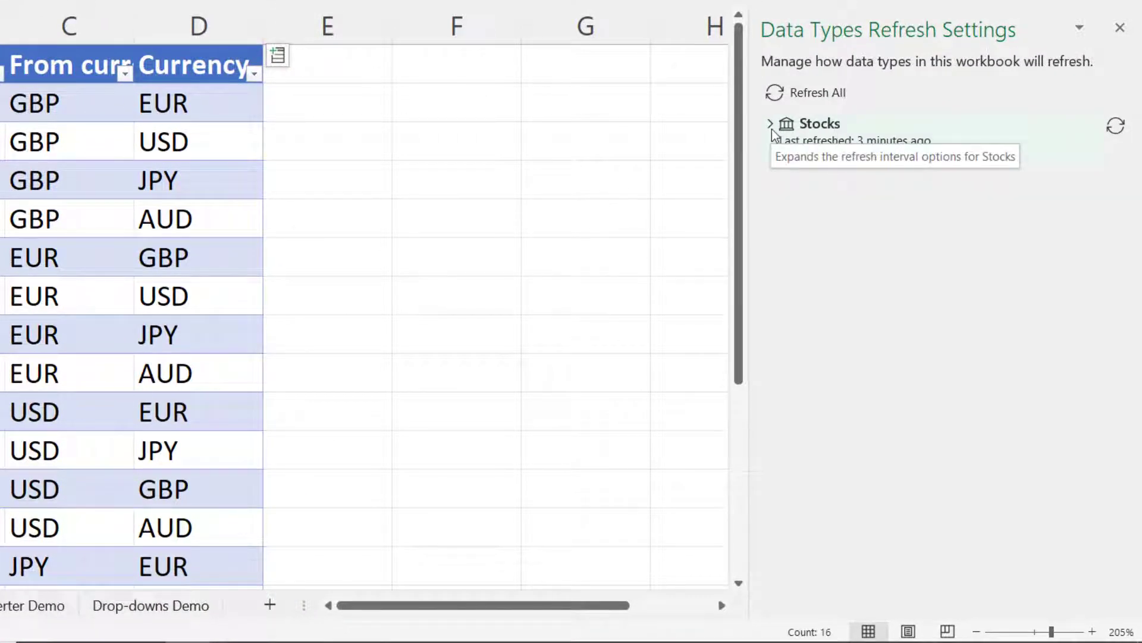
left_click(770, 122)
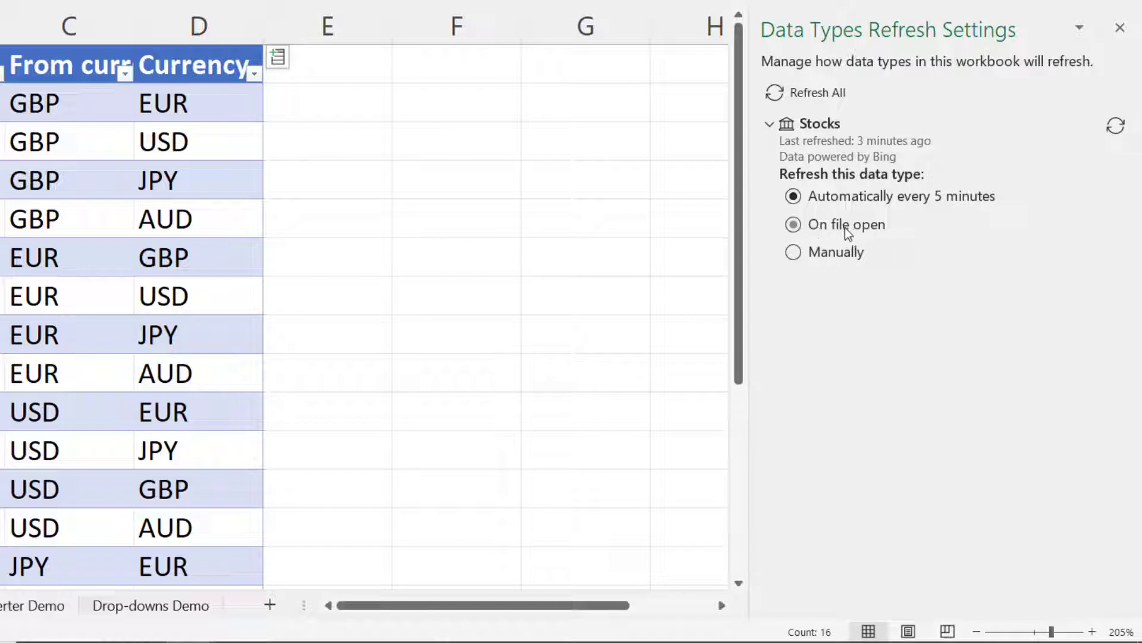
left_click(793, 251)
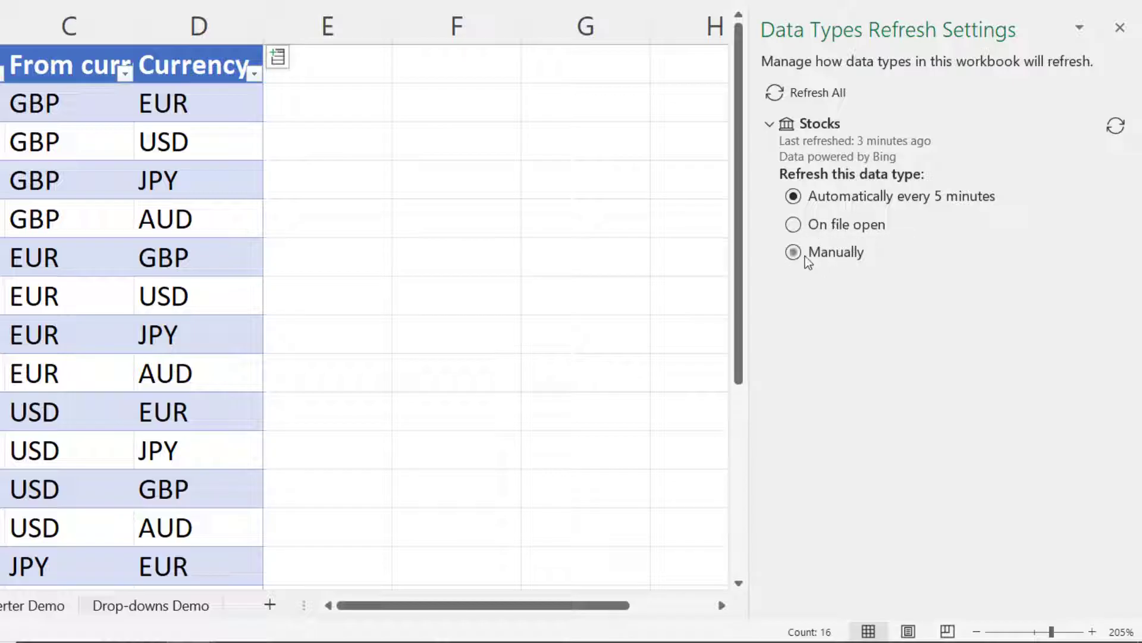
mouse_move(865, 260)
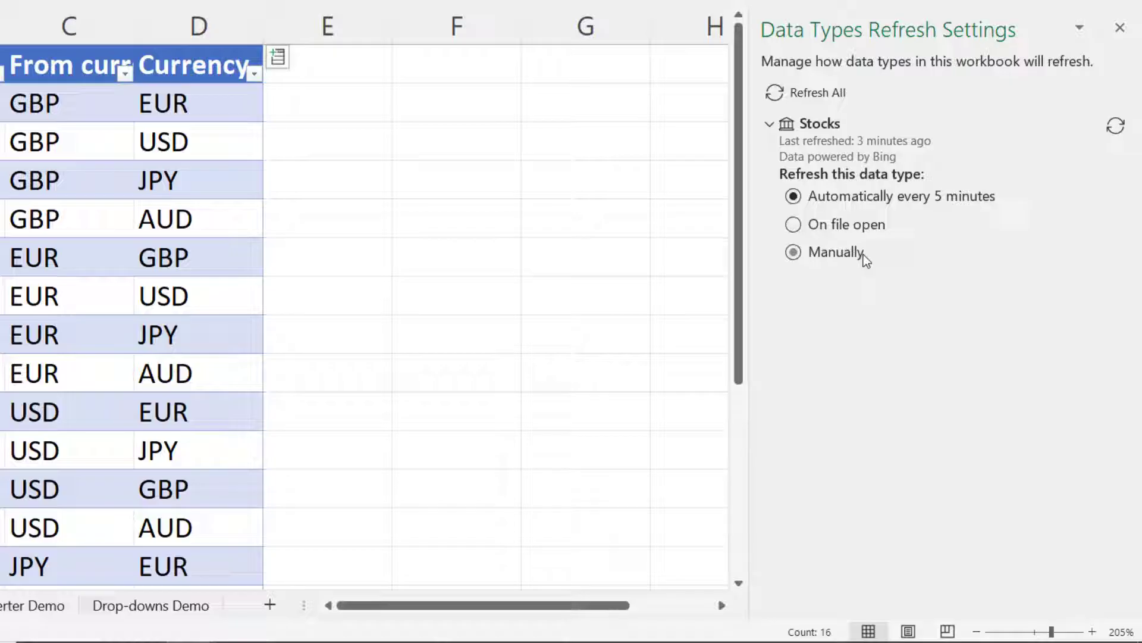
left_click(793, 197)
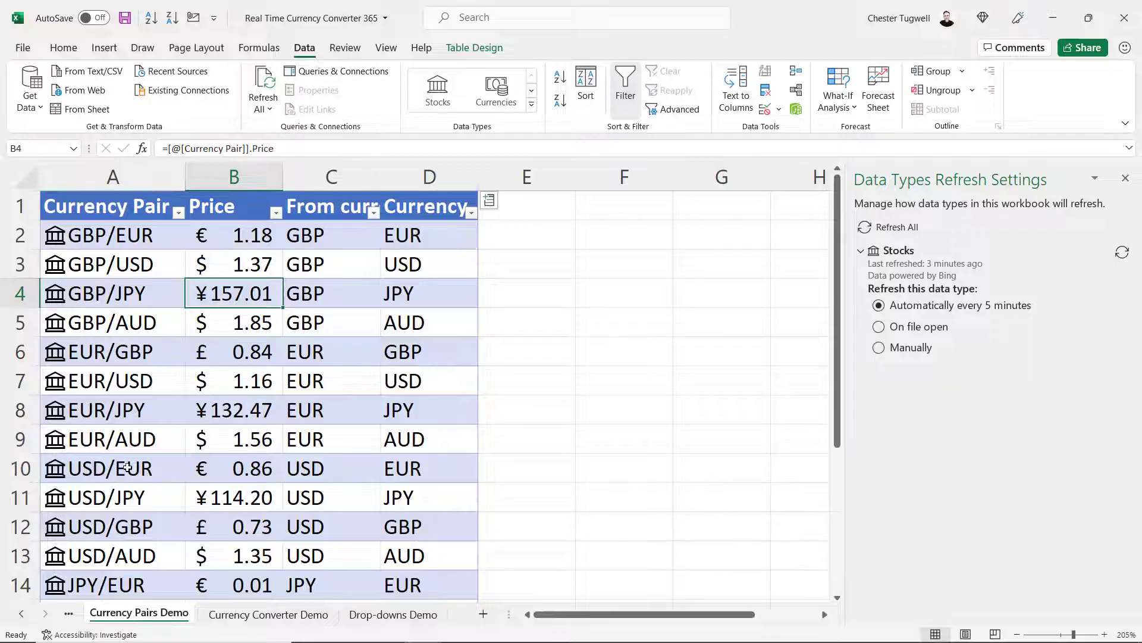
Go to the Currency Converter Demo sheet and dismiss the refresh settings pane.
left_click(268, 613)
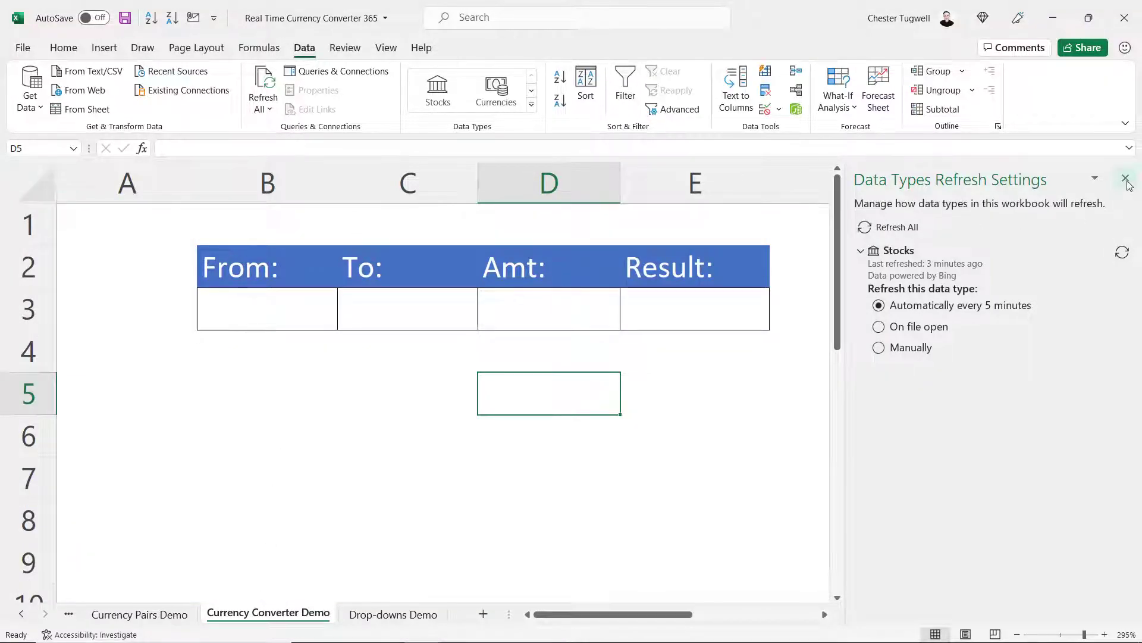
left_click(1128, 180)
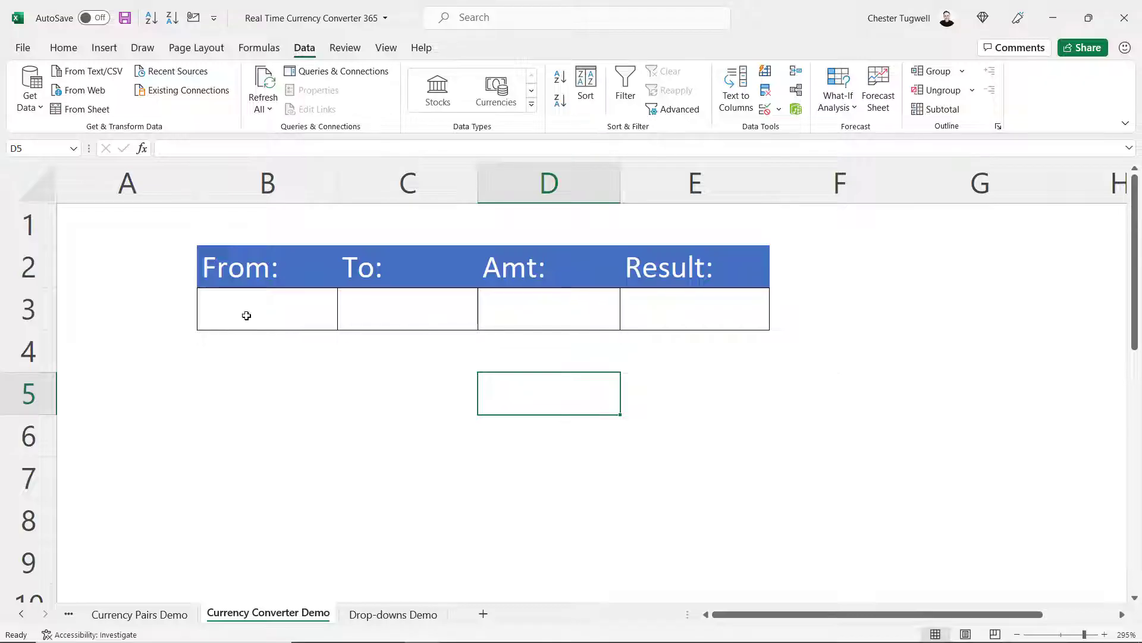
mouse_move(394, 309)
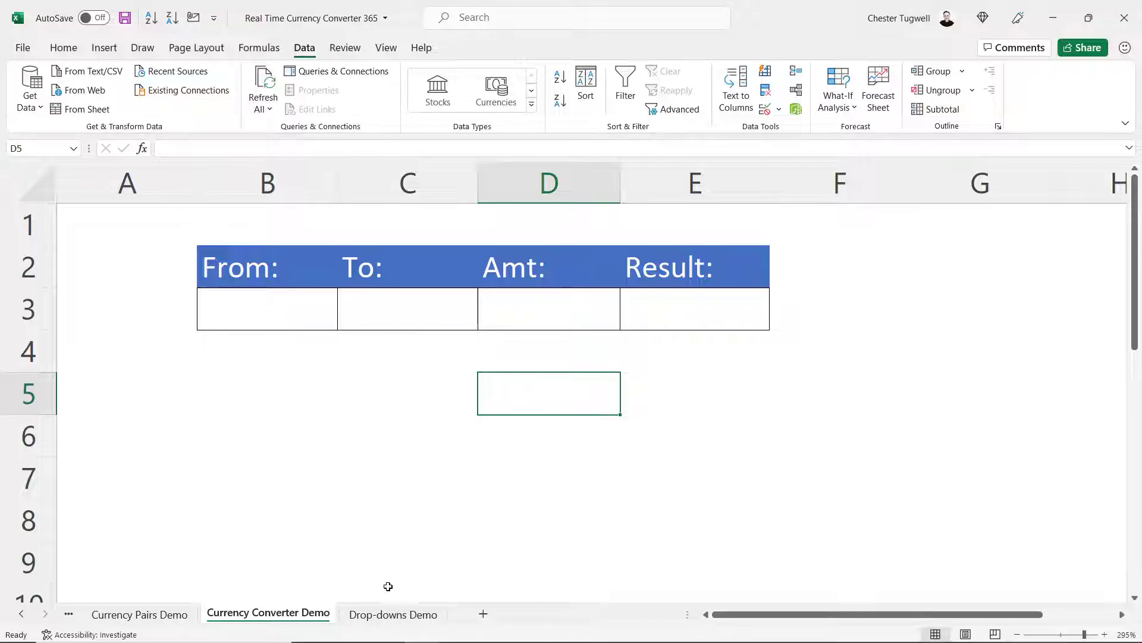
Enter =UNIQUE(CurrencyPairsDemo[From currency]) in A2 of the Drop-downs Demo sheet.
left_click(393, 614)
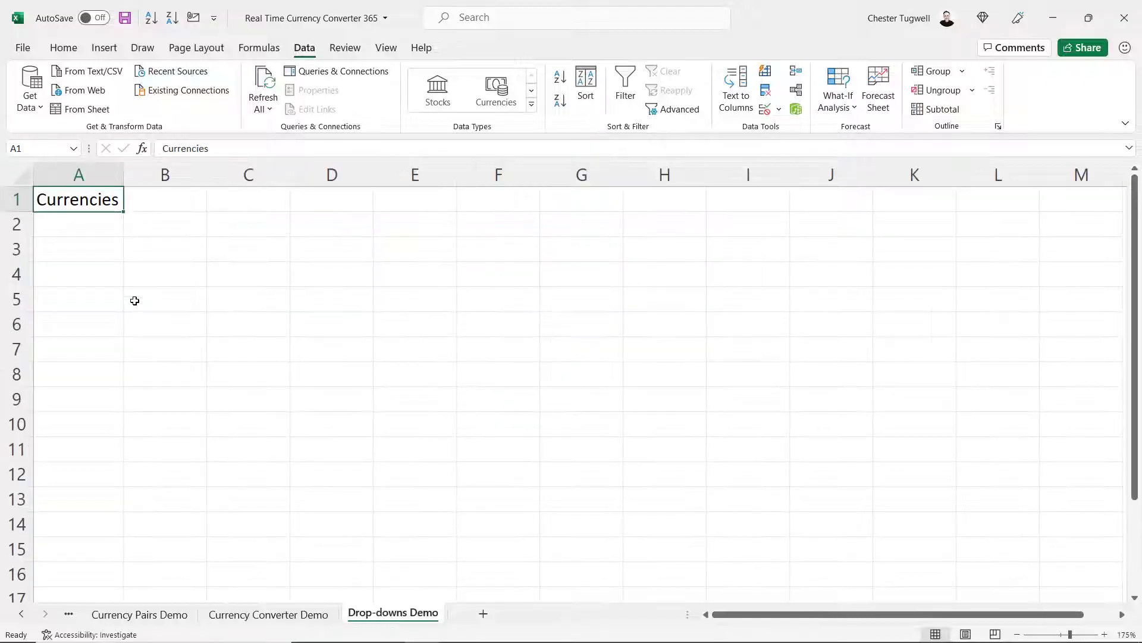
mouse_move(244, 395)
type("=")
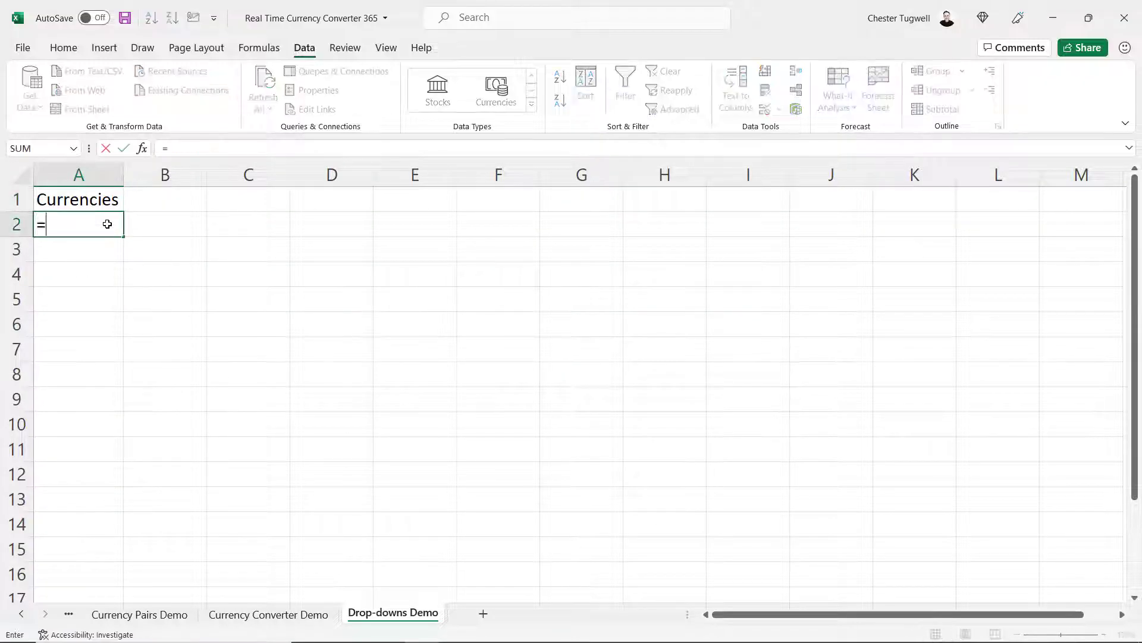
type("UNIQUE(")
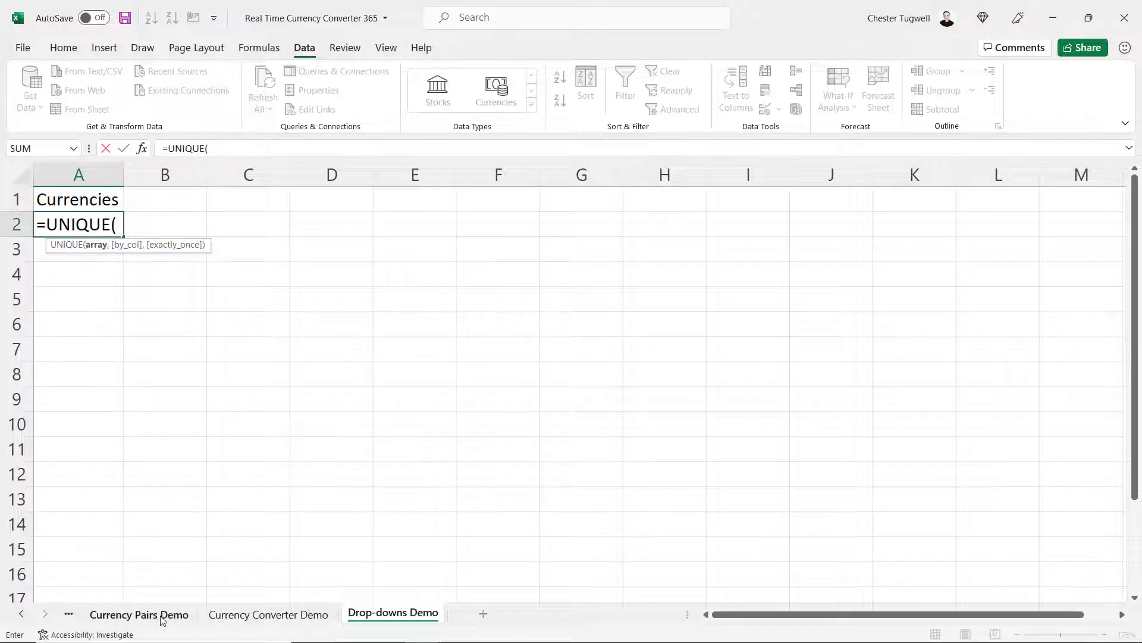
left_click(138, 614)
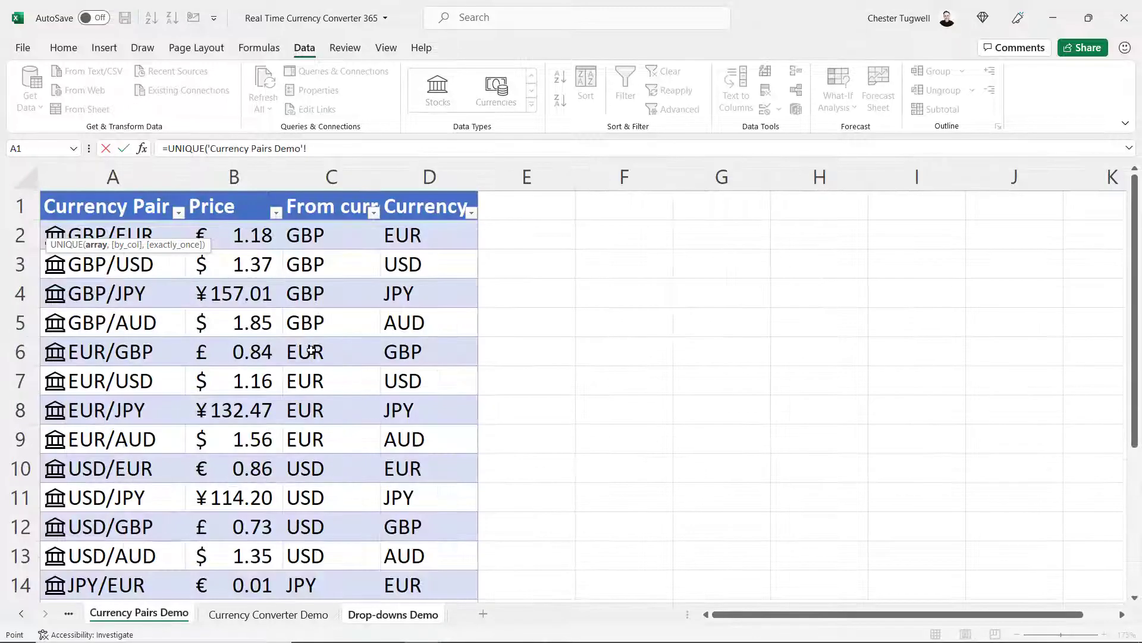
mouse_move(333, 257)
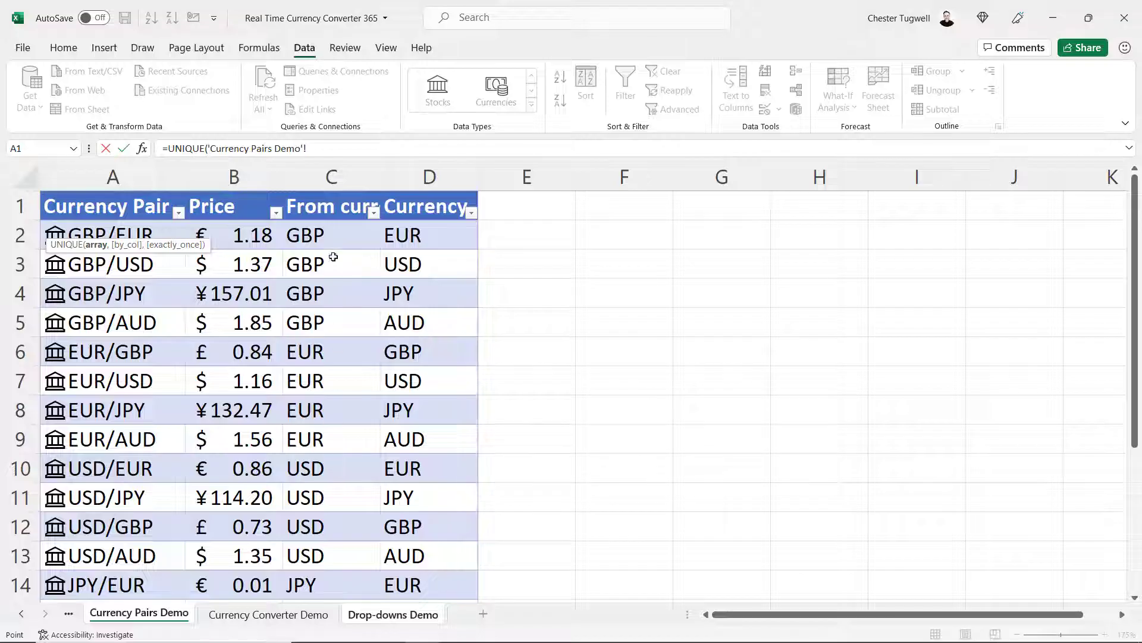
left_click_drag(332, 235, 332, 264)
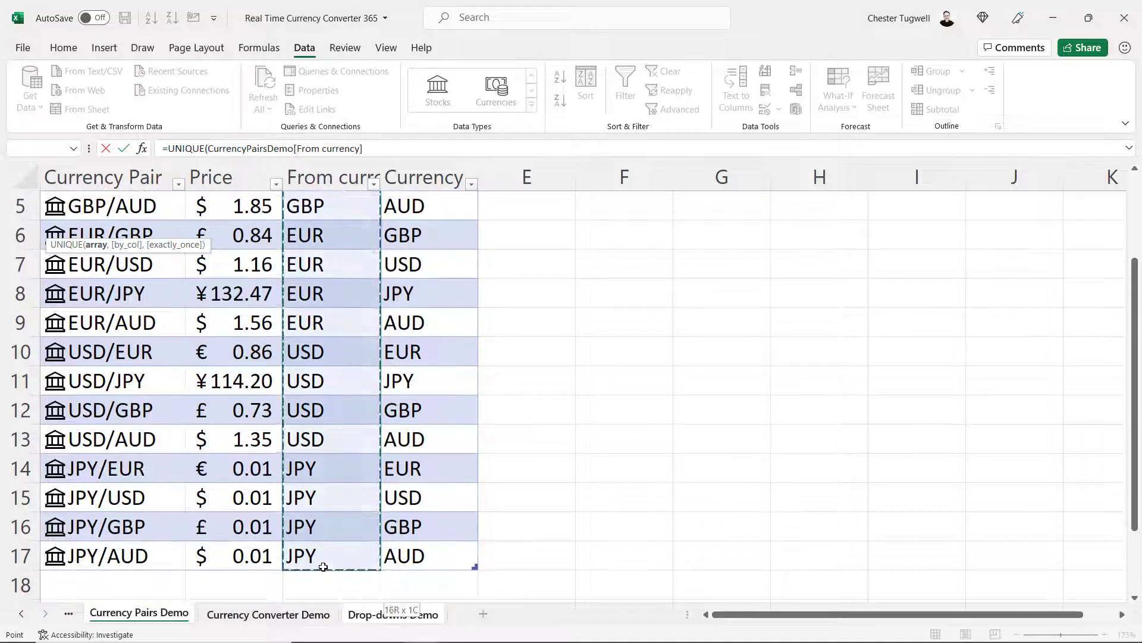
left_click(424, 178)
type(")")
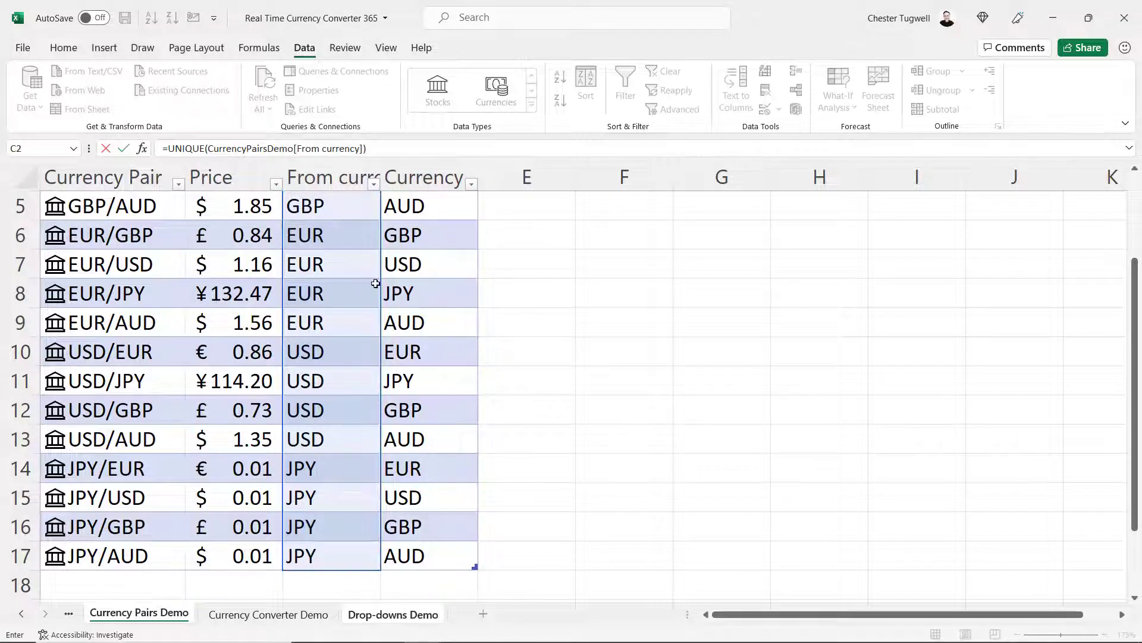
left_click(393, 614)
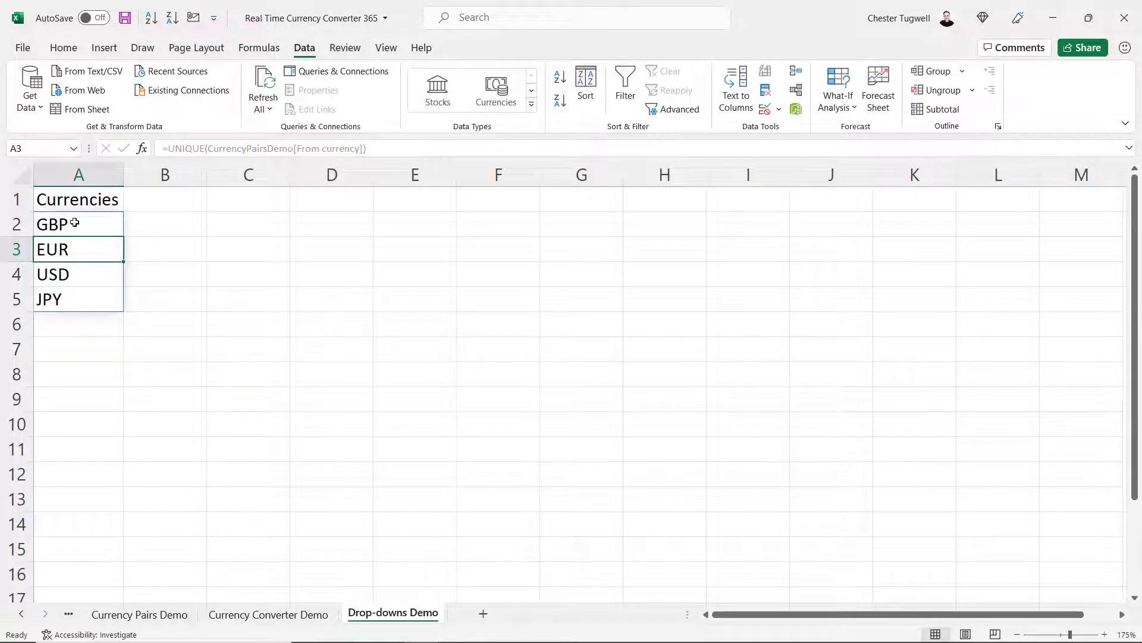
Begin wrapping the unique-currency formula in SORT.
double_click(79, 224)
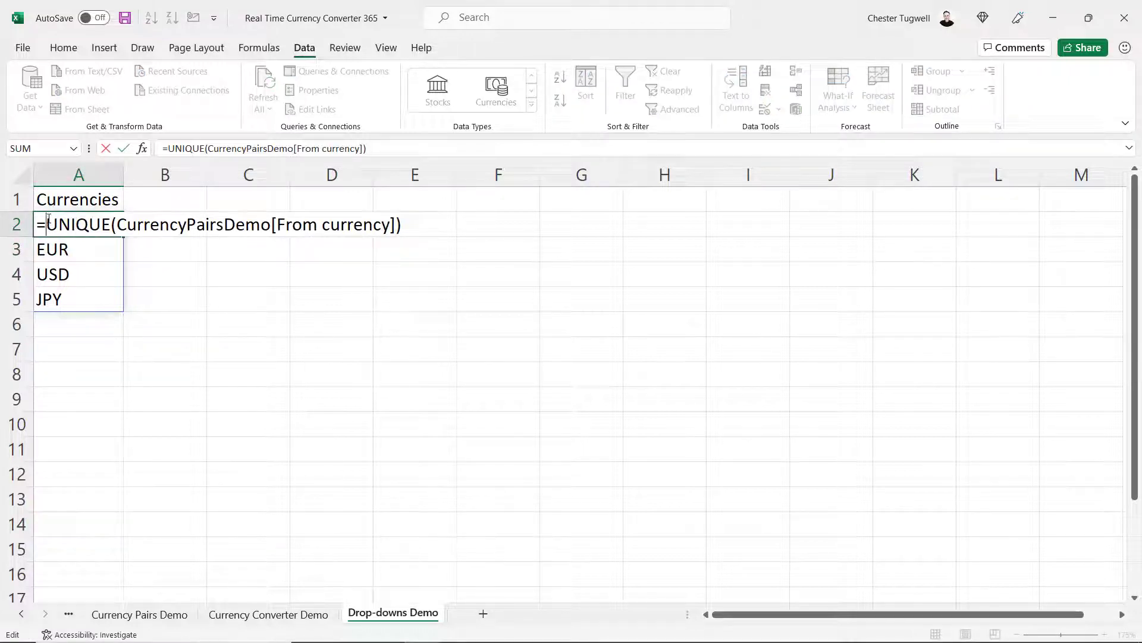
type("sort(")
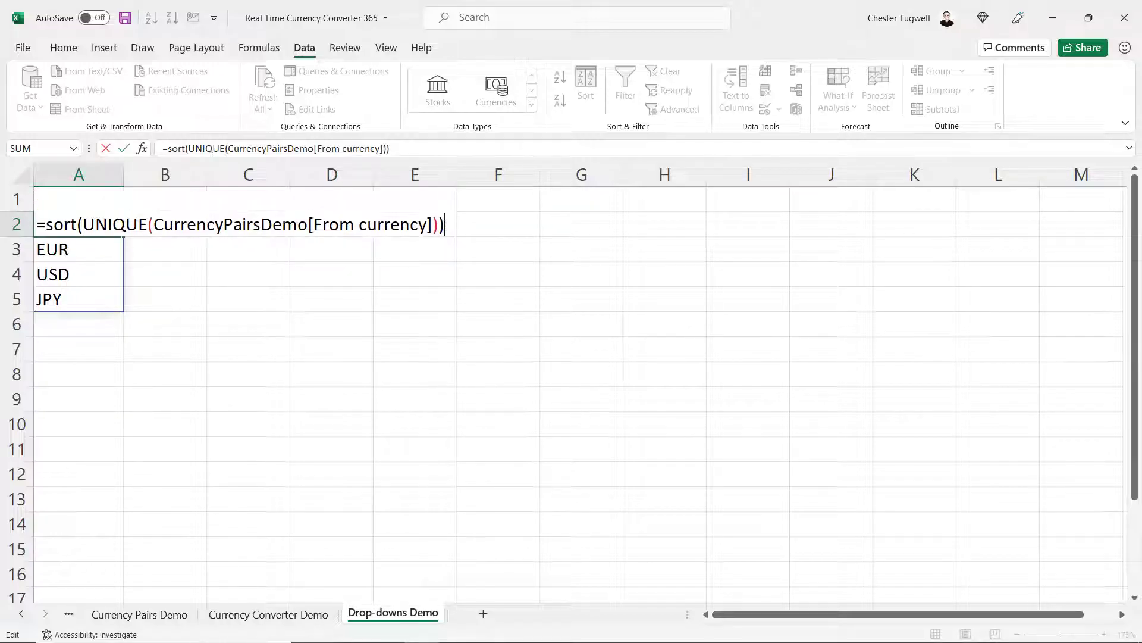
Validate the From and To cells as a list sourced from 'Drop-downs Demo'!$A$2#.
left_click(267, 614)
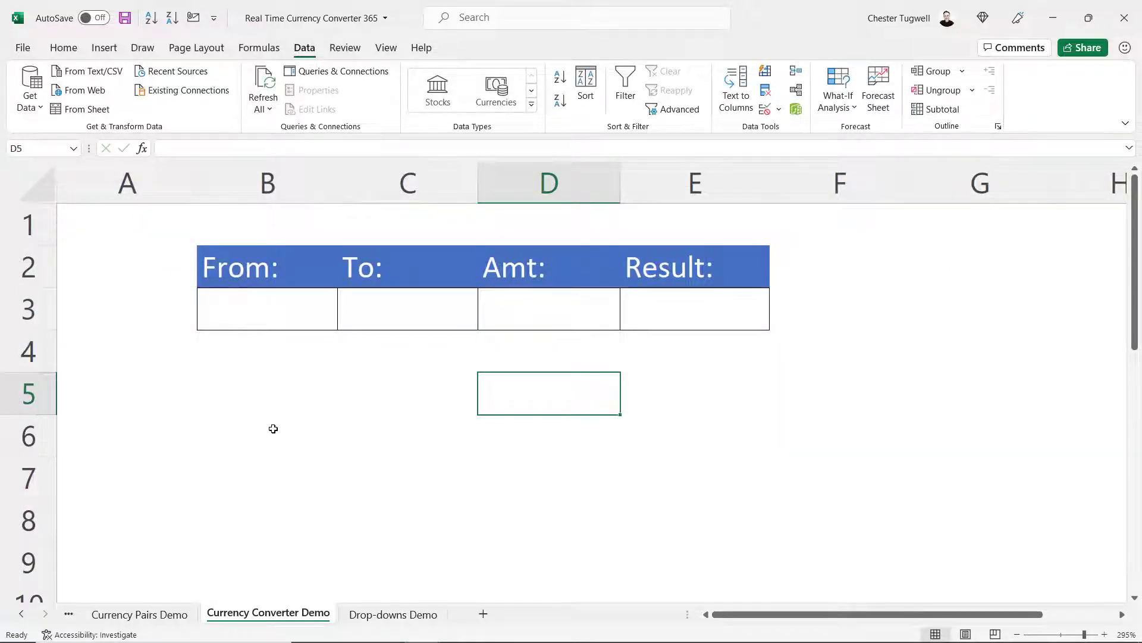
left_click(267, 307)
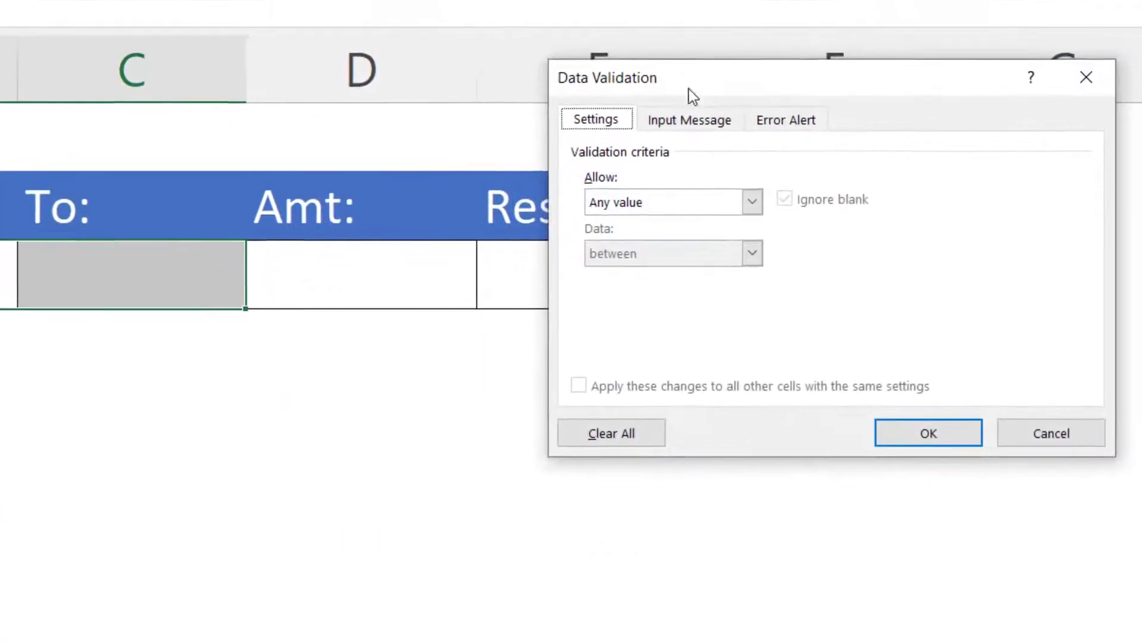
left_click(751, 202)
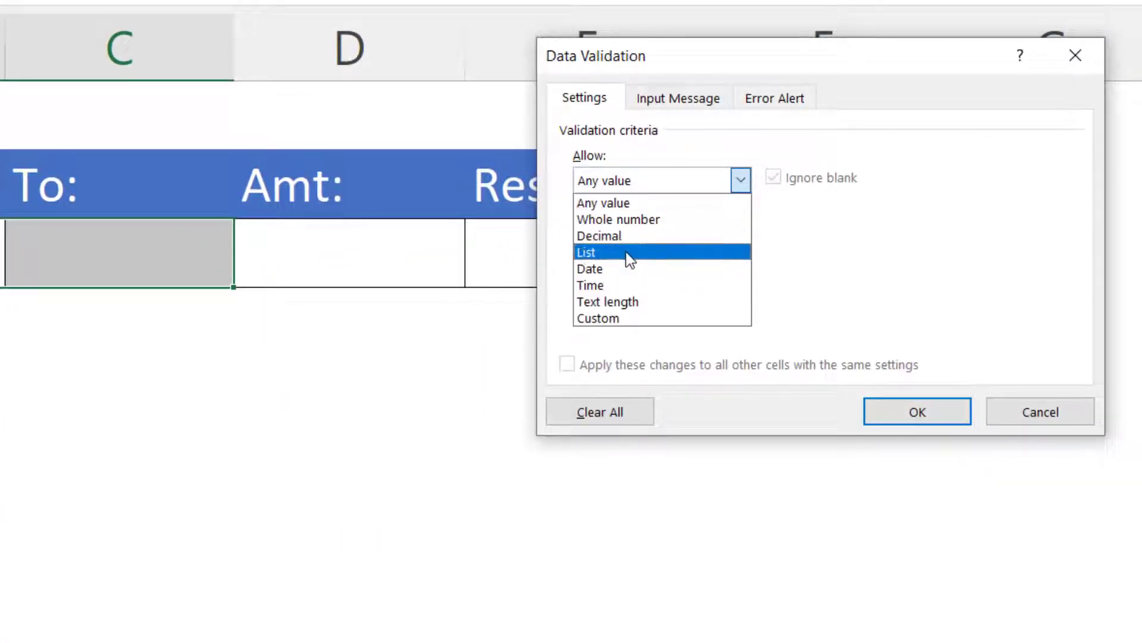
left_click(586, 252)
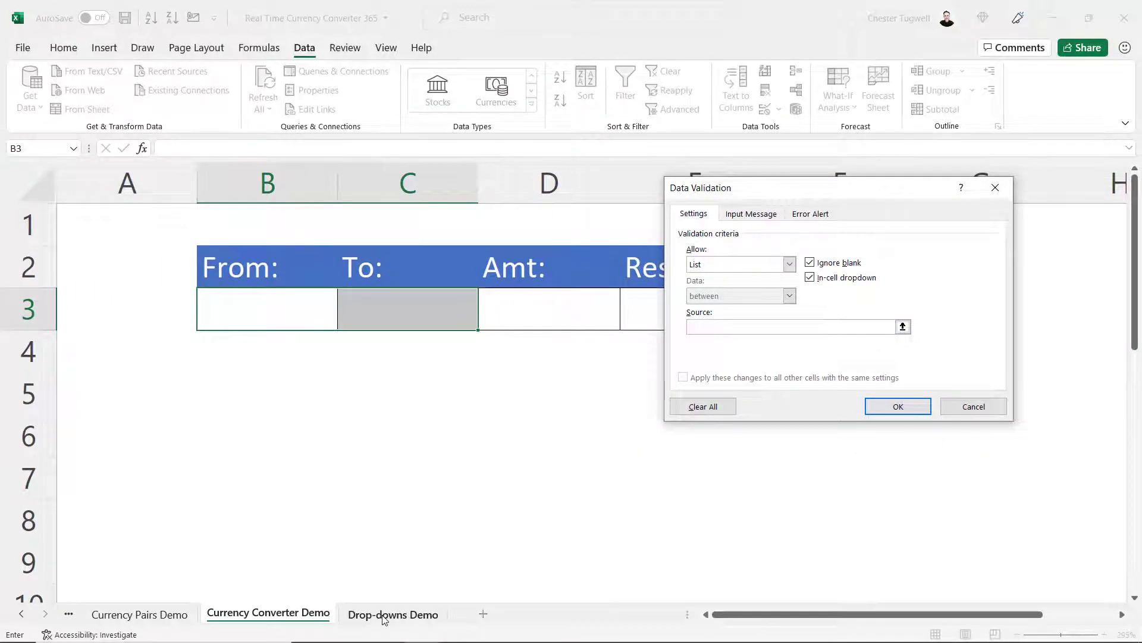
left_click(79, 225)
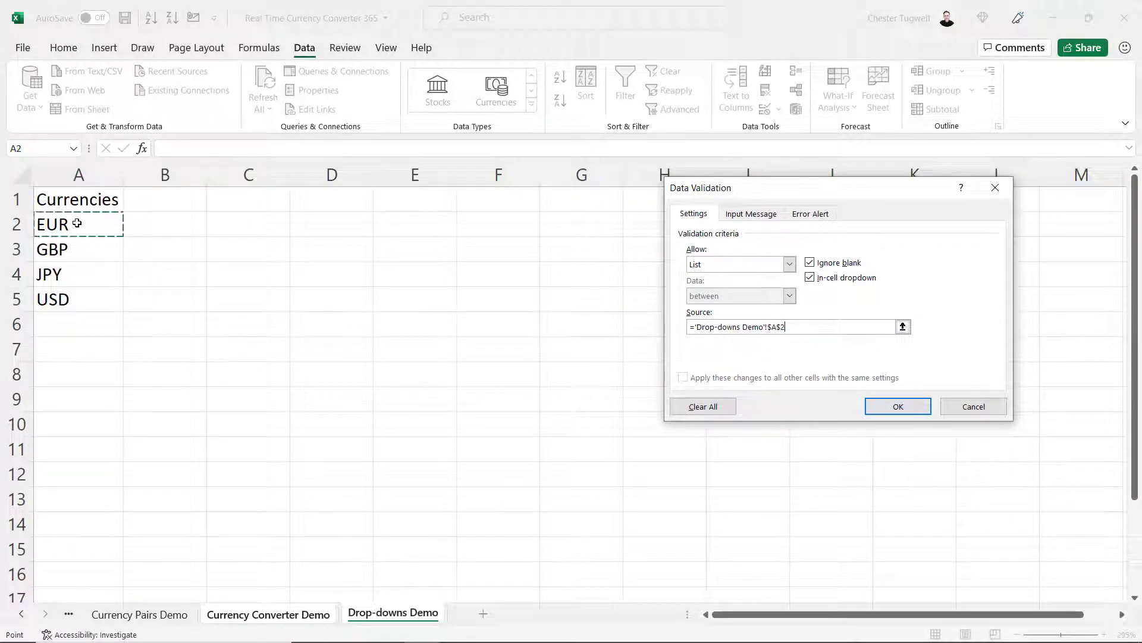
type("#")
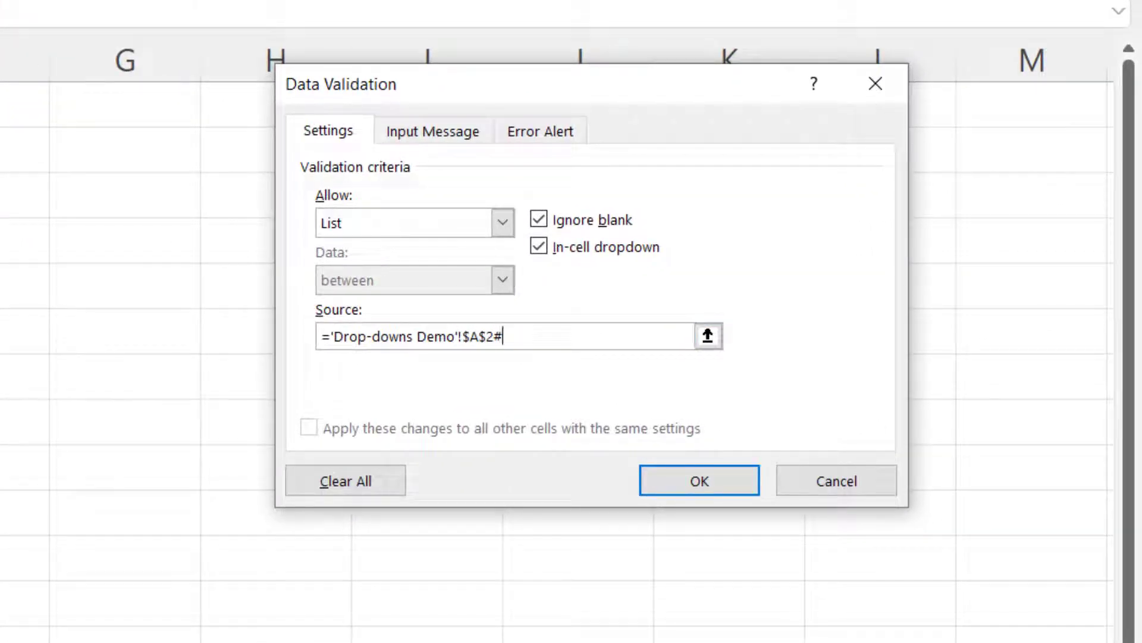
left_click(699, 479)
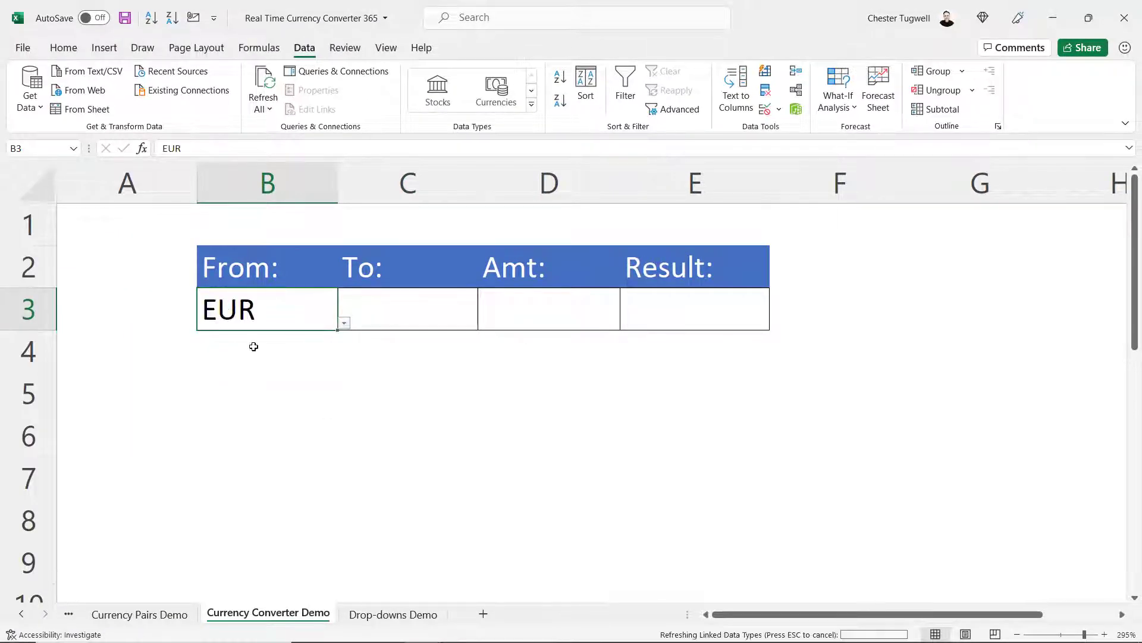
Choose GBP as the To currency and enter 500 as the amount in D3.
left_click(484, 322)
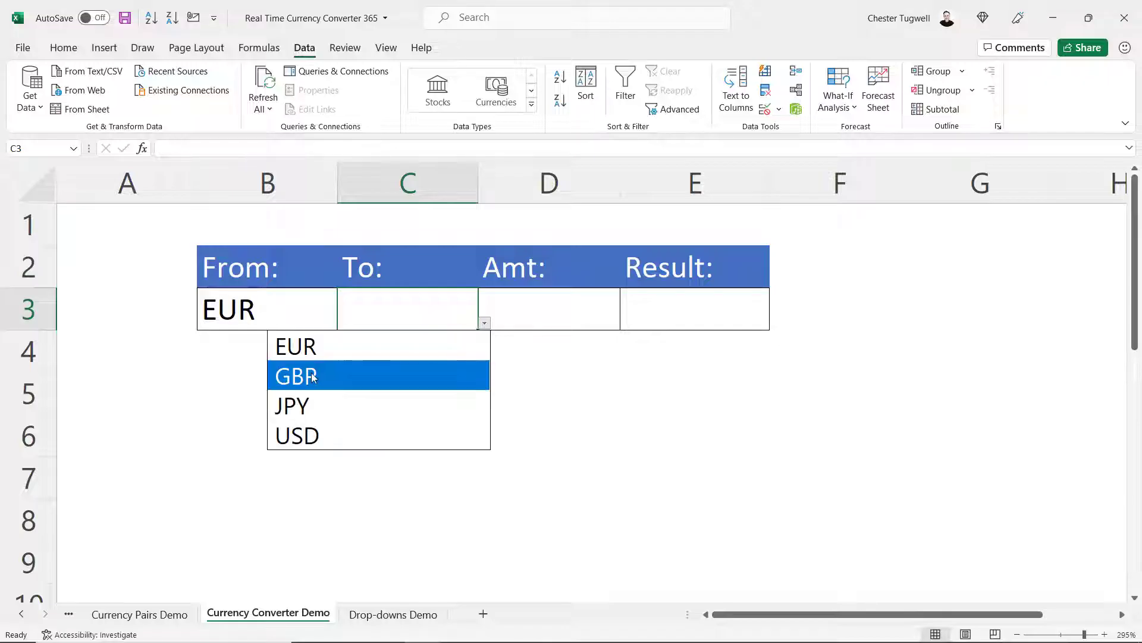
left_click(294, 375)
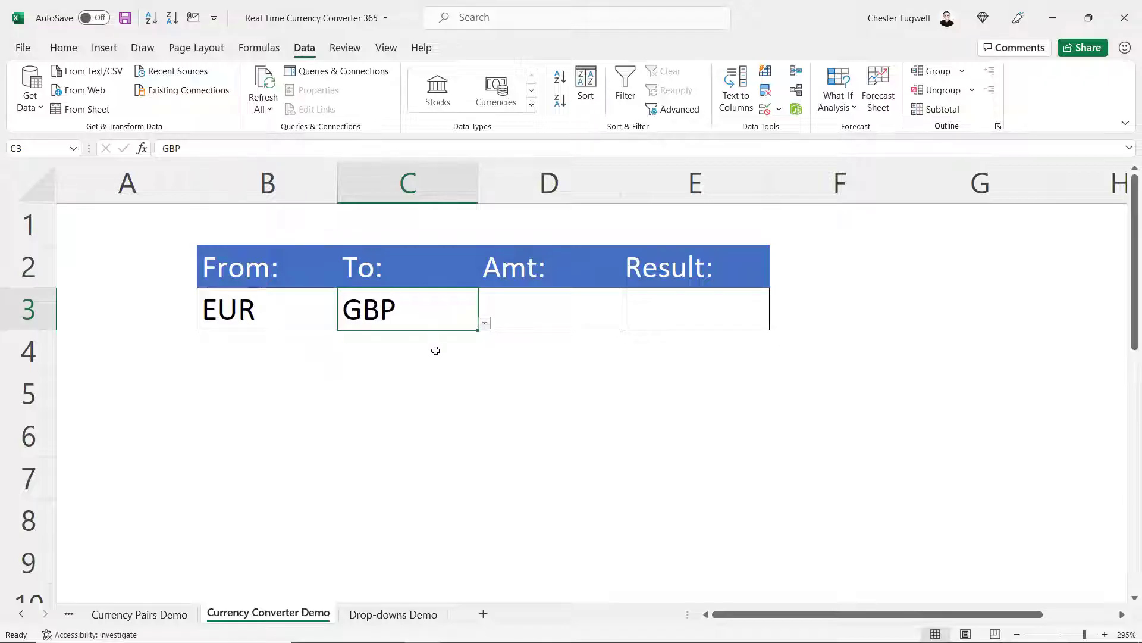
left_click(548, 308)
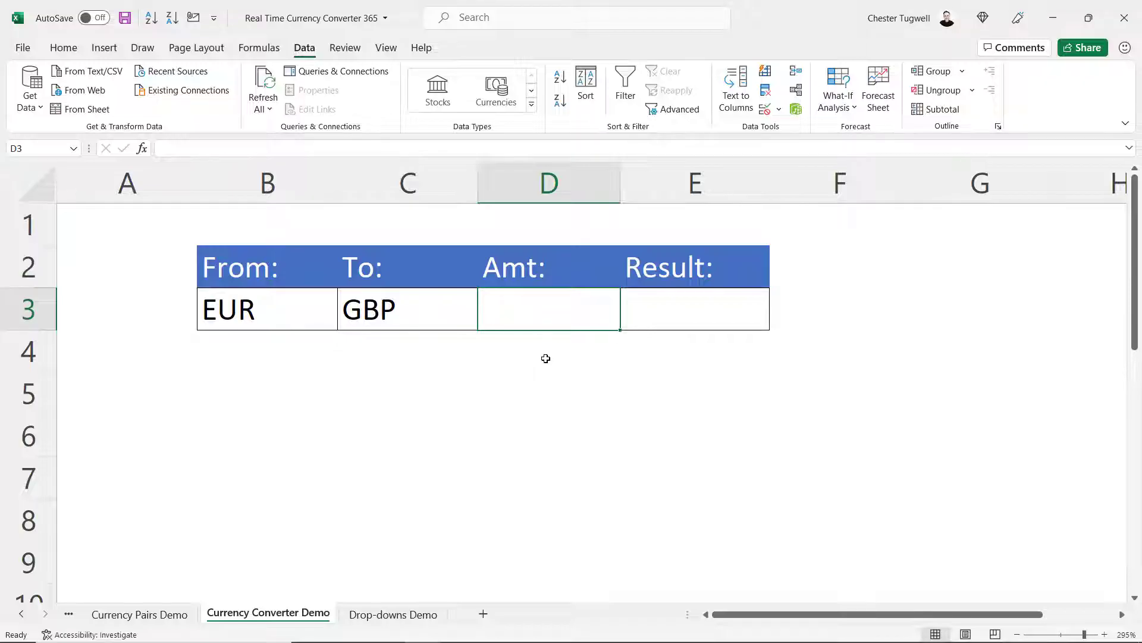
type("500.00")
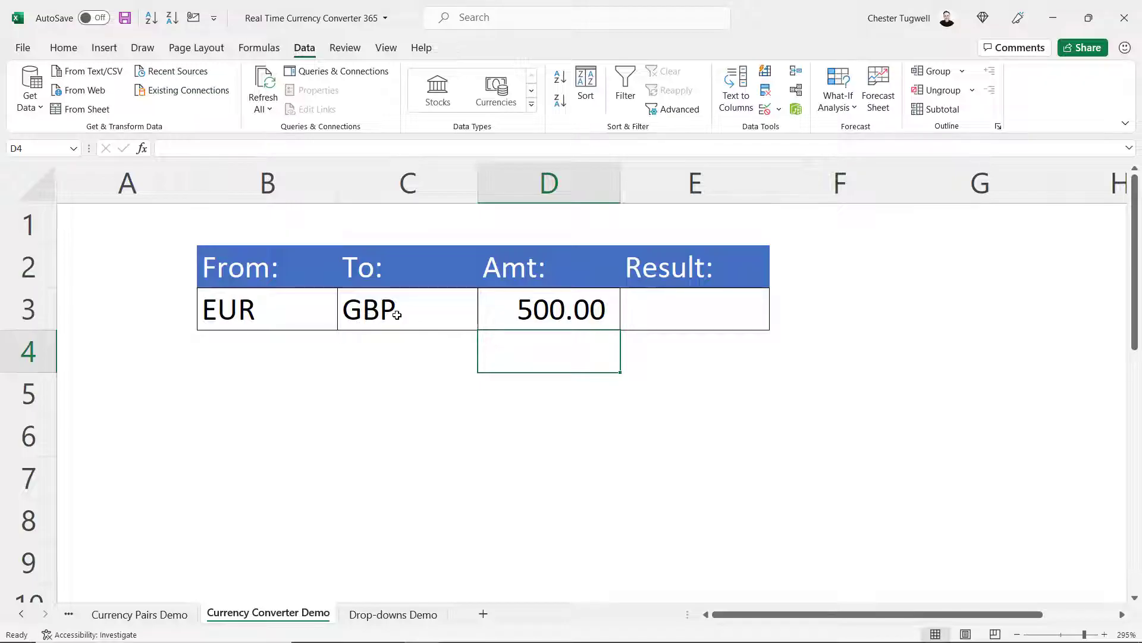
Build an XLOOKUP in E3 matching From&To against CurrencyPairsDemo and returning Price.
type("=x")
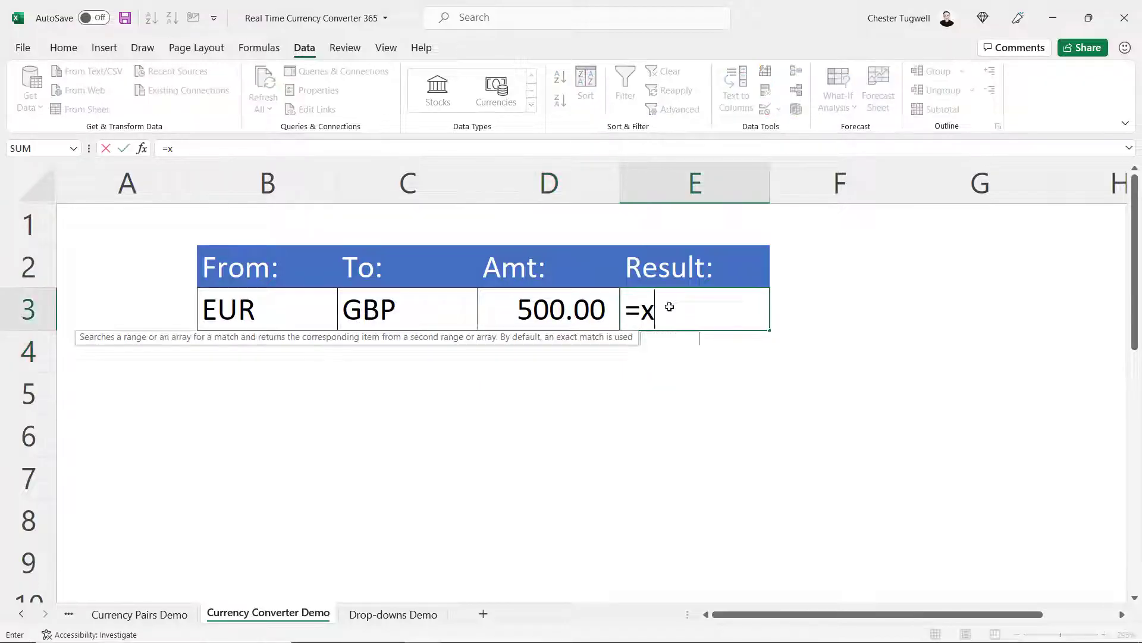
type("LOOKUP(")
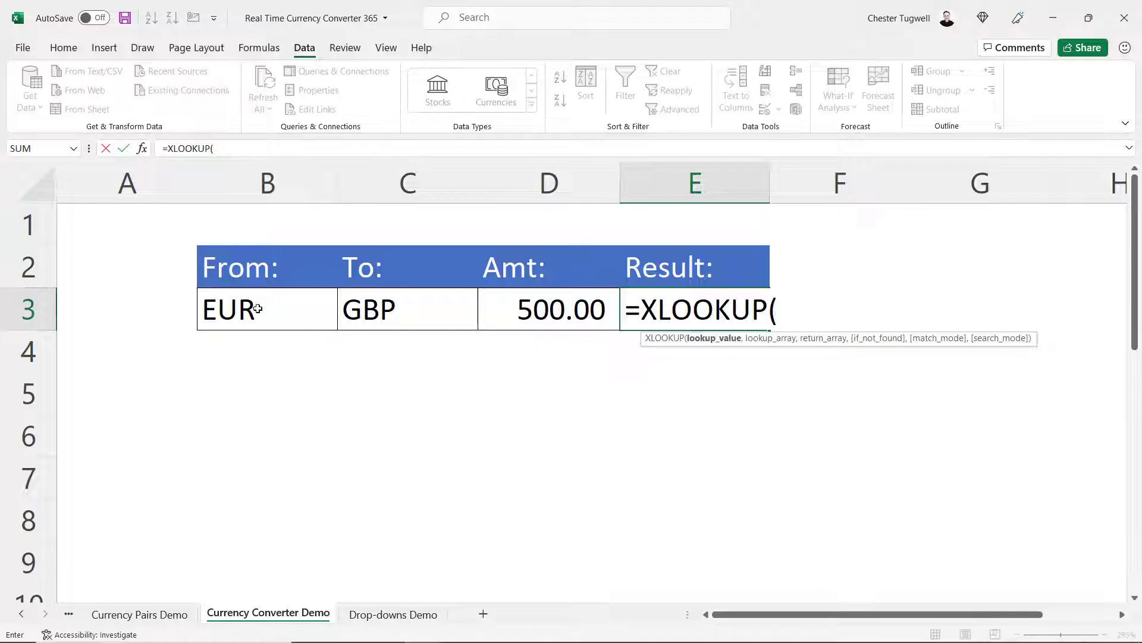
left_click(267, 309)
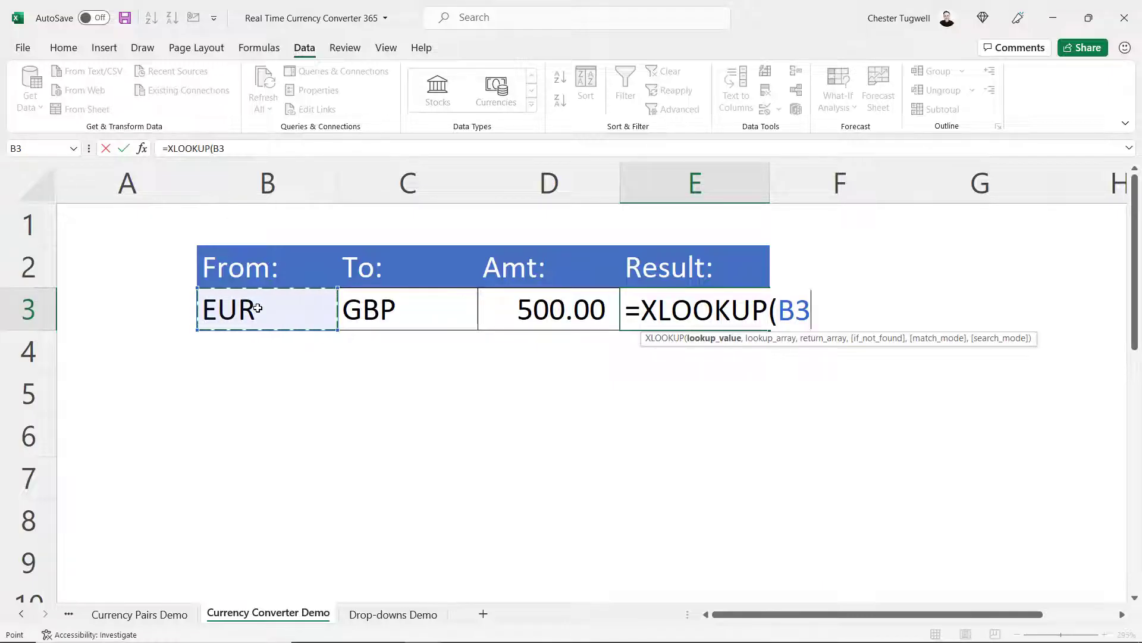
type("&C3,")
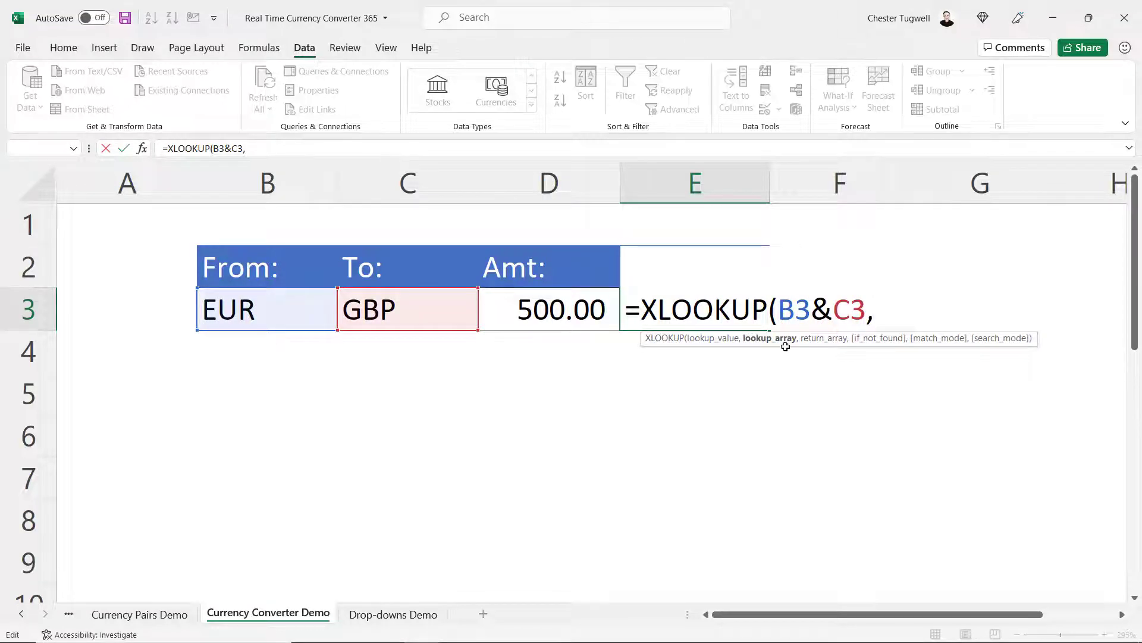
mouse_move(280, 619)
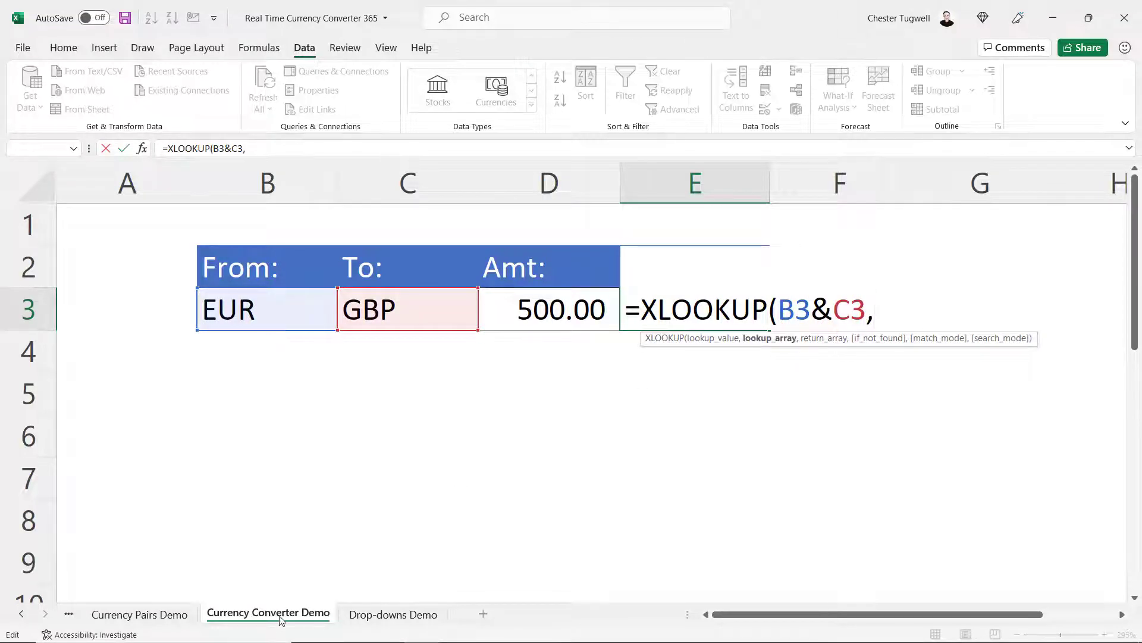
left_click(139, 614)
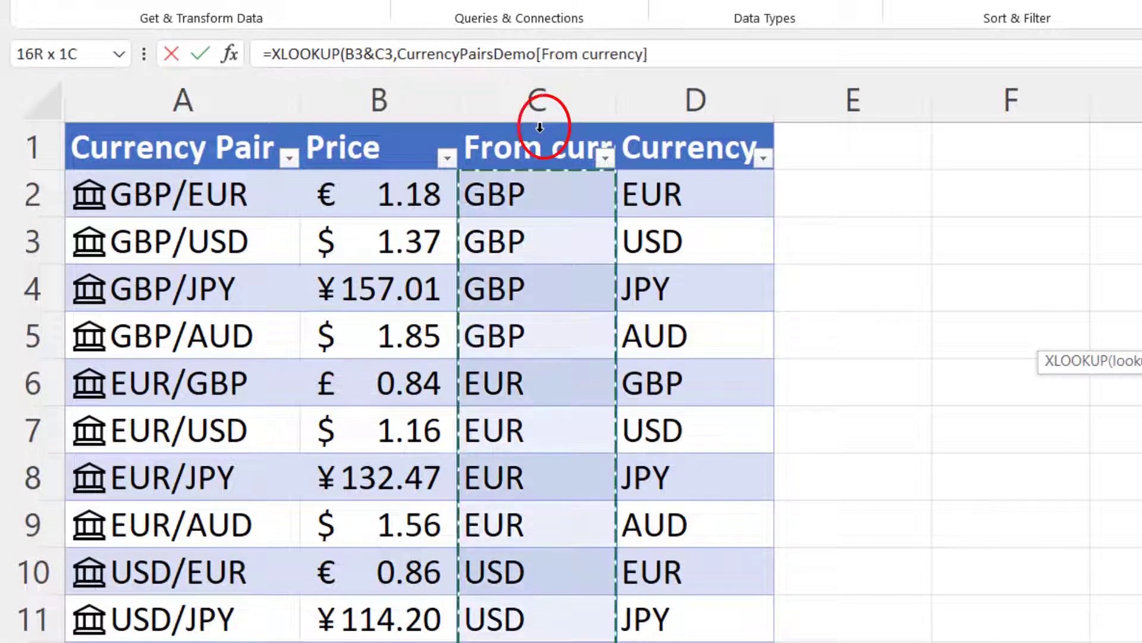
type("&CurrencyPairsDemo[Currency],")
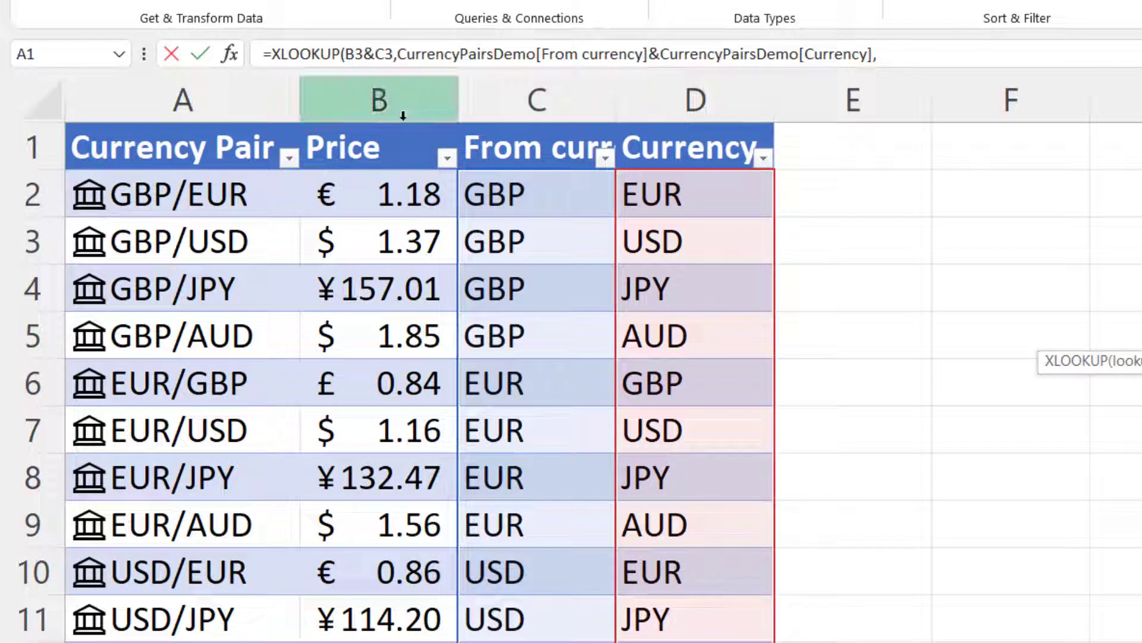
left_click(377, 192)
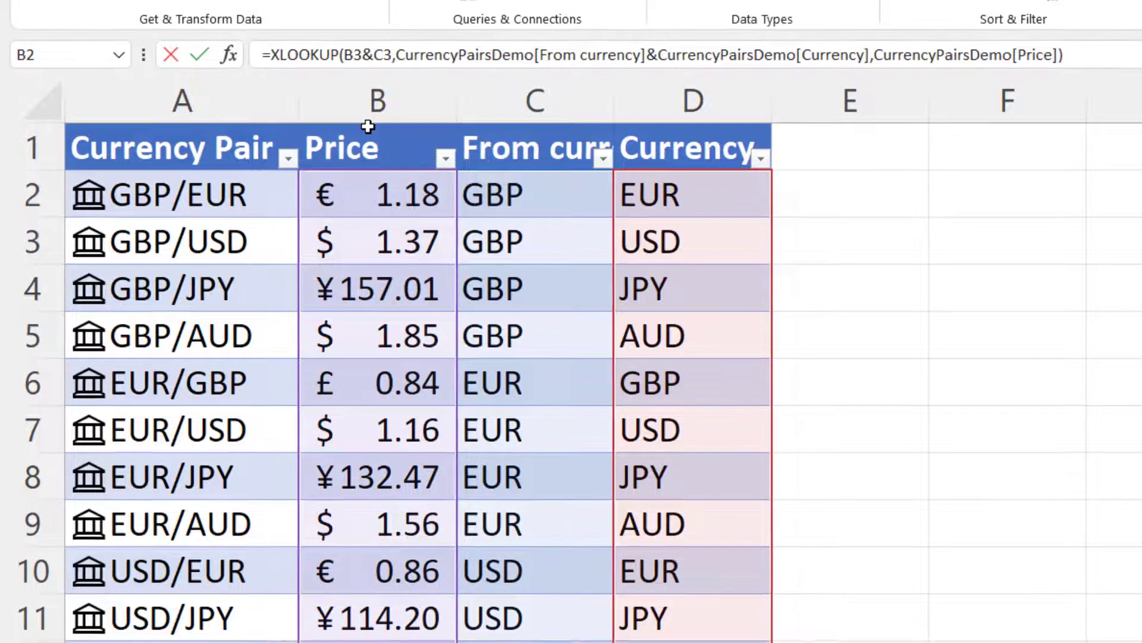
left_click(268, 614)
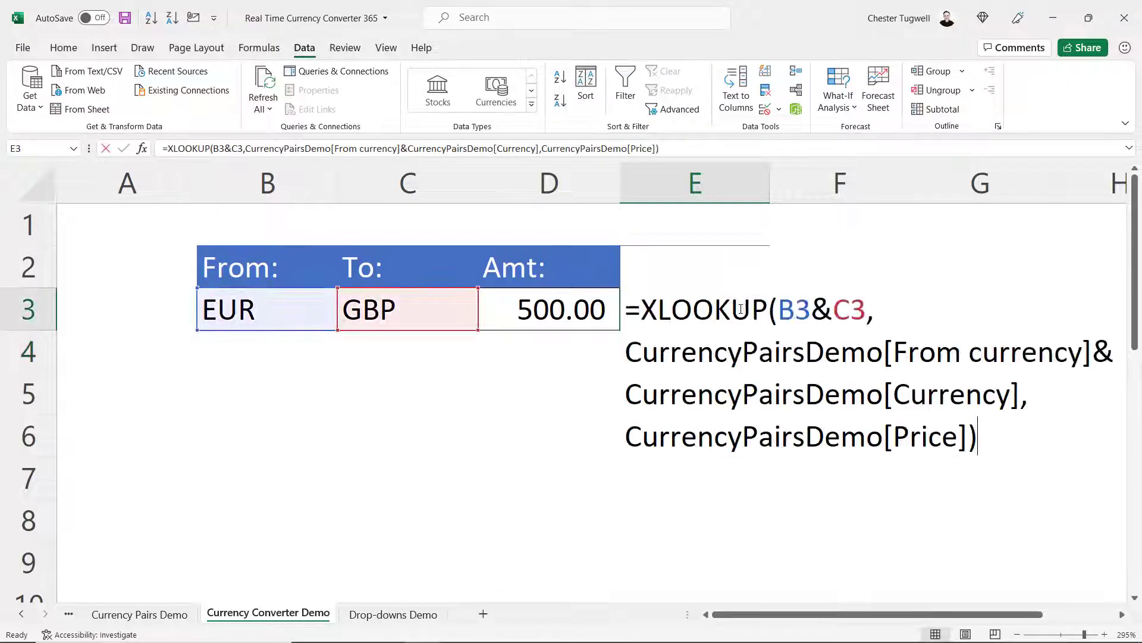
Multiply the looked-up rate by the amount in D3, giving 421.70.
left_click(980, 437)
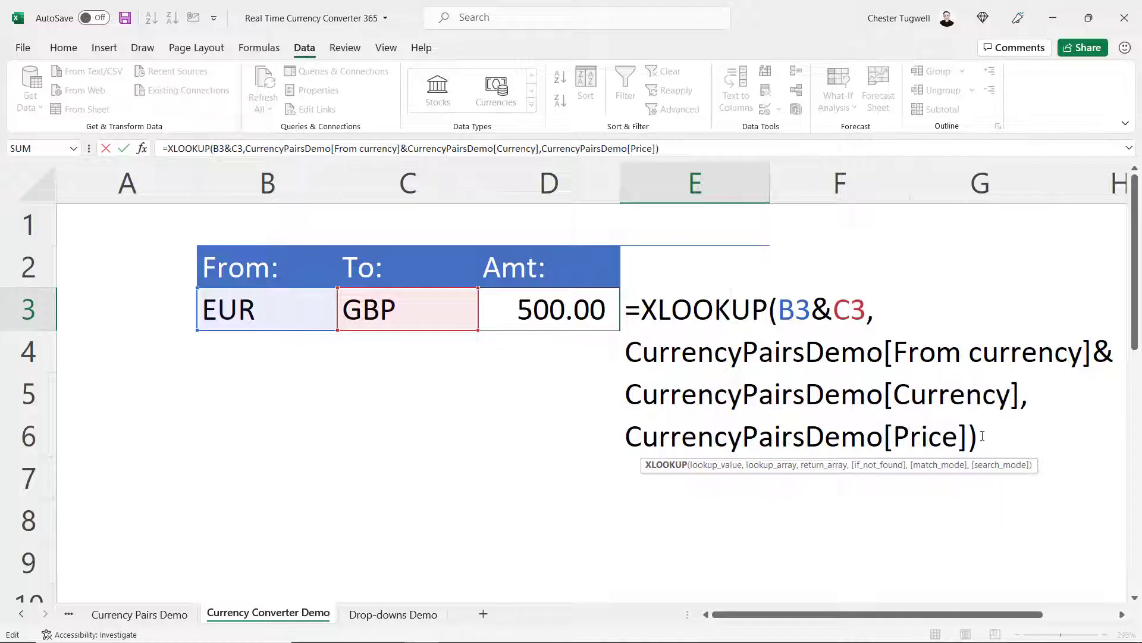
type("*")
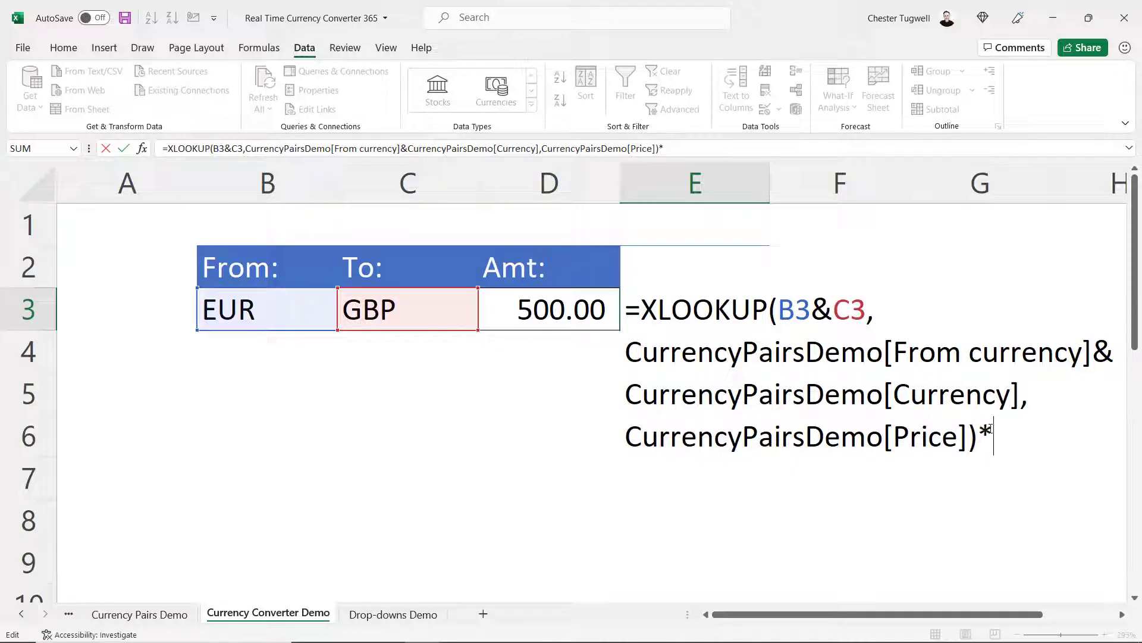
left_click(547, 310)
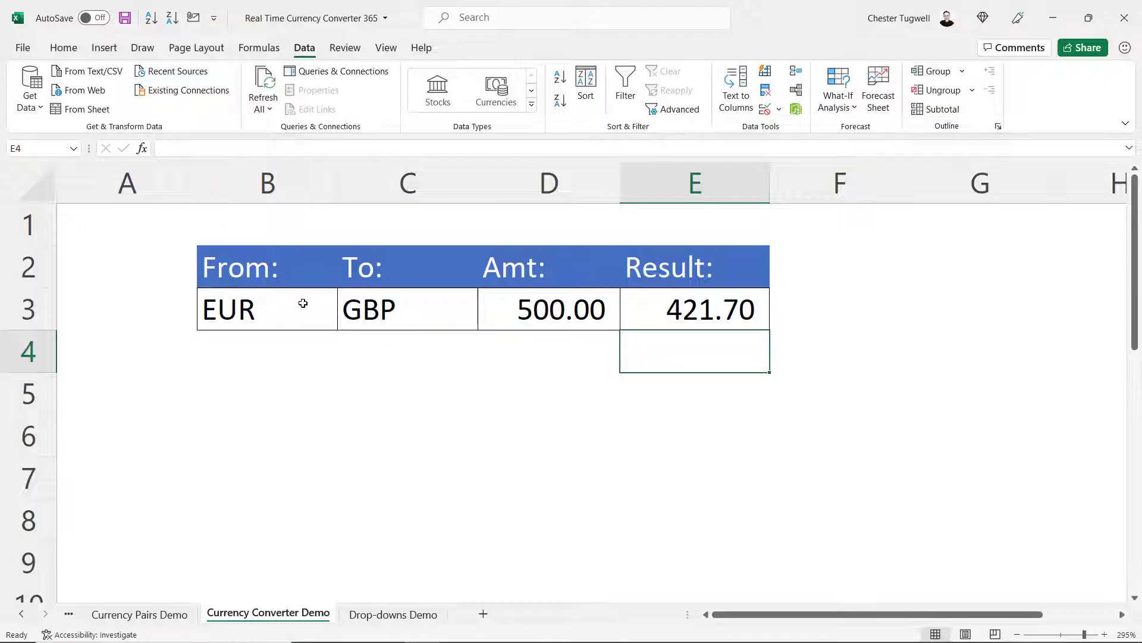
Try JPY then USD as From and USD as To, producing #N/A for USD to USD.
left_click(342, 322)
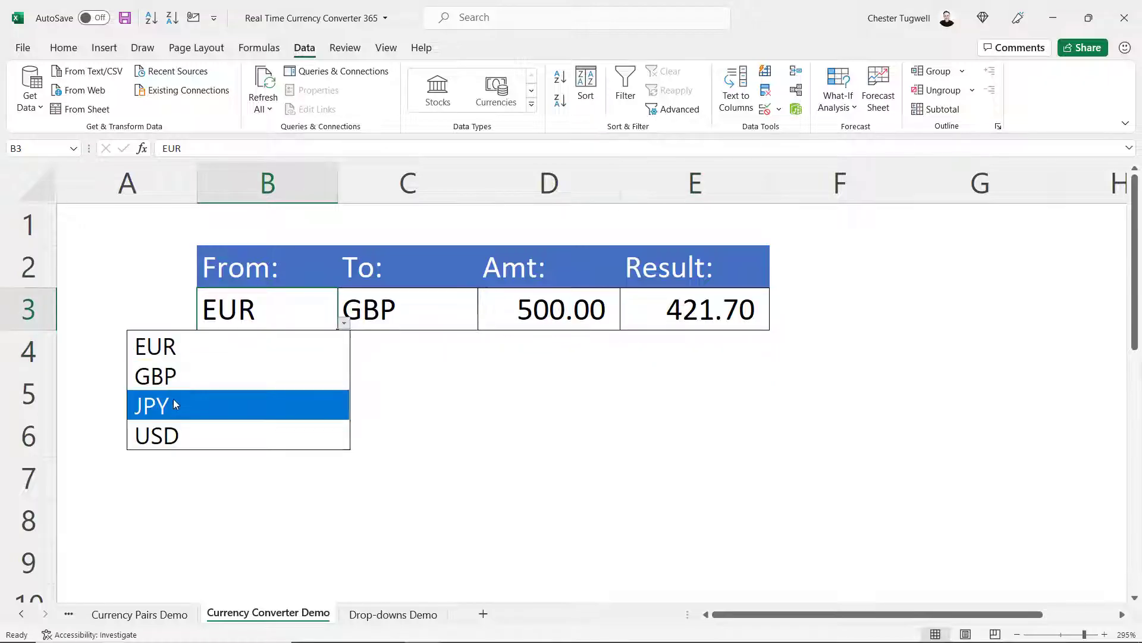
left_click(151, 405)
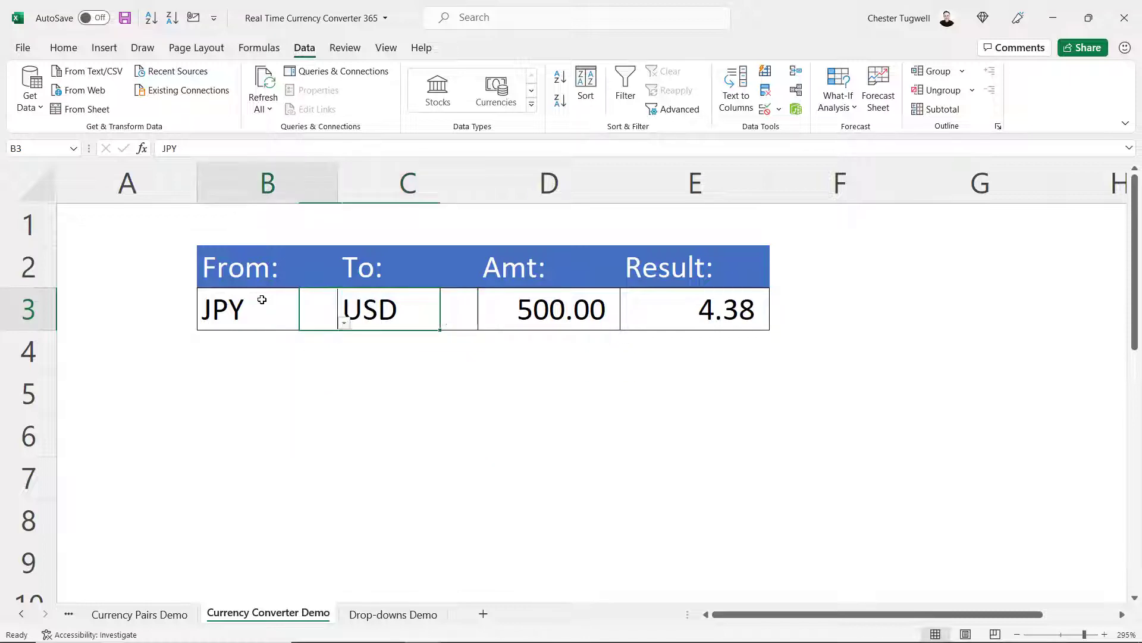
left_click(344, 323)
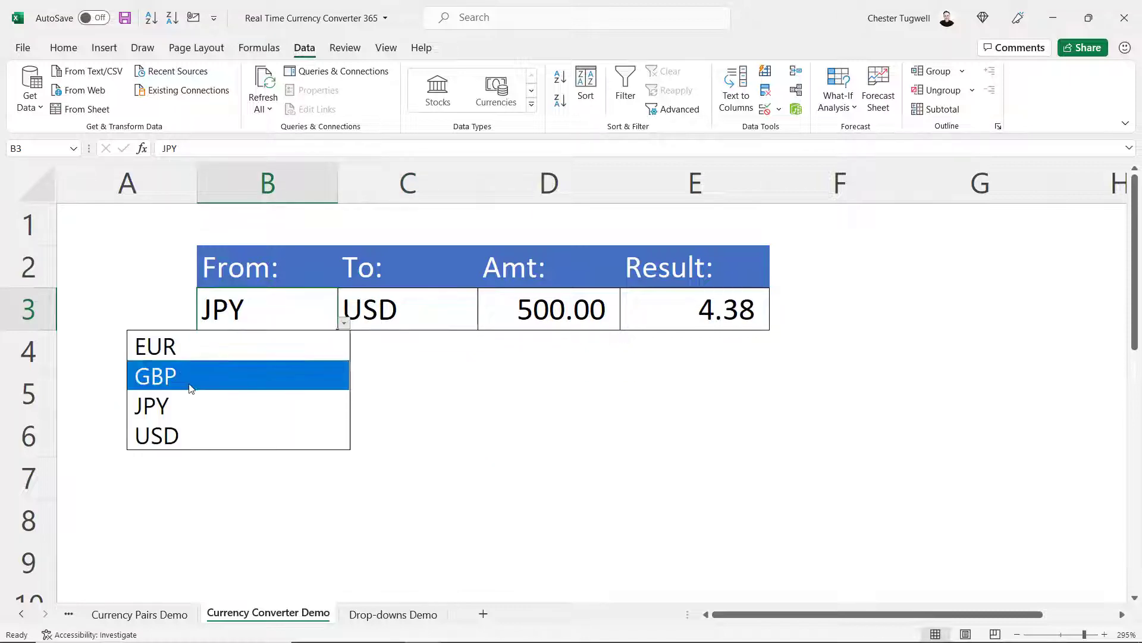
left_click(156, 435)
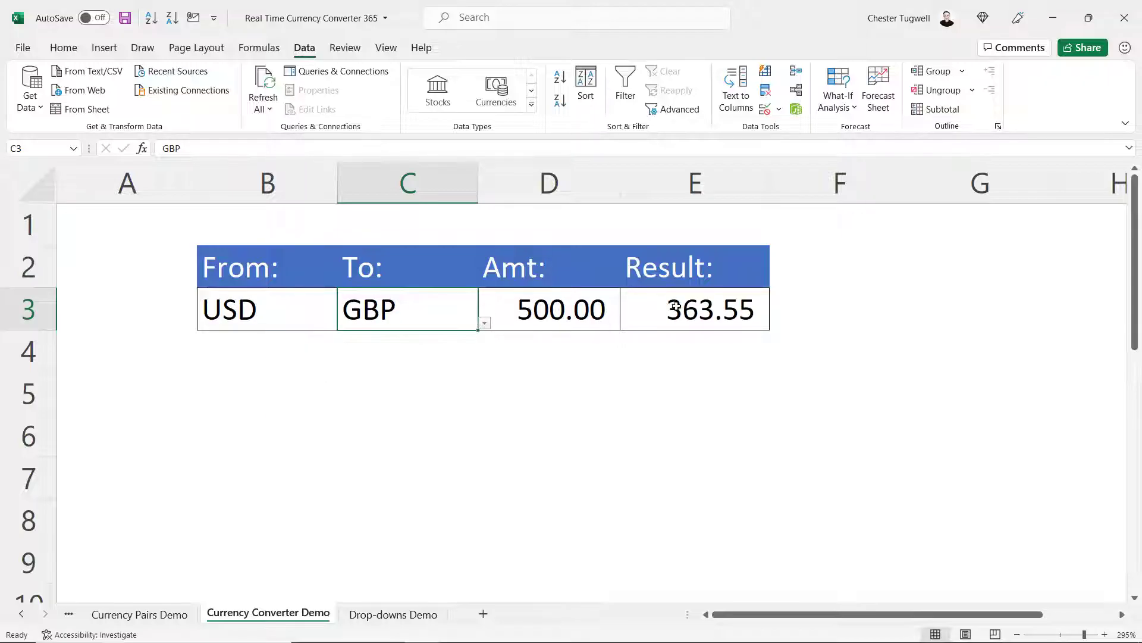
mouse_move(561, 371)
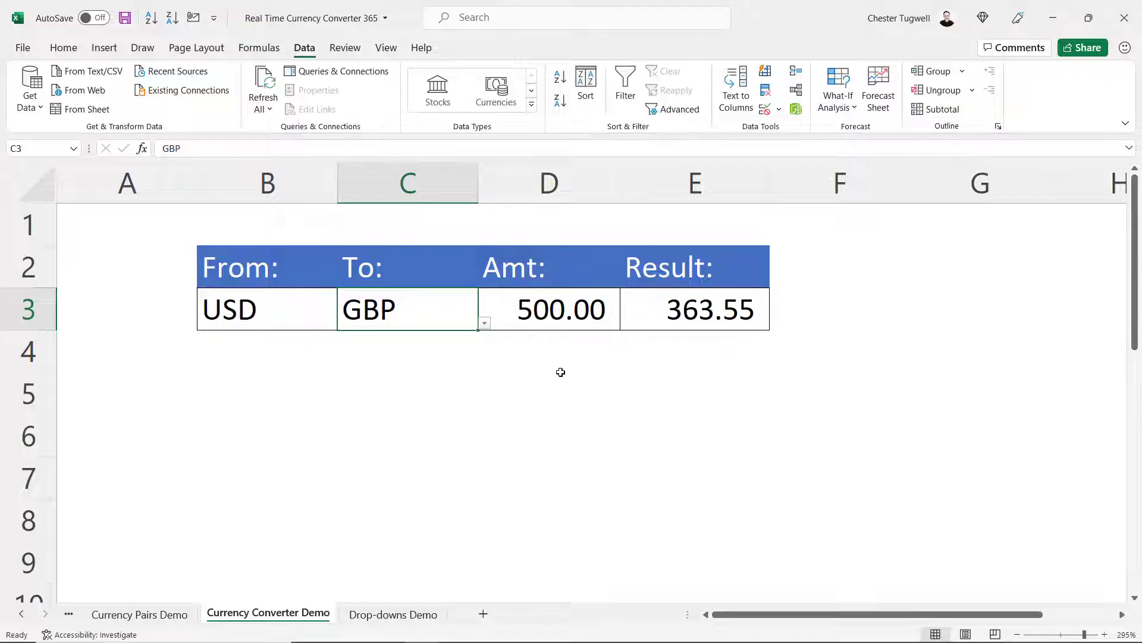
left_click(485, 323)
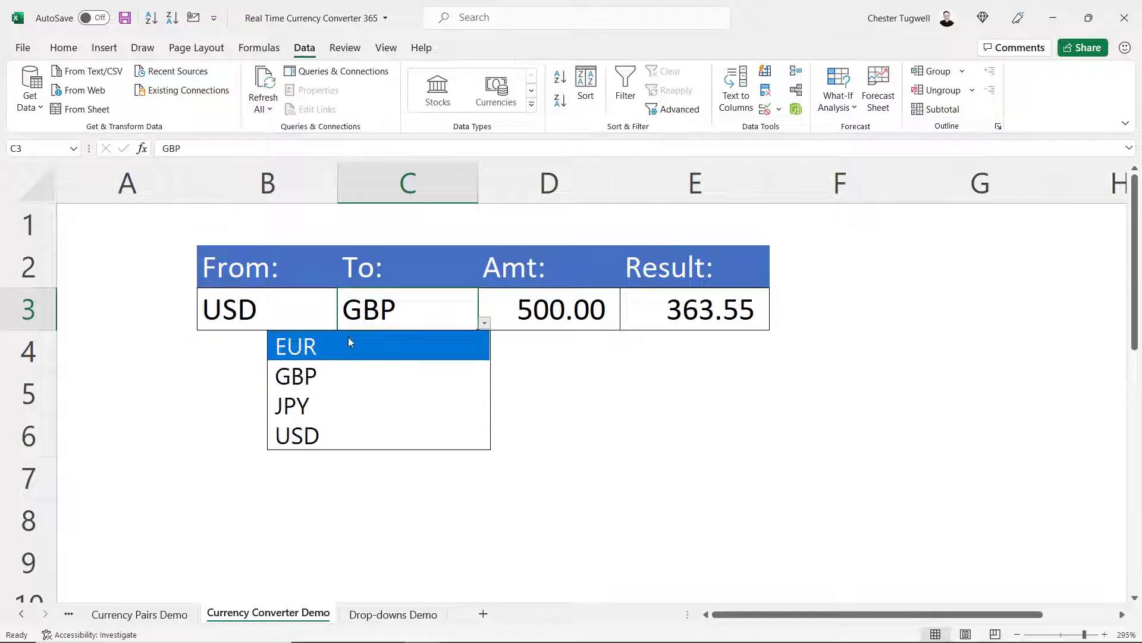
left_click(296, 436)
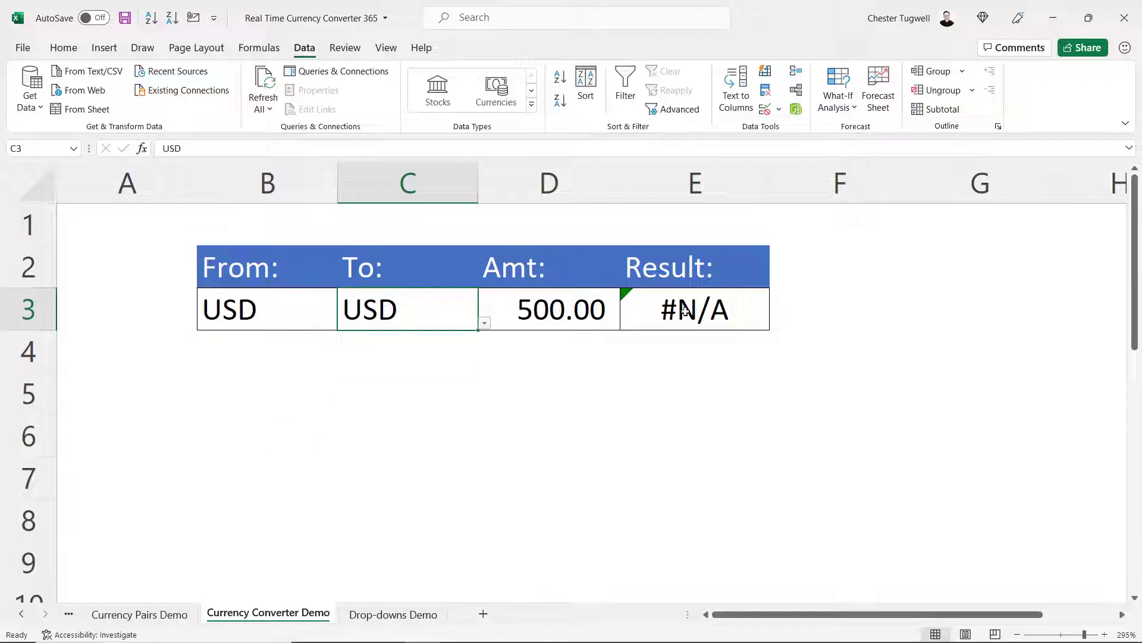
mouse_move(720, 299)
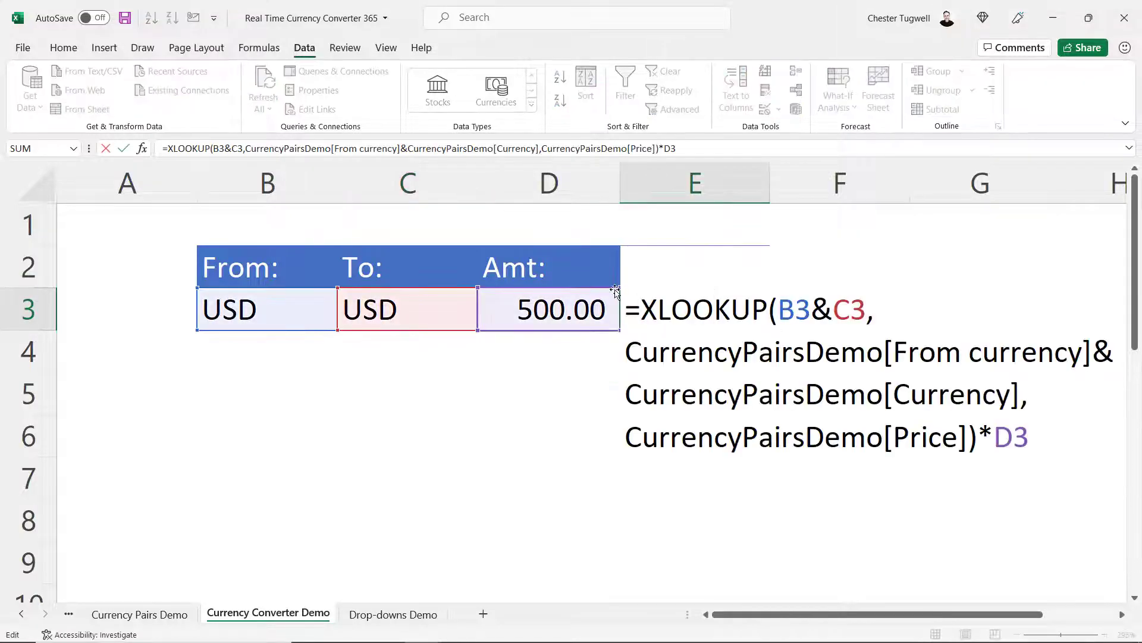
Wrap the result formula in IFNA with D3 as fallback so USD to USD shows 500.00.
type("IFNA(")
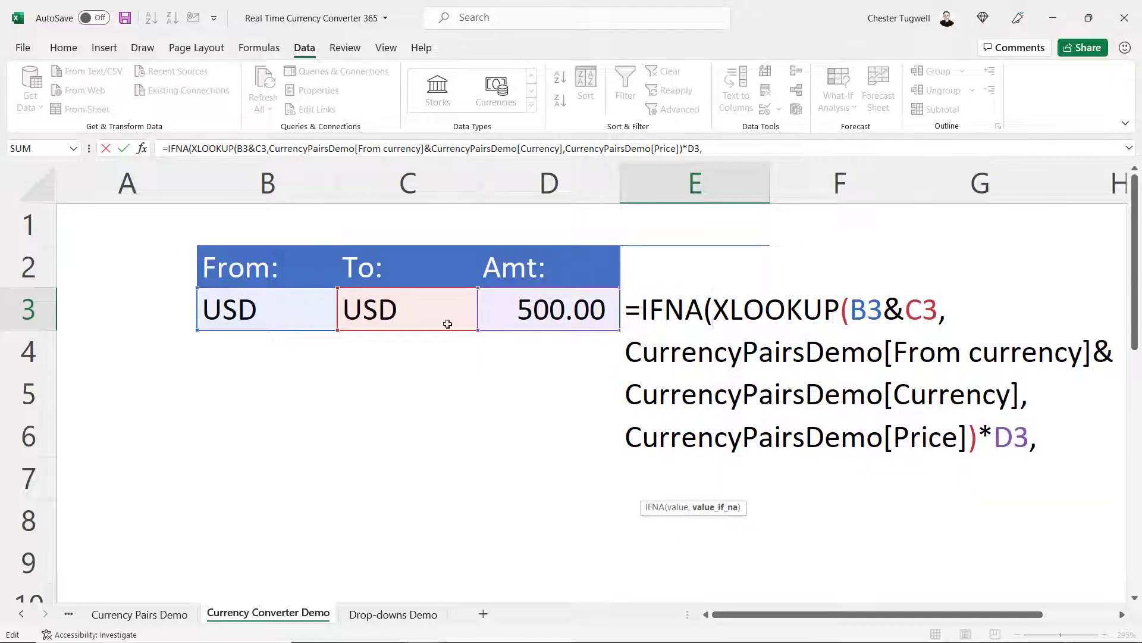
left_click(547, 309)
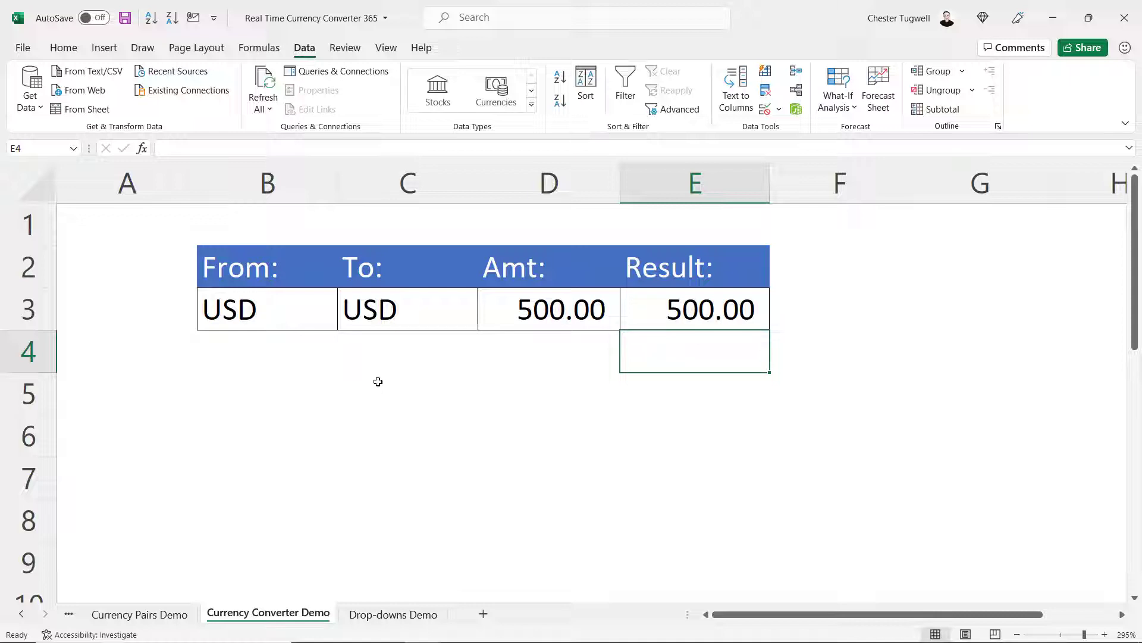
mouse_move(473, 138)
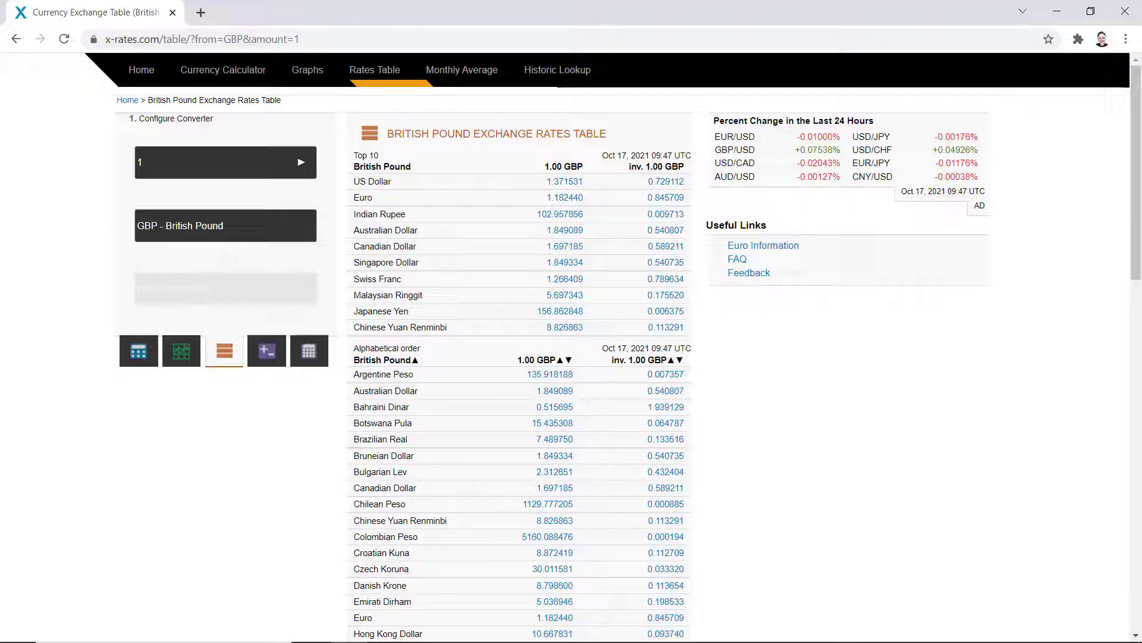
Choose GBP - British Pound as the base currency and review the Top 10 rates table.
left_click(225, 224)
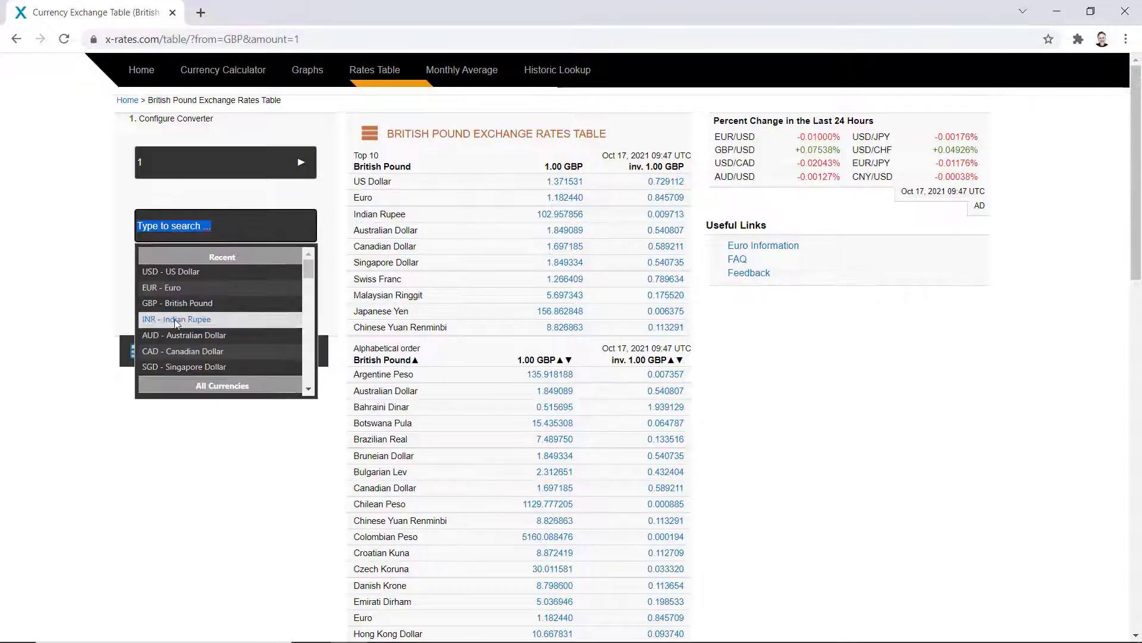
left_click(177, 303)
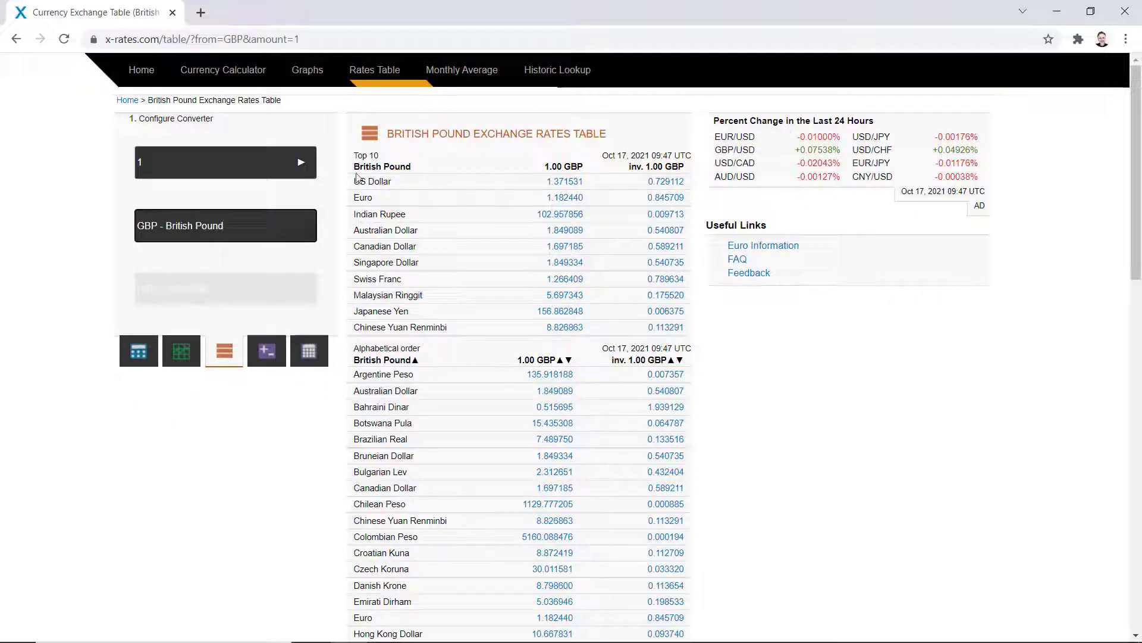
mouse_move(594, 364)
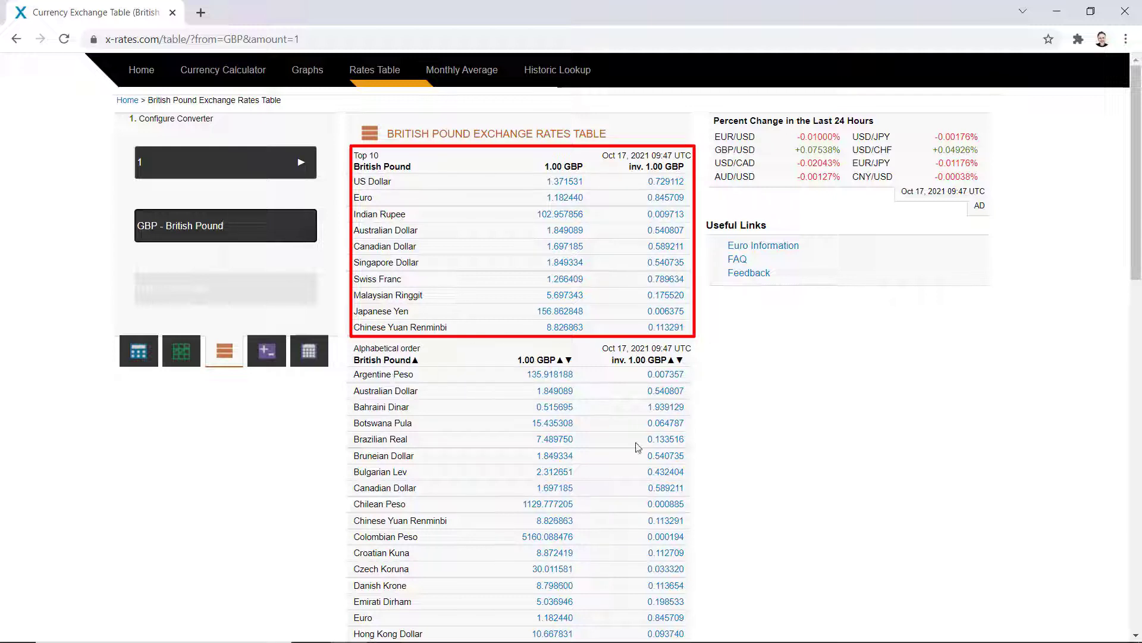
mouse_move(371, 498)
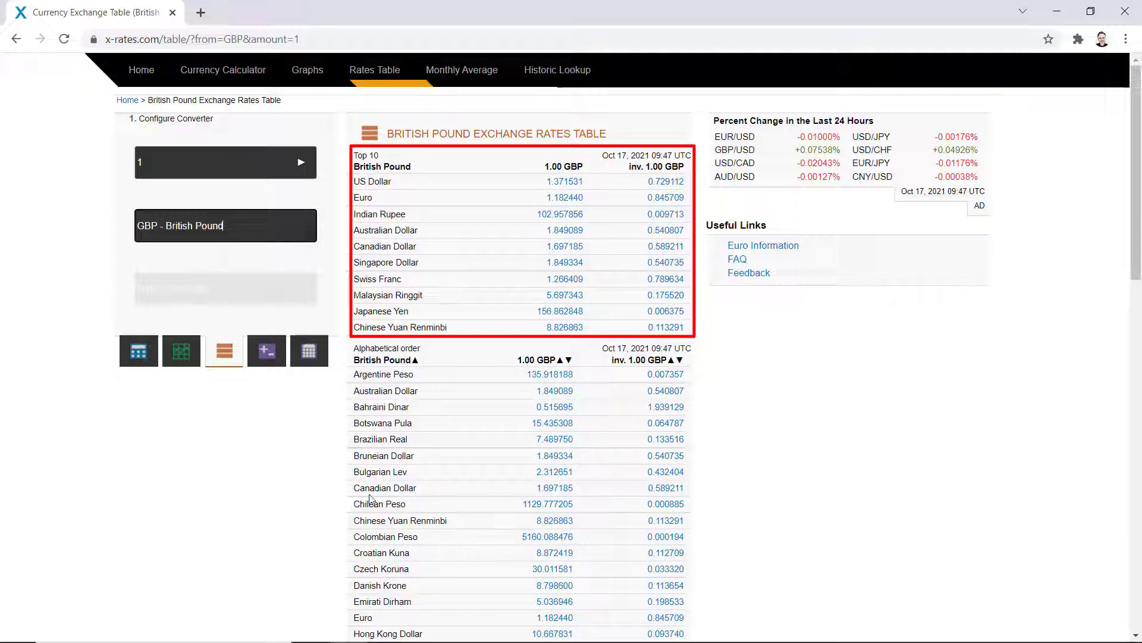
left_click(197, 38)
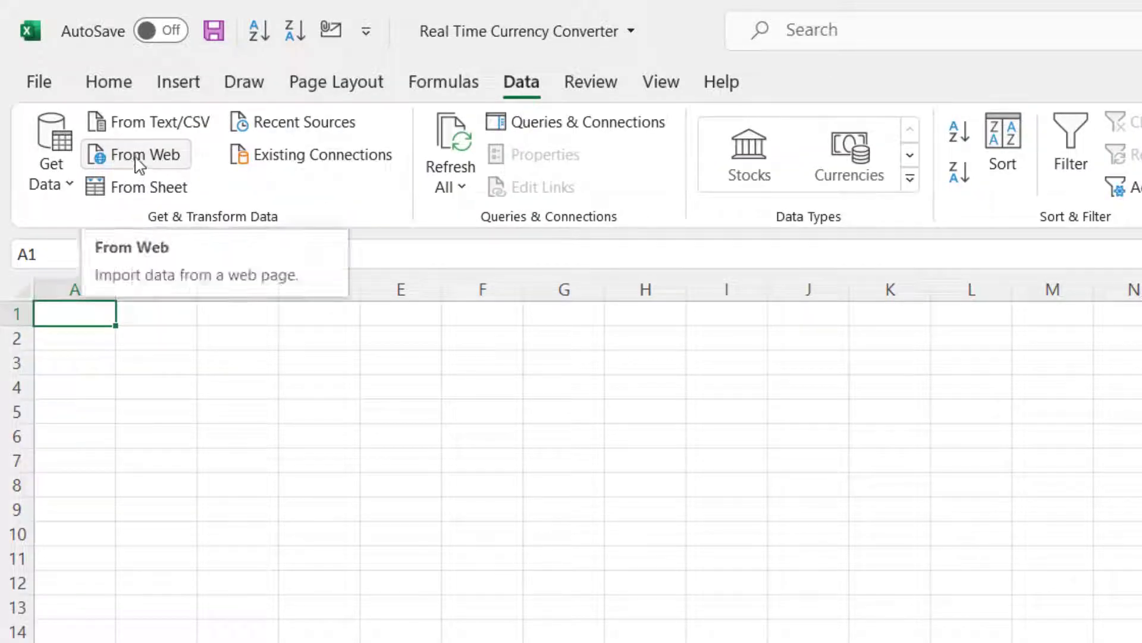
mouse_move(179, 161)
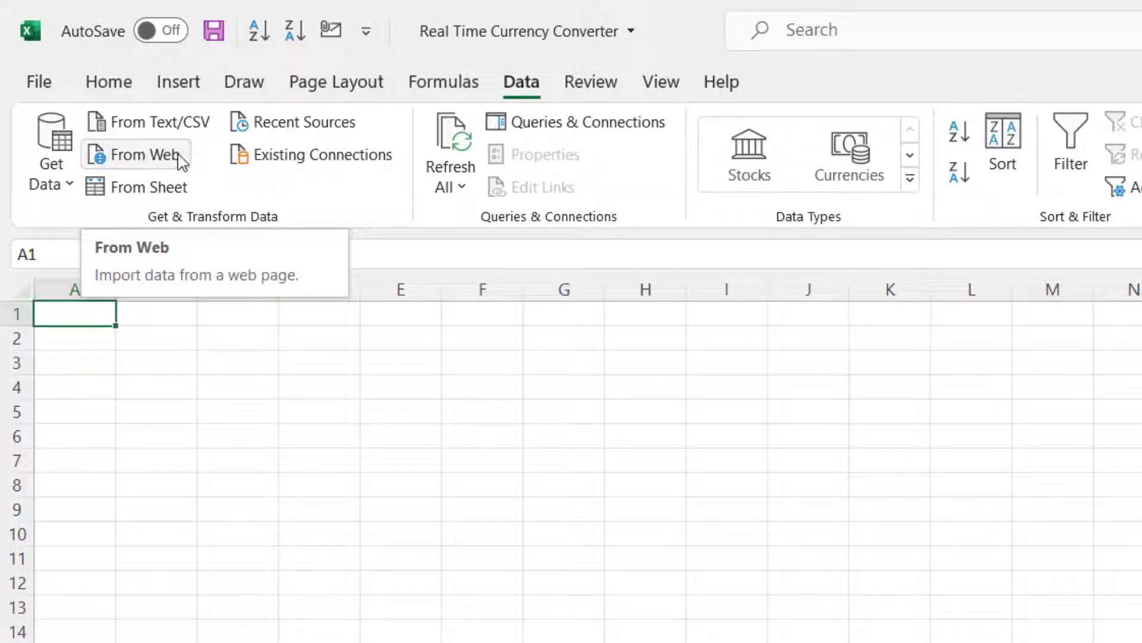
left_click(48, 138)
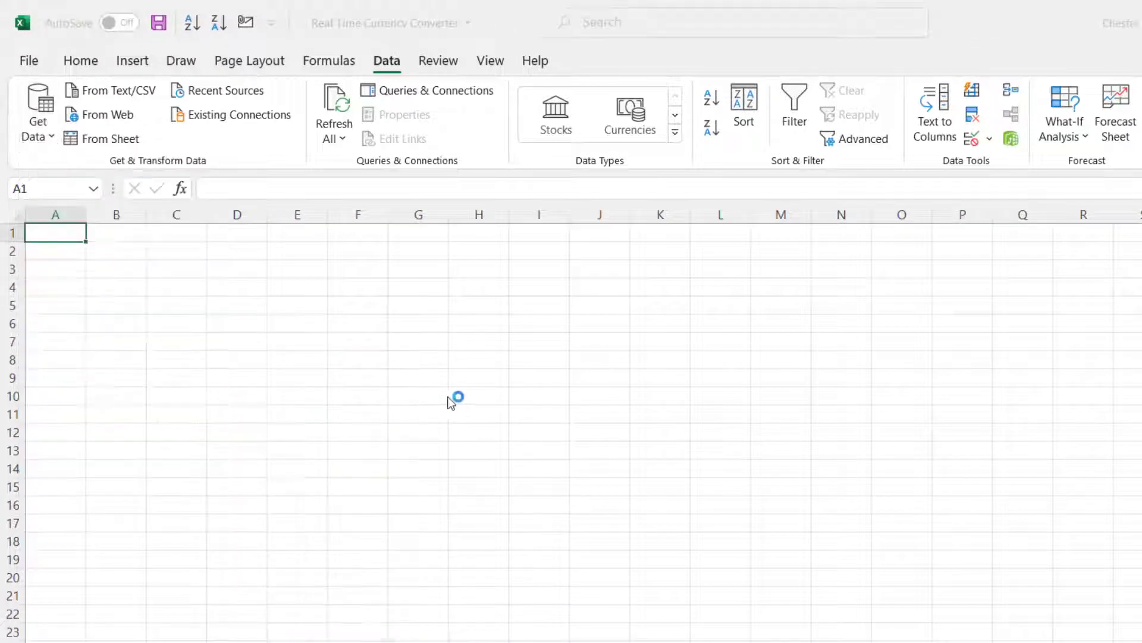
left_click(109, 114)
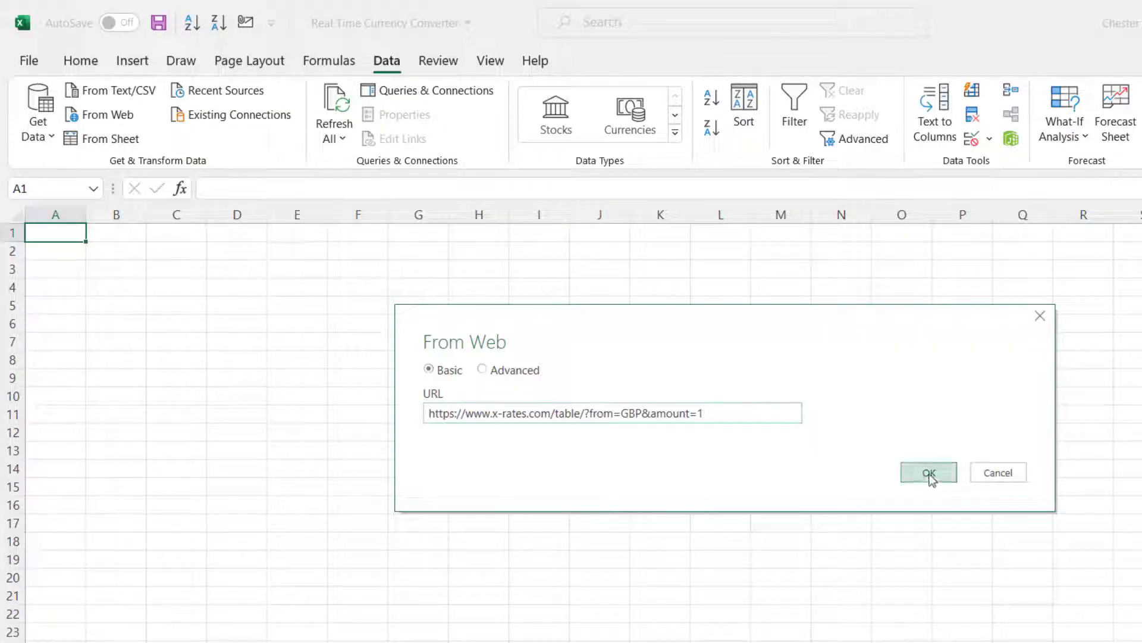
Load the British Pound Exchange Rates Table Converter from Navigator into a new sheet.
left_click(928, 472)
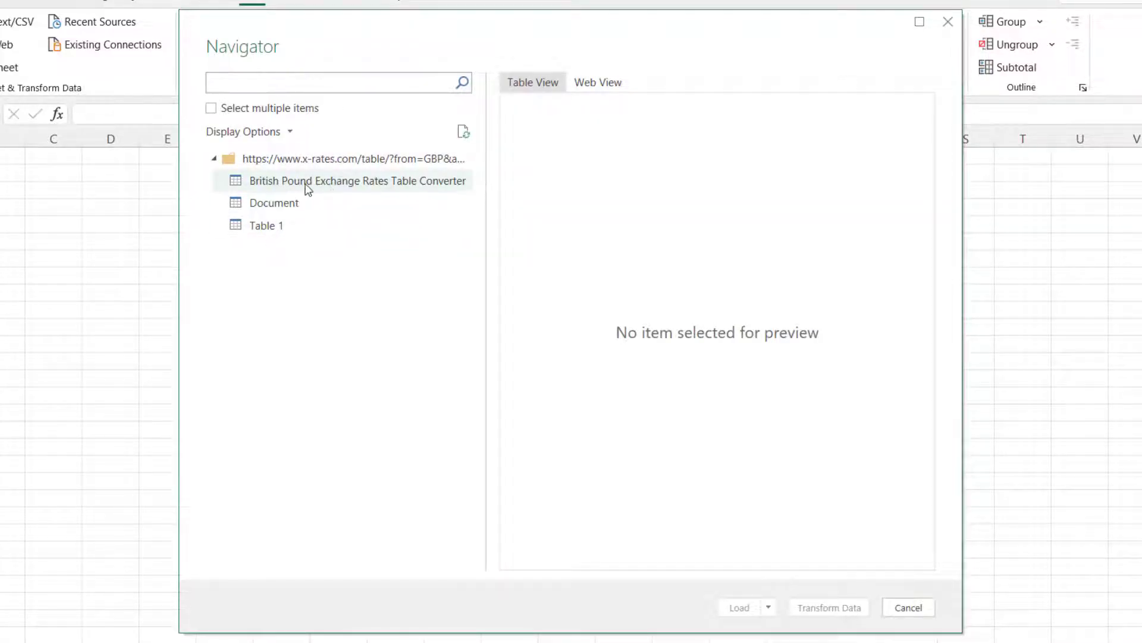
mouse_move(277, 188)
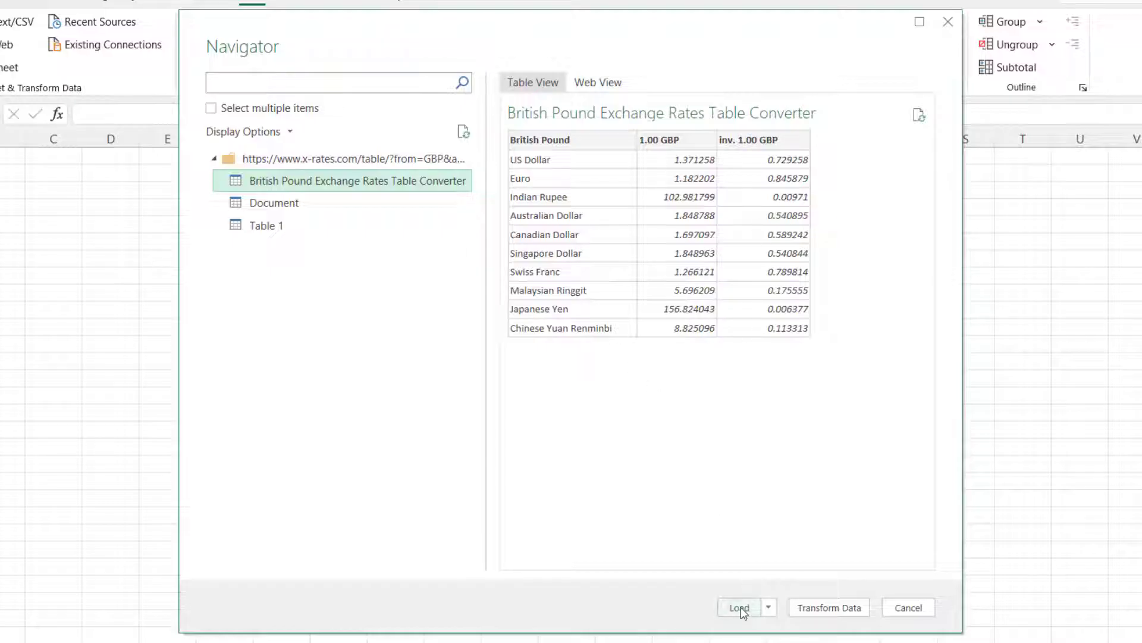
left_click(739, 606)
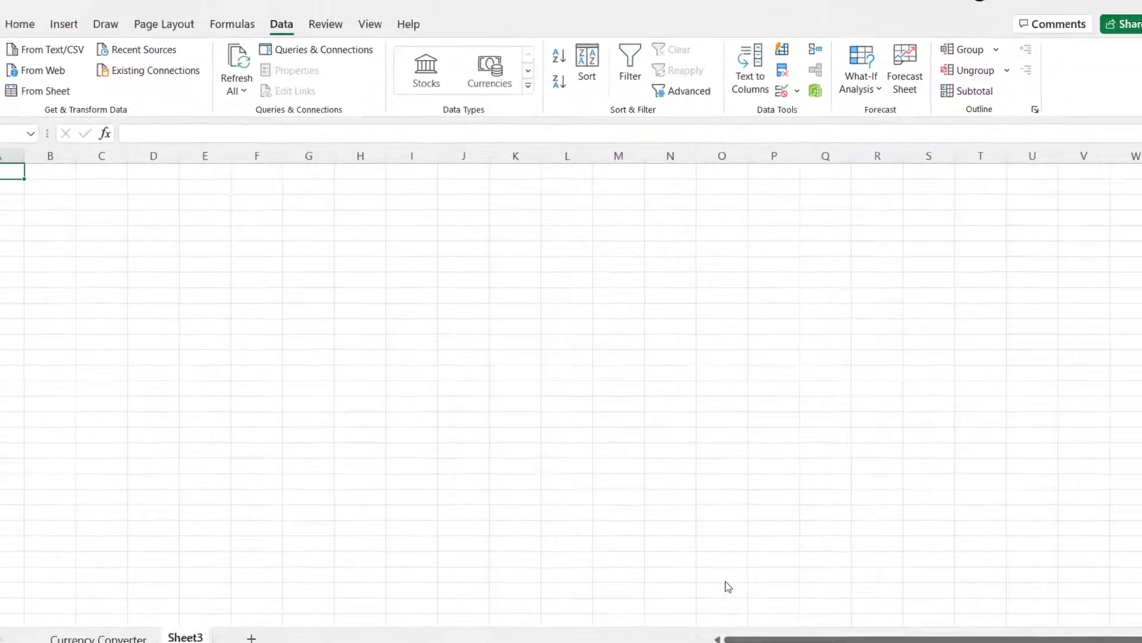
left_click(336, 70)
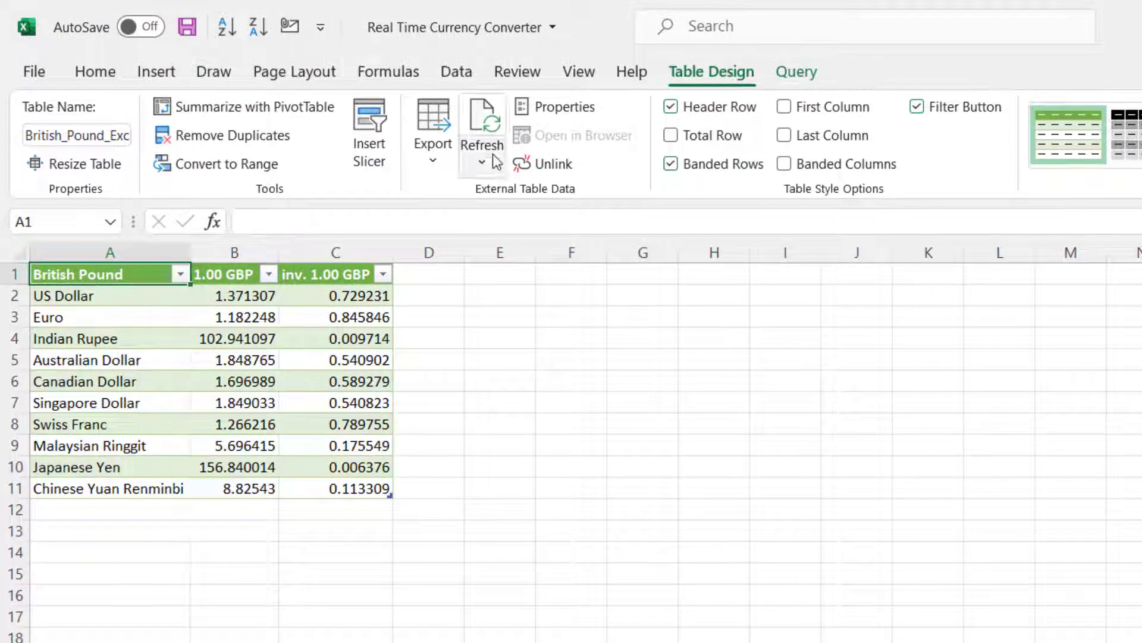
Set the rates query to refresh on open and every 10 minutes in Query Properties.
left_click(480, 145)
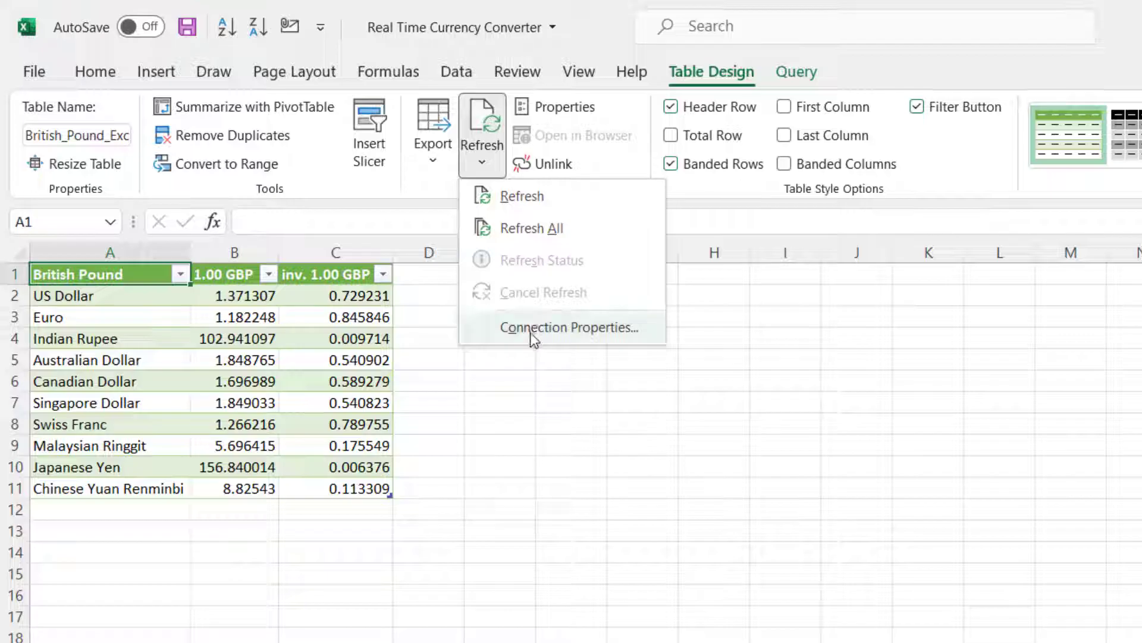
left_click(568, 327)
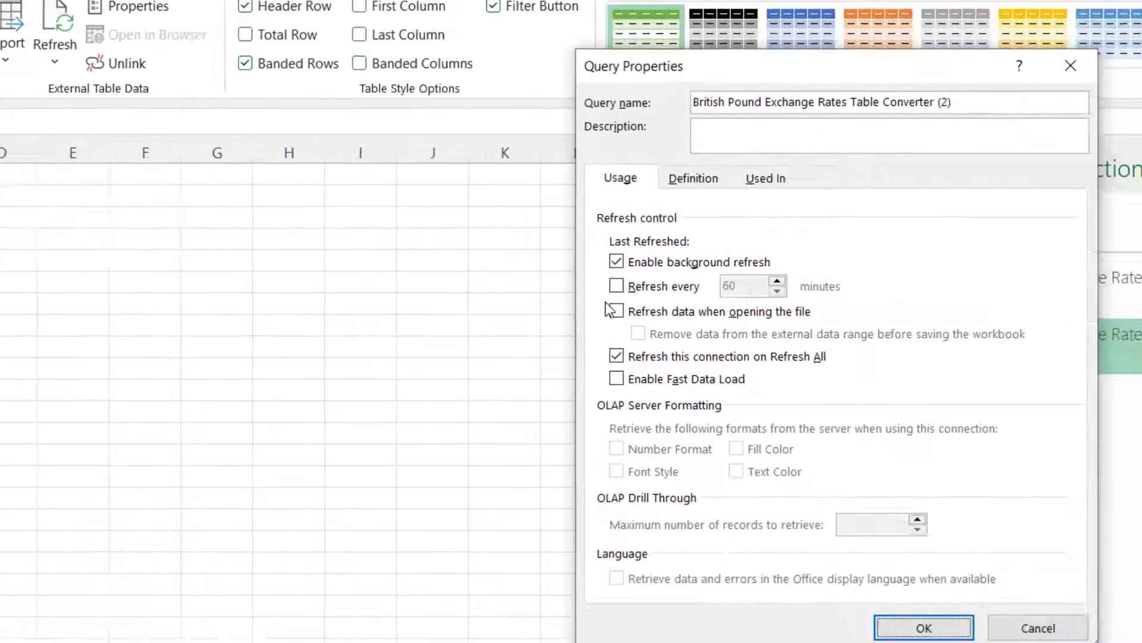
left_click(616, 286)
type("10")
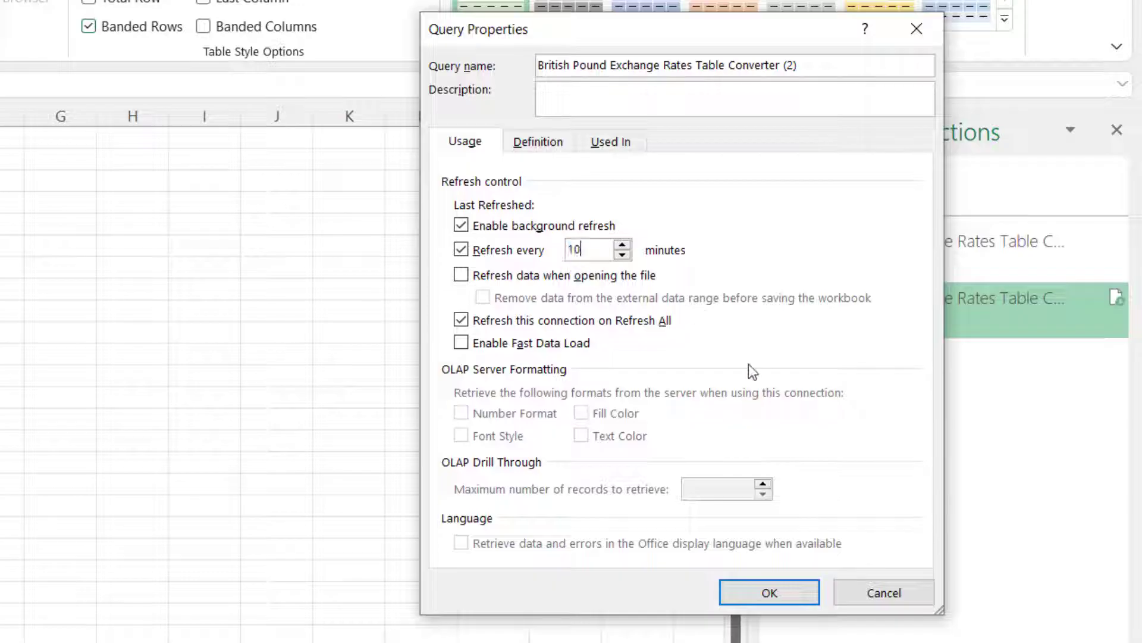
left_click(769, 593)
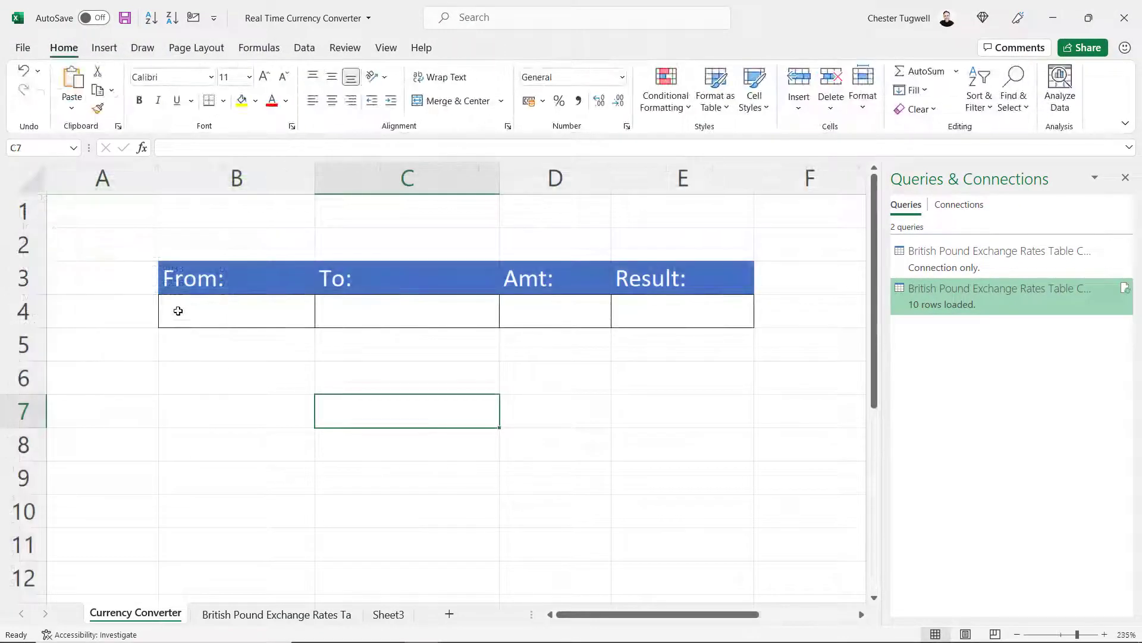
Enter GBP in B4 as the From currency and move to the To cell C4.
left_click(236, 311)
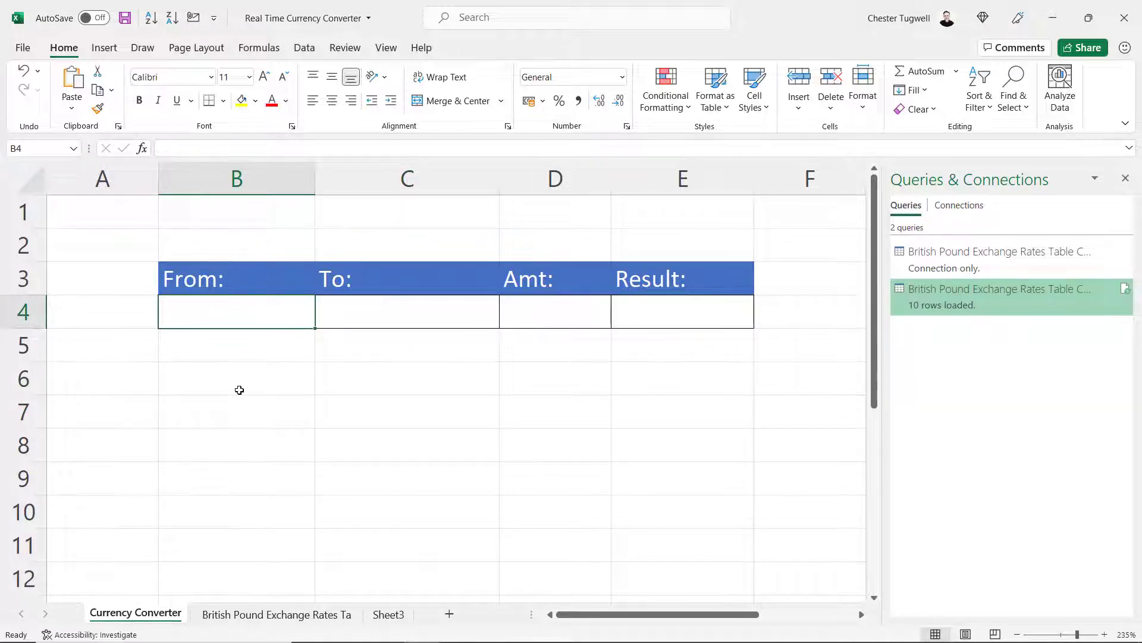
type("GBP")
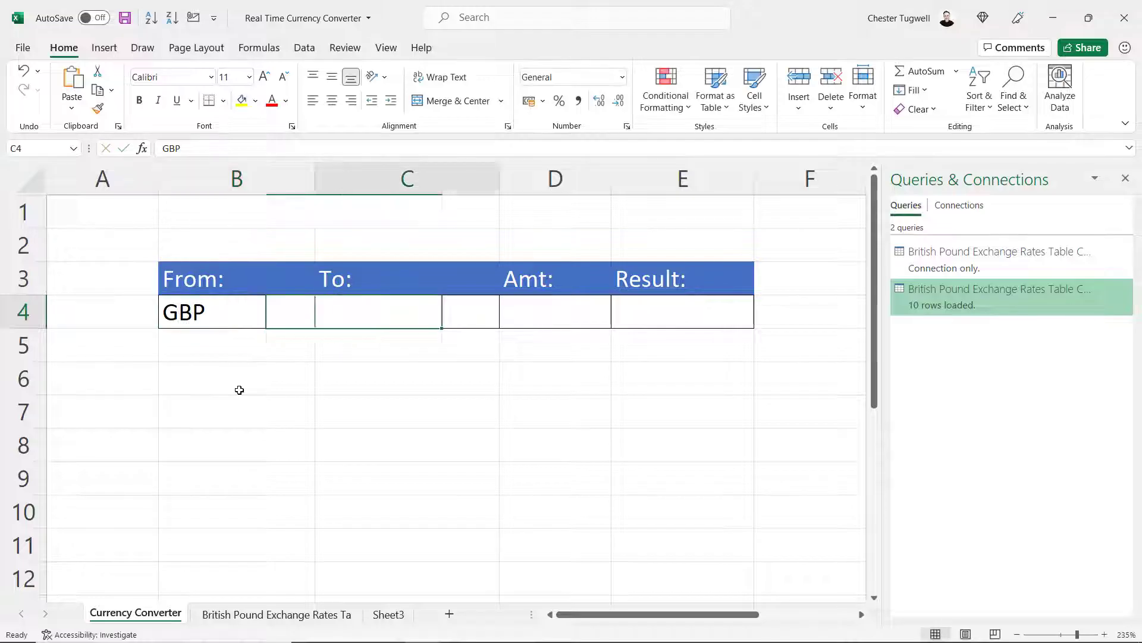
left_click(407, 310)
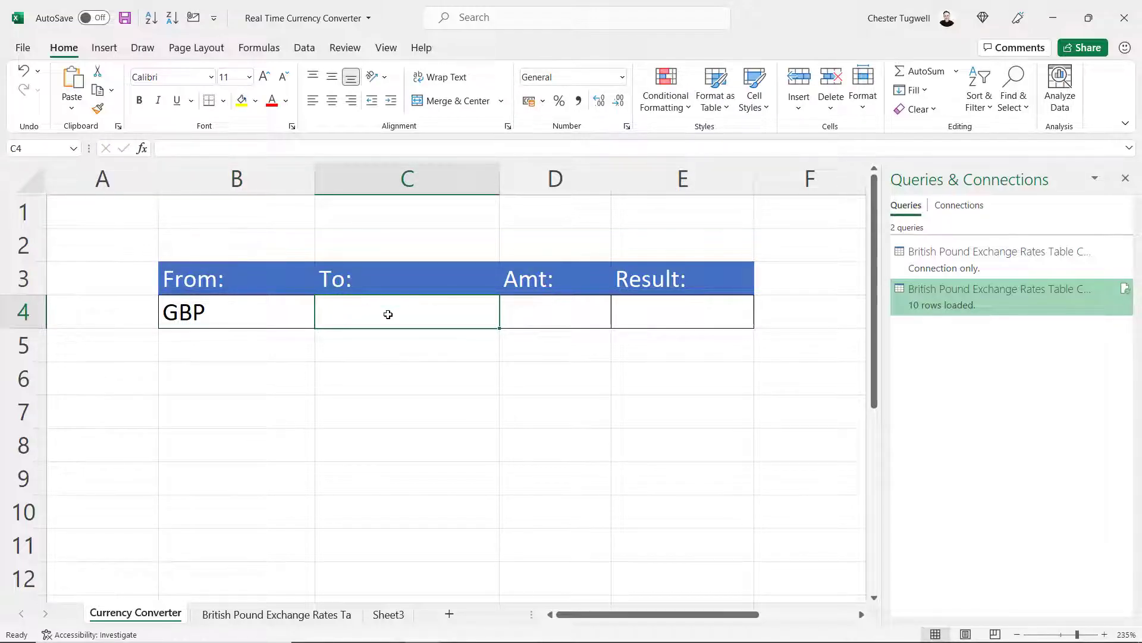
mouse_move(394, 300)
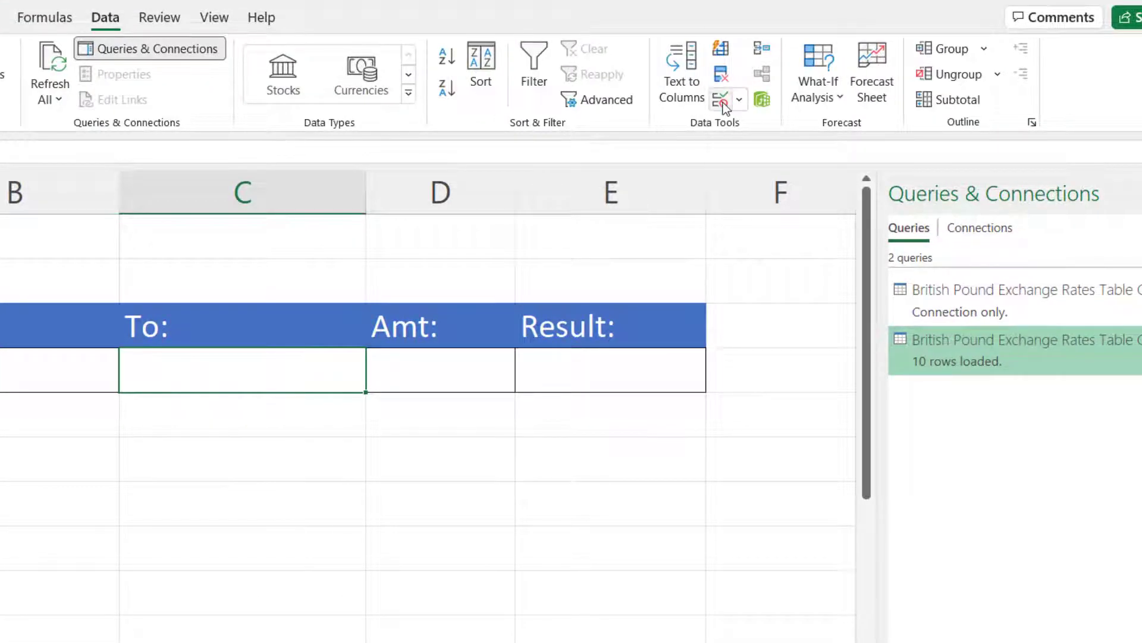
Restrict C4 to a list sourced from the rates table's currency column.
left_click(720, 98)
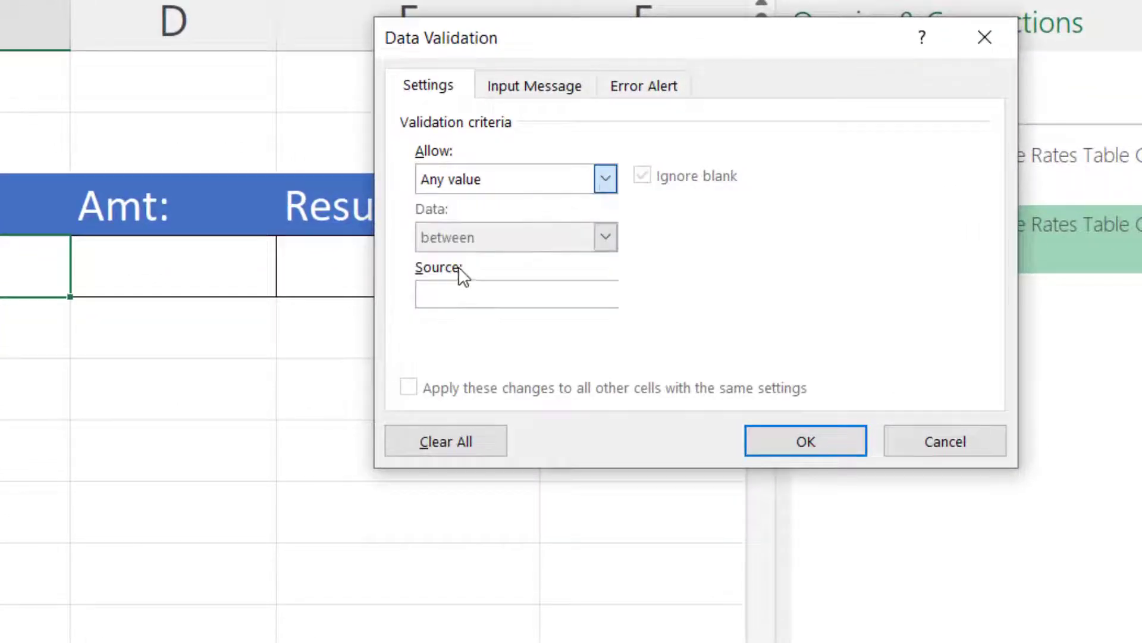
left_click(605, 178)
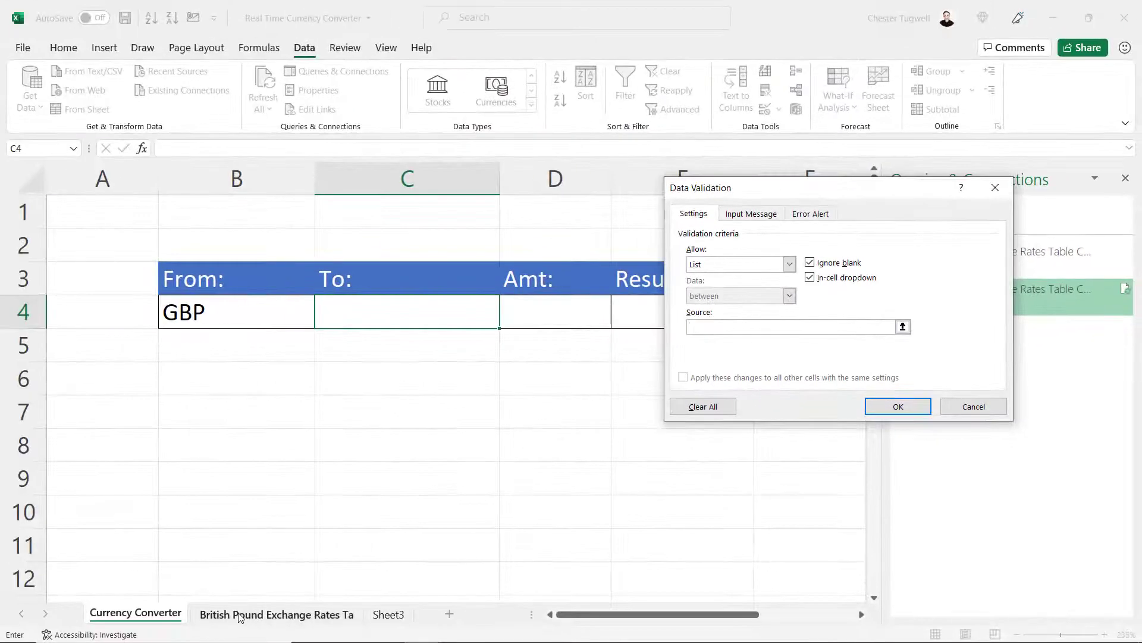
left_click(276, 614)
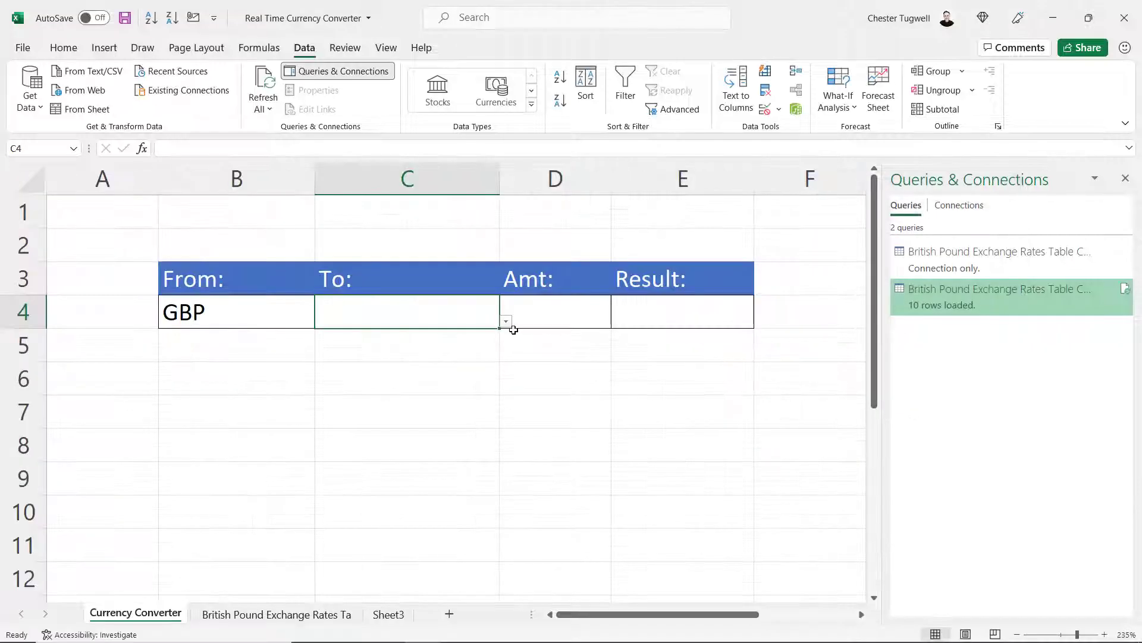
Pick Euro in C4, enter 500 in D4, and begin a VLOOKUP in E4.
left_click(505, 322)
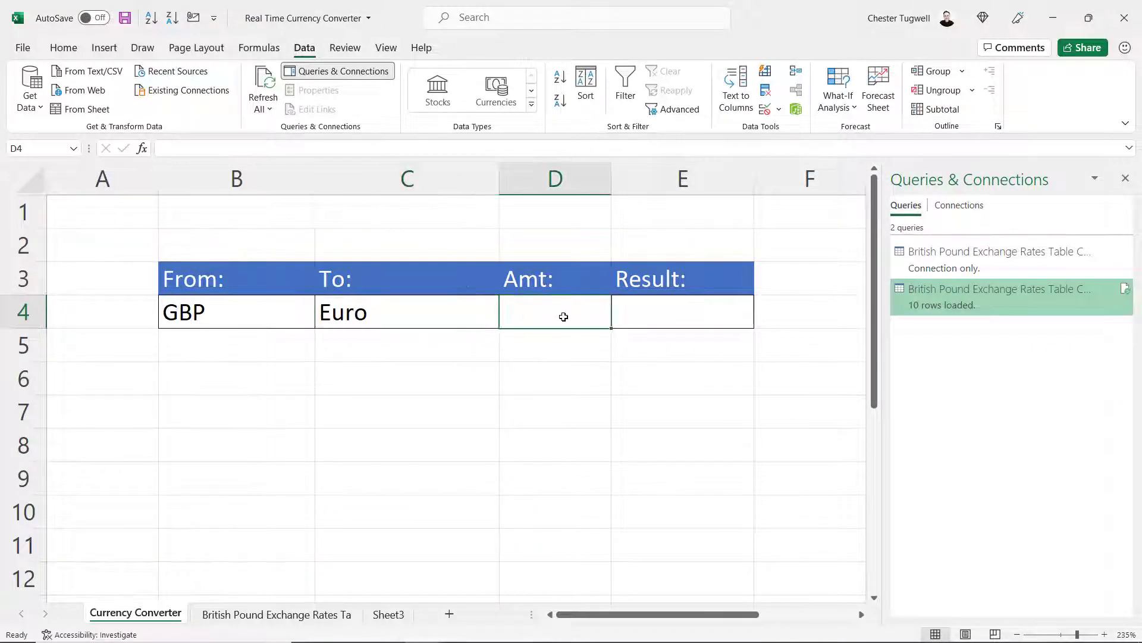
type("500.00")
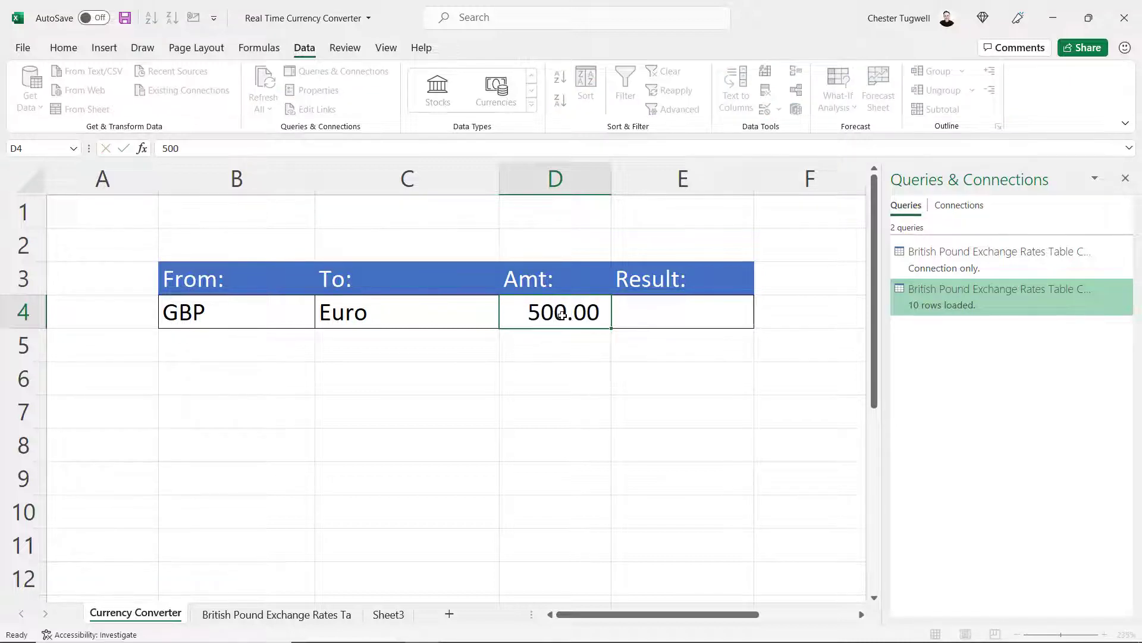
type("=VLOOKUP(")
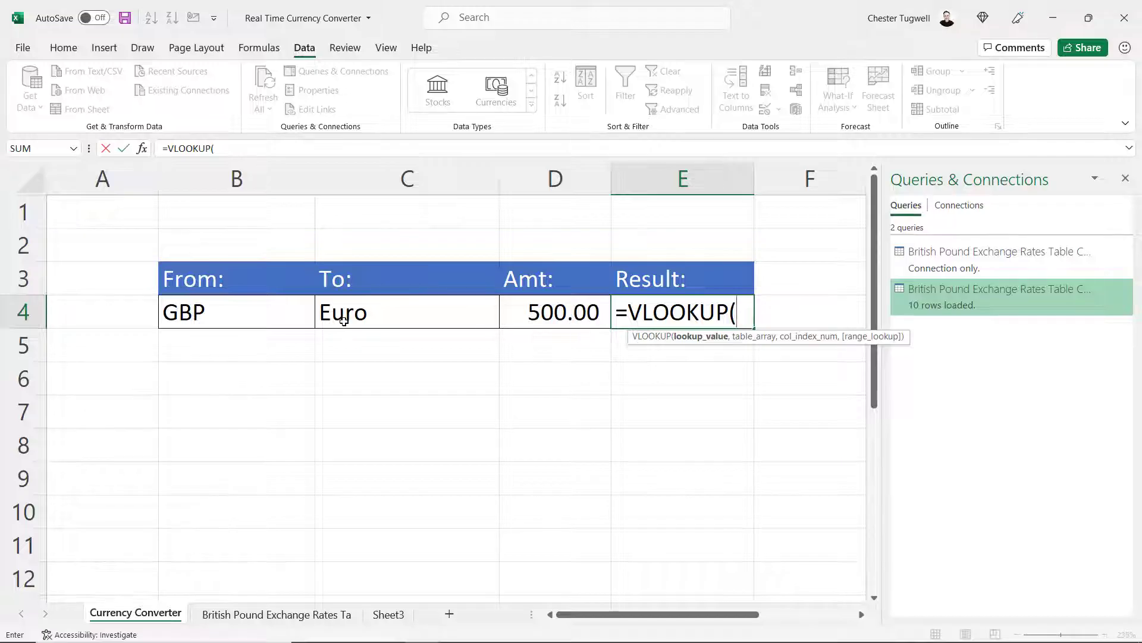
Build =VLOOKUP(C4,British_Pound_Exchange_Rates_Table_Converter__2,2,FALSE) in E4.
left_click(407, 311)
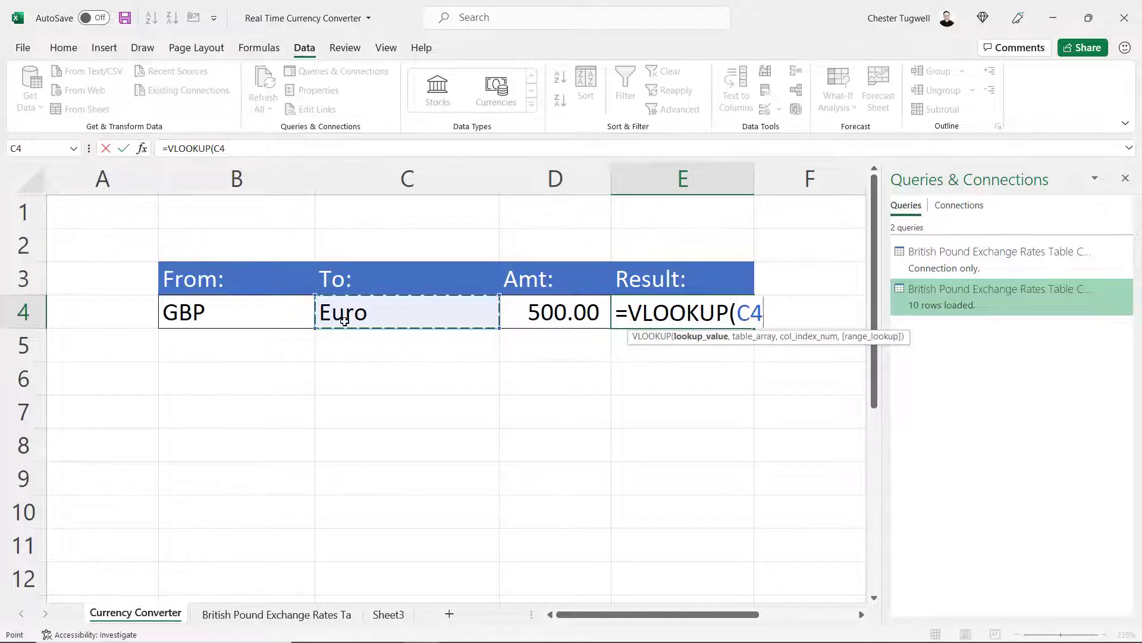
type(",")
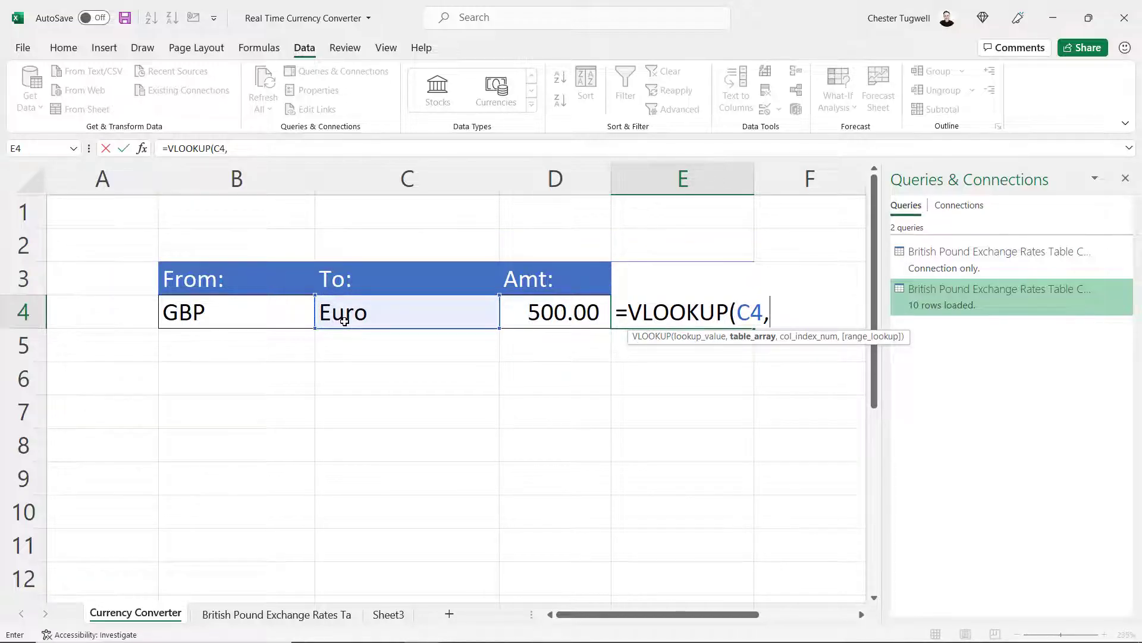
left_click(276, 614)
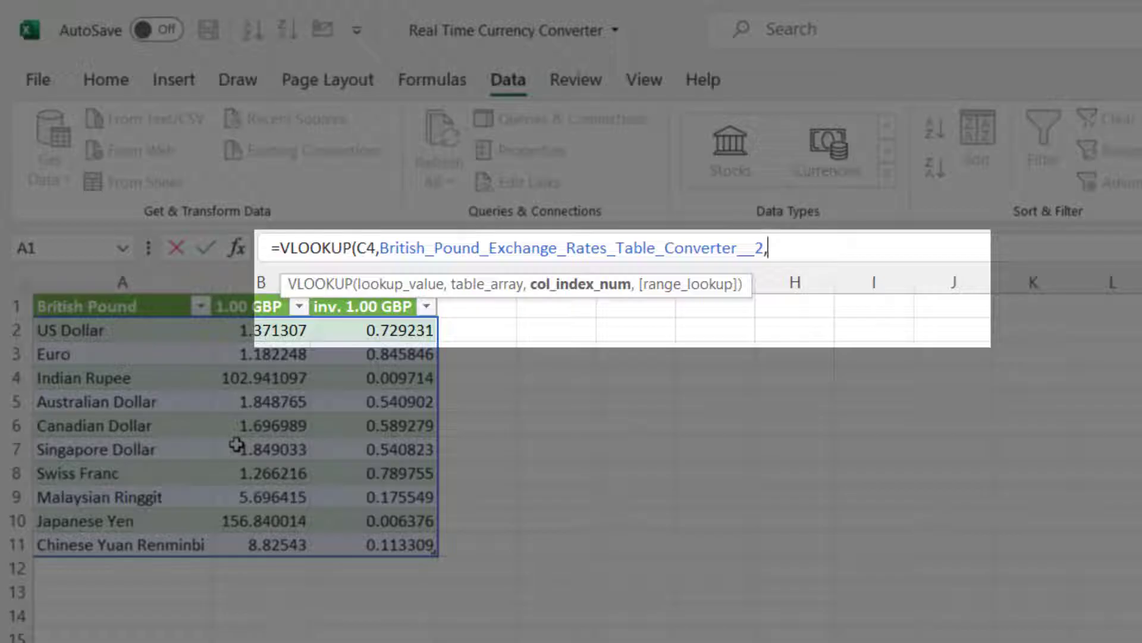
type("2,")
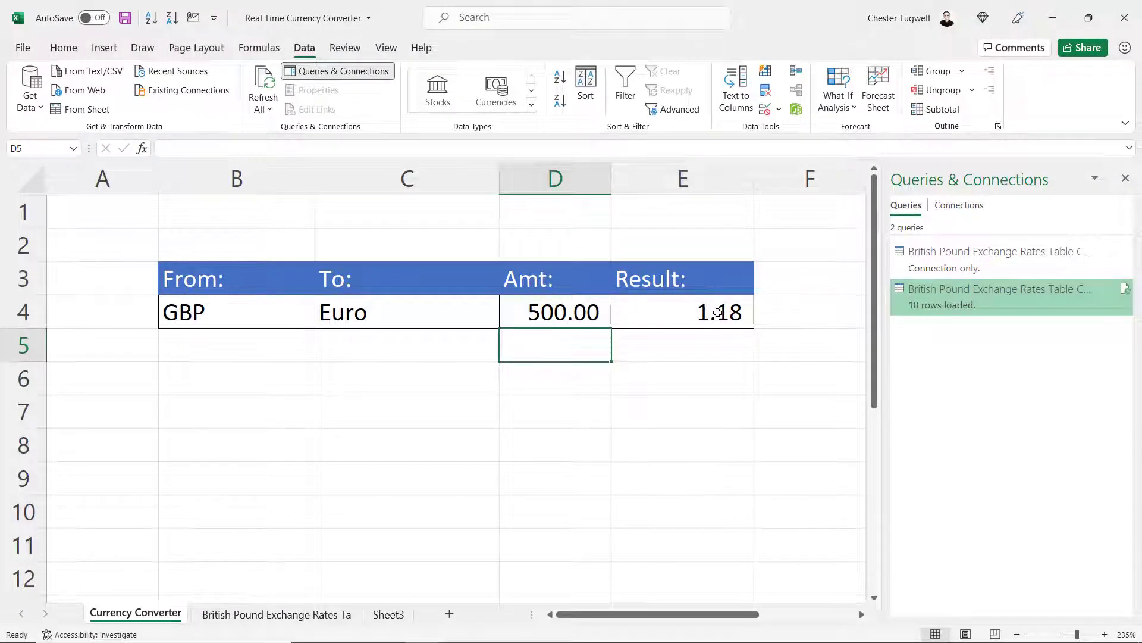
Re-edit E4 and position at the formula's end to append the multiplication.
double_click(682, 311)
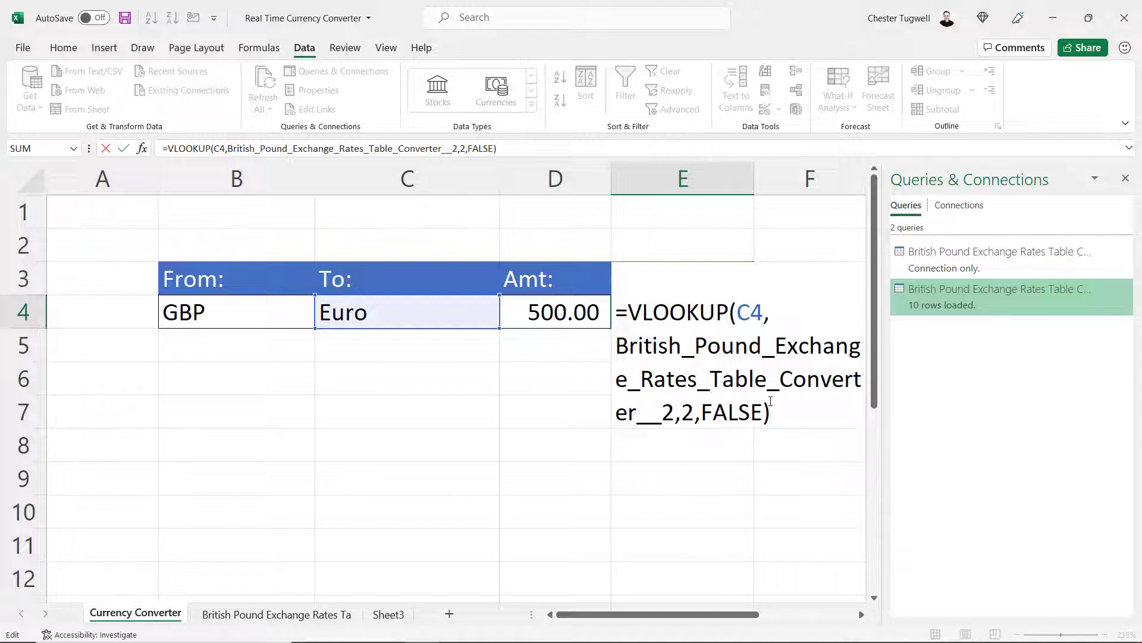
left_click(556, 312)
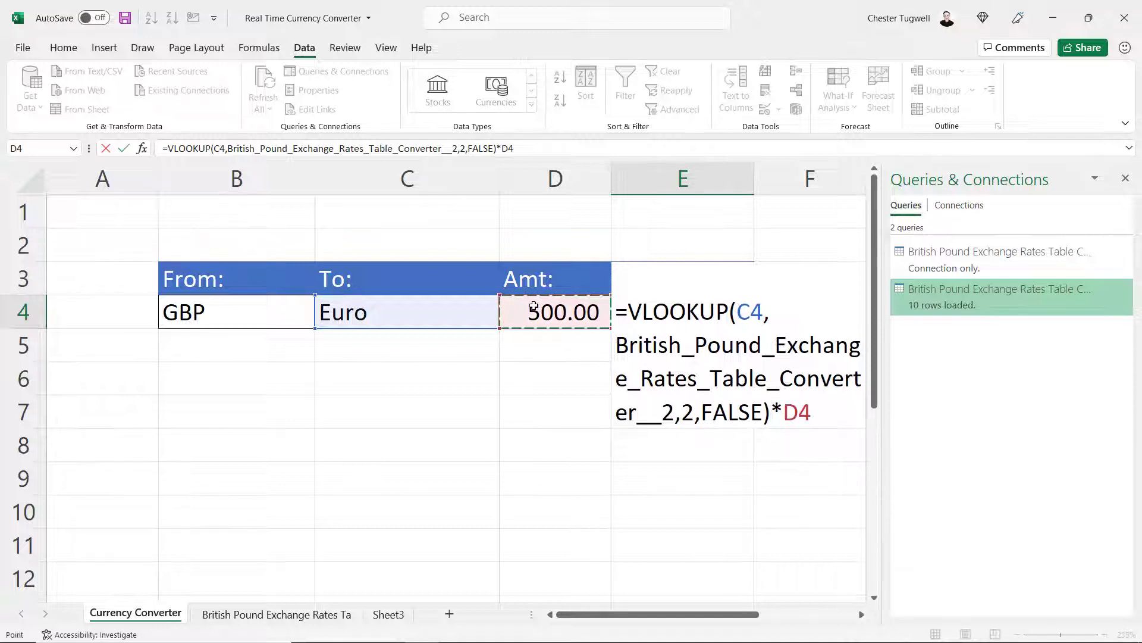
Append *D4 to the formula and test with Australian Dollar and US Dollar (685.65).
left_click(505, 320)
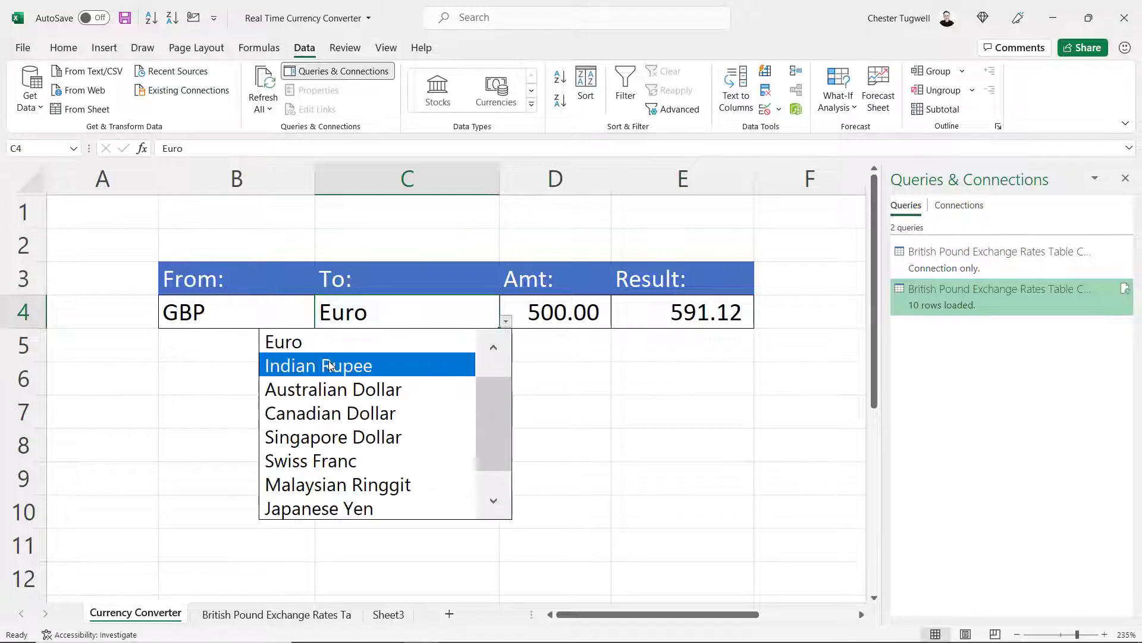
left_click(333, 389)
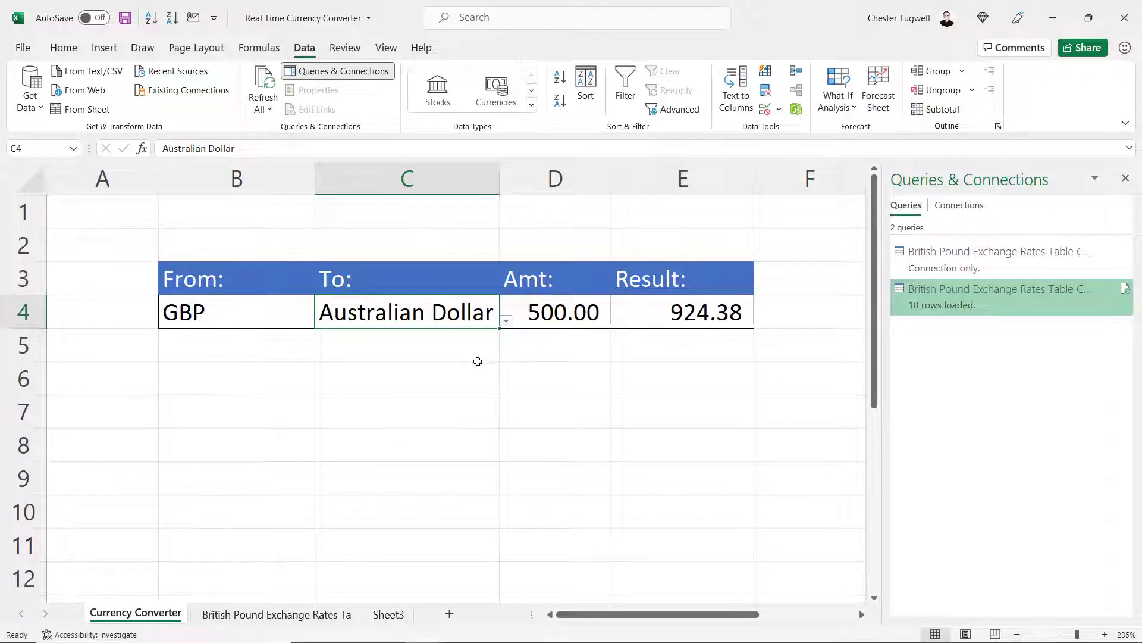
left_click(505, 321)
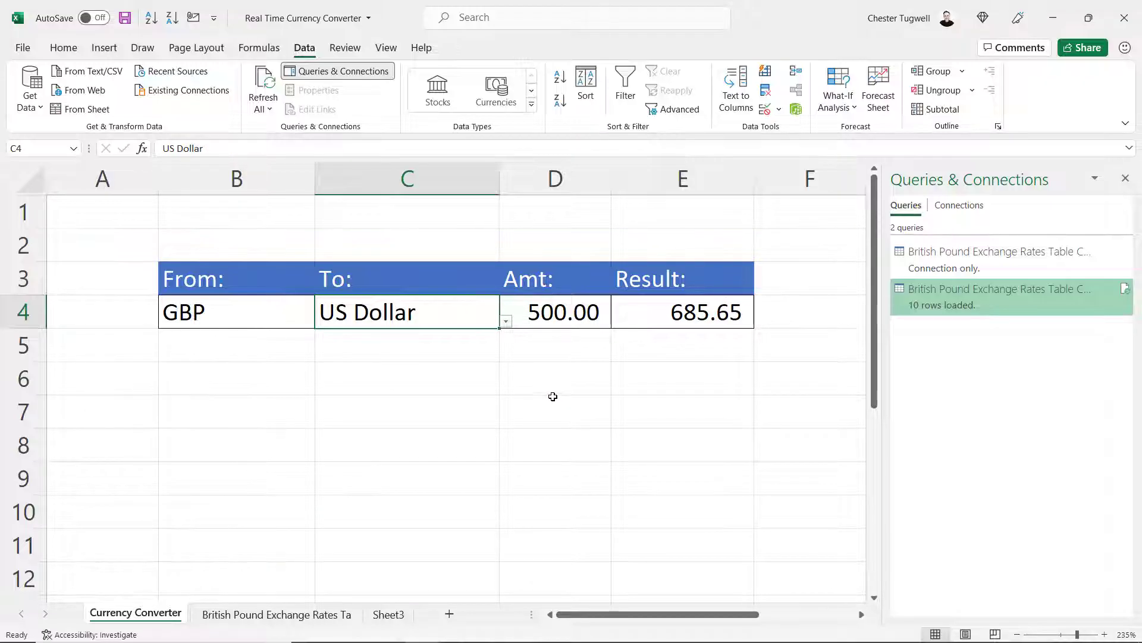
mouse_move(242, 344)
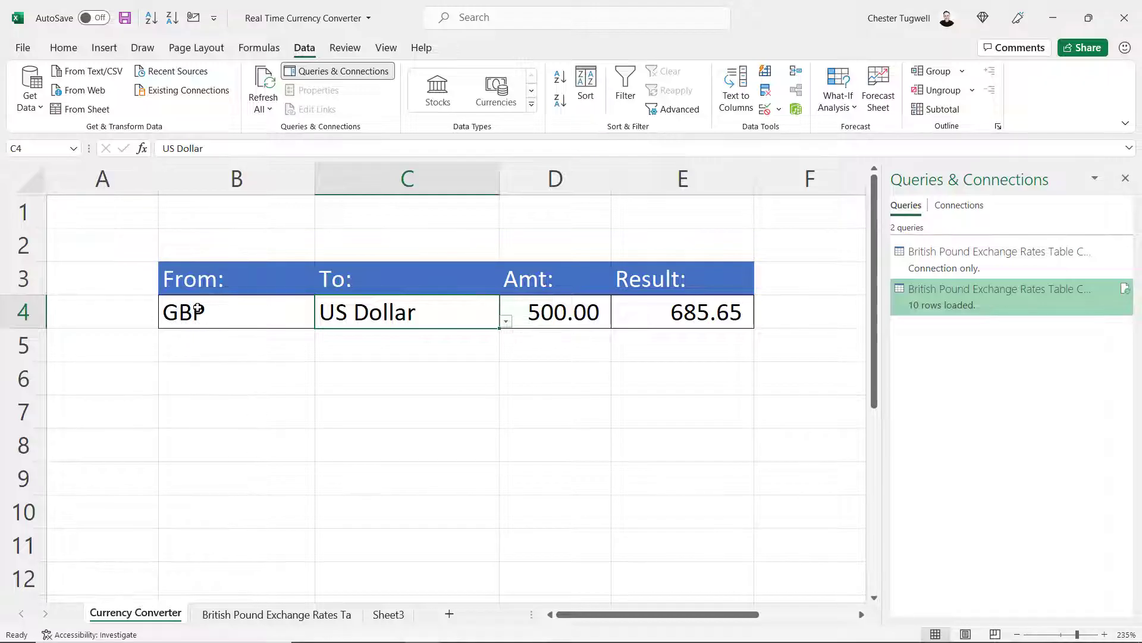
mouse_move(186, 381)
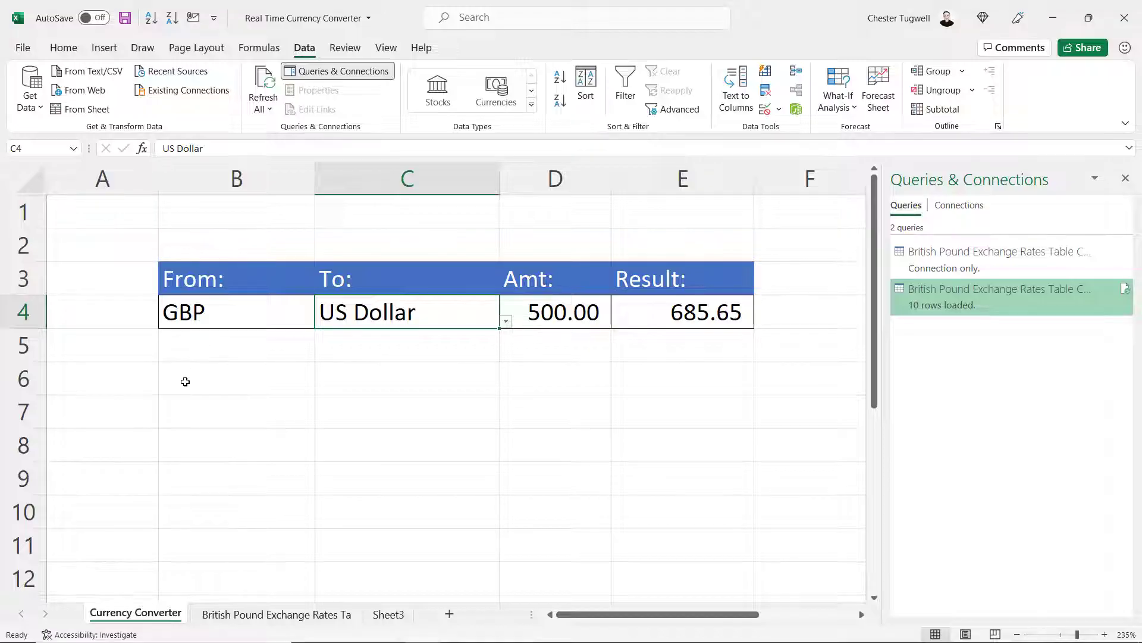
Check the imported GBP rates sheet and return to the Currency Converter sheet.
left_click(276, 614)
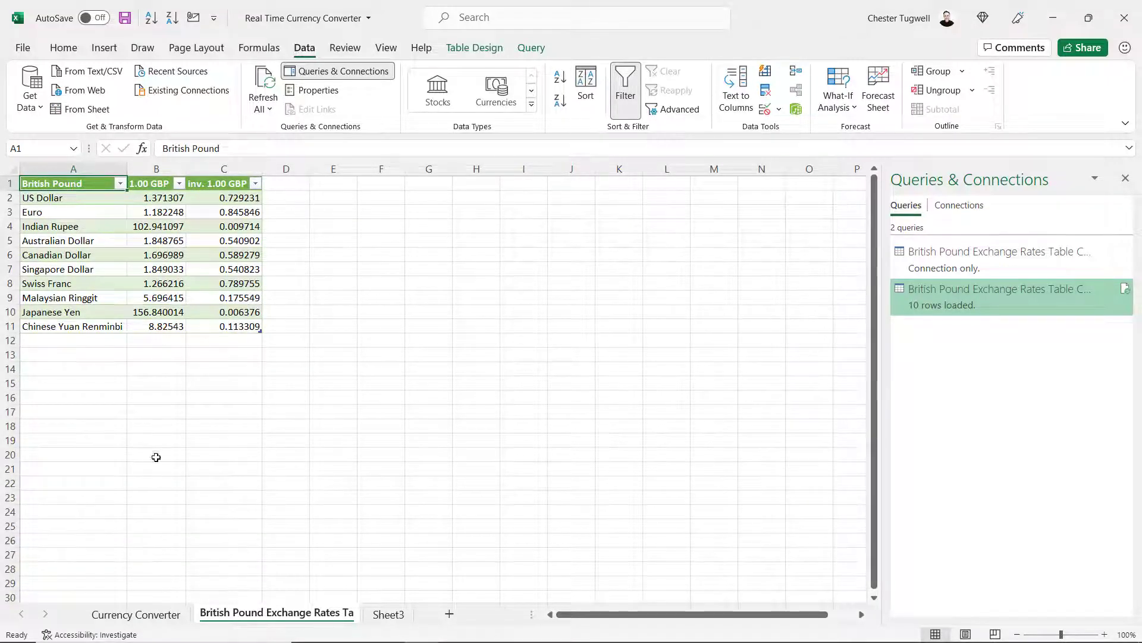
left_click(135, 614)
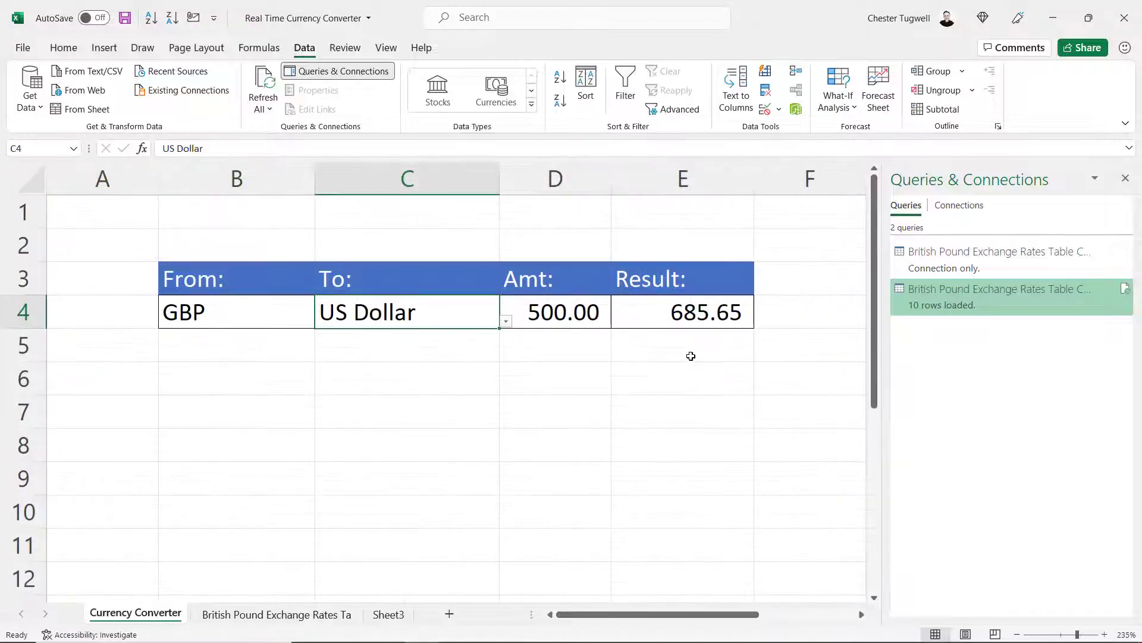